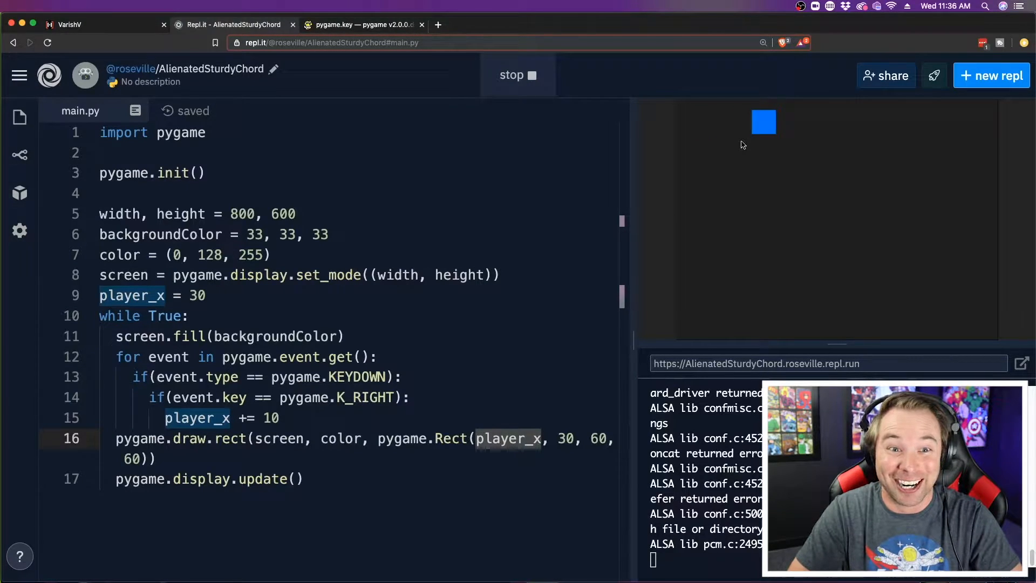
Move the blue square right with the arrow key, then return to the Replit home page.
key(Right)
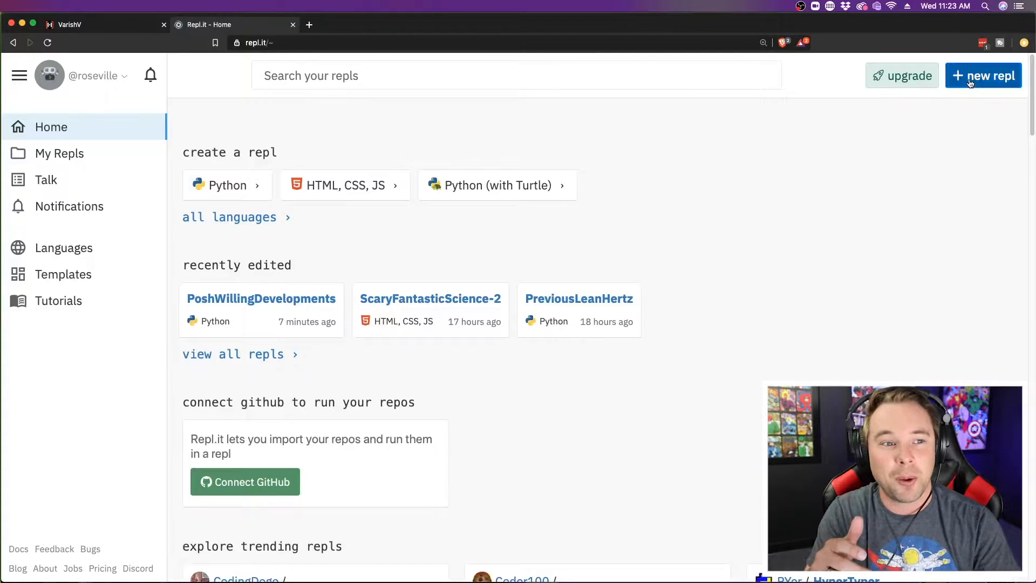
Create a new Pygame repl named AlienatedSturdyChord and wait for its workspace to load.
click(984, 75)
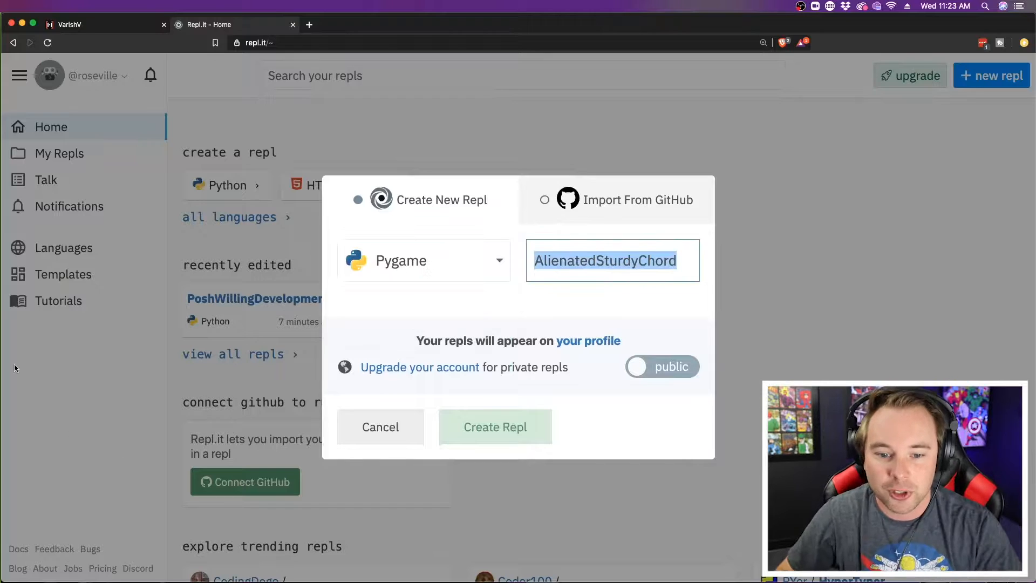
click(495, 427)
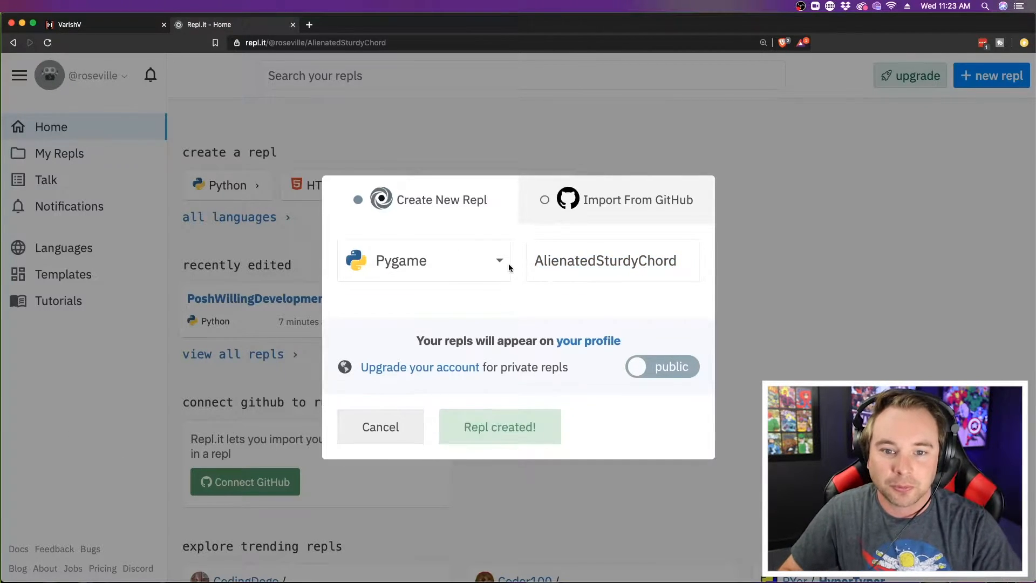
click(500, 427)
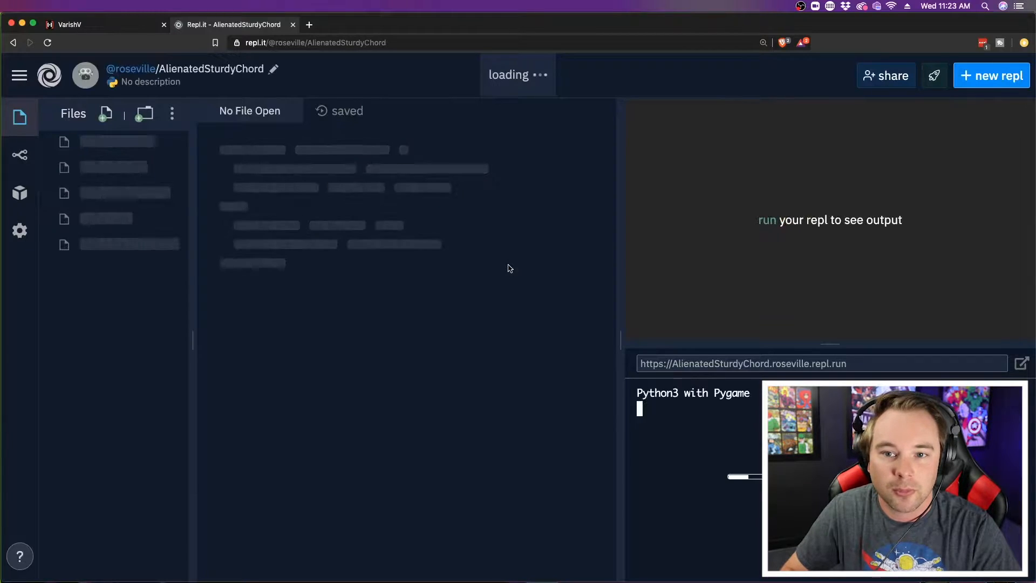
mouse_move(476, 338)
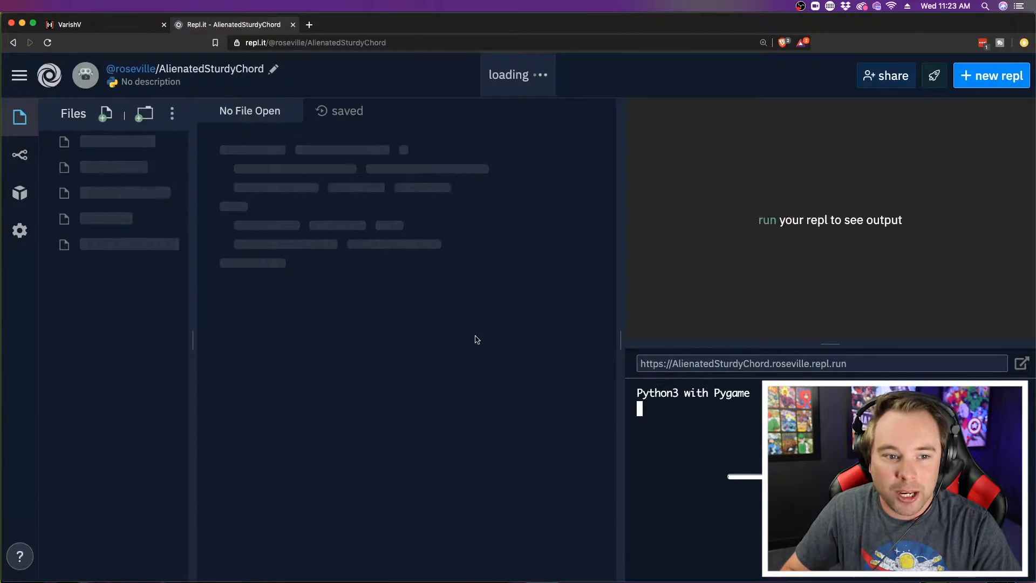
click(98, 143)
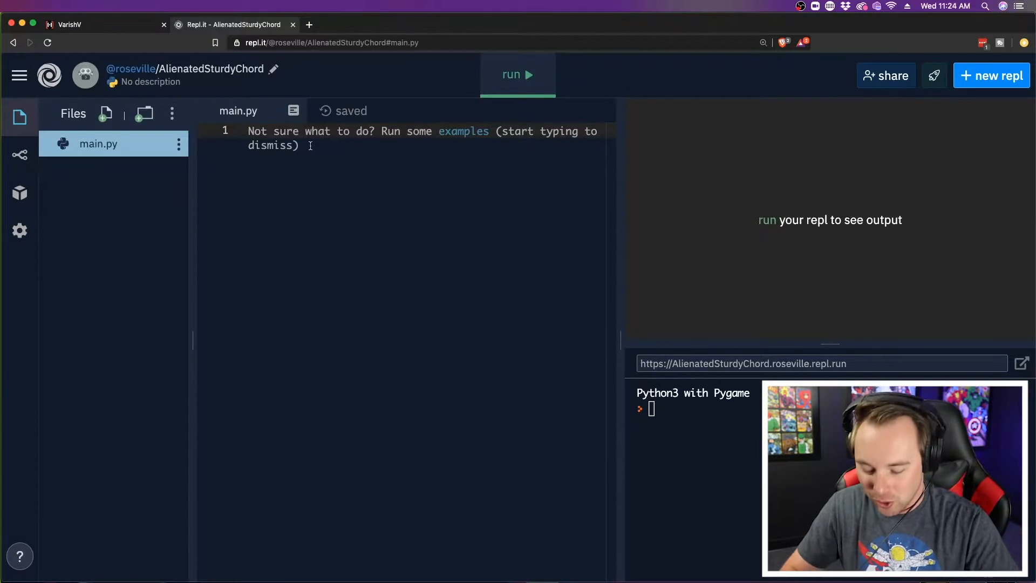
Set the editor font size to large and collapse the Files sidebar to widen the editor.
click(19, 230)
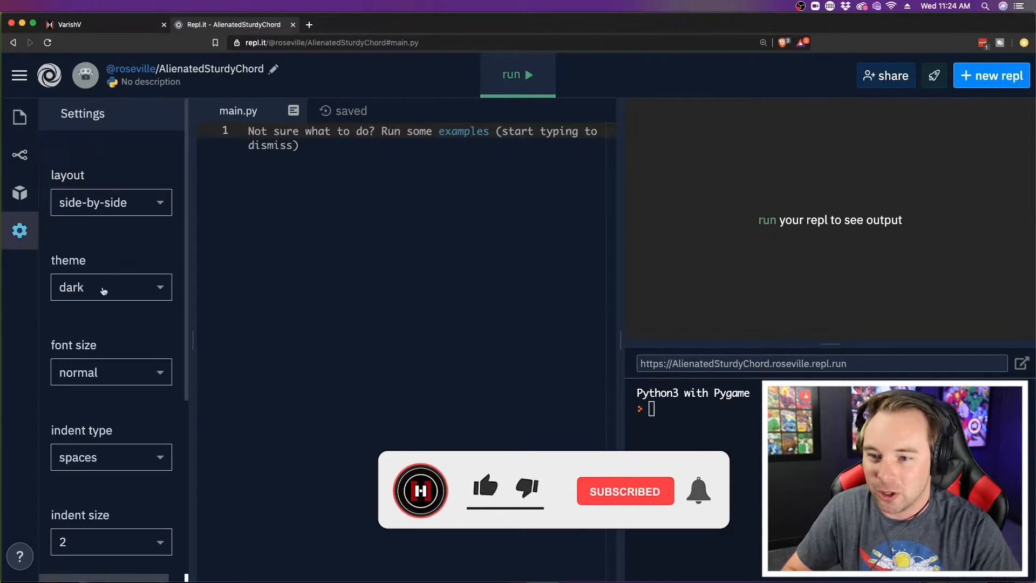
click(110, 372)
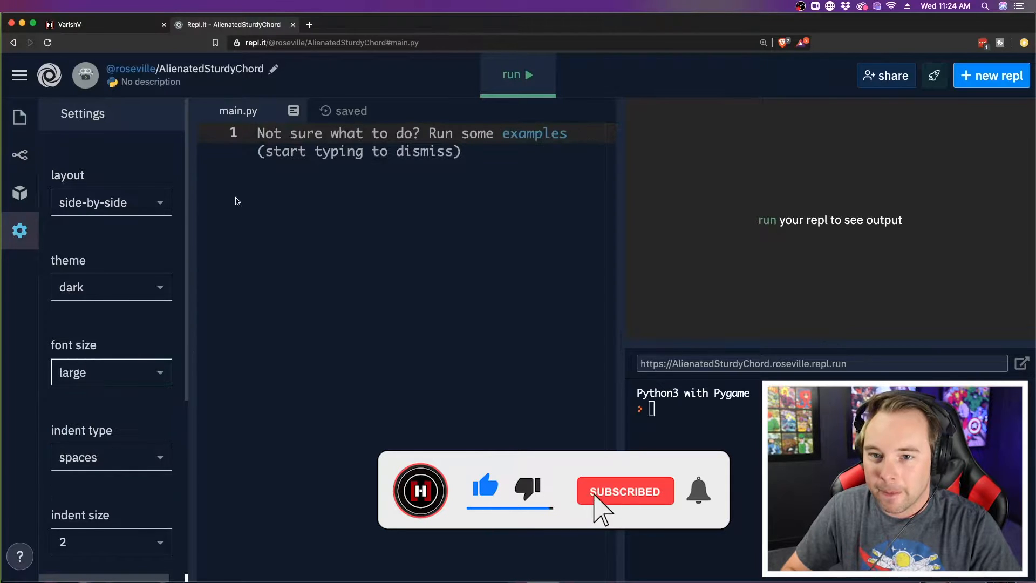
click(19, 117)
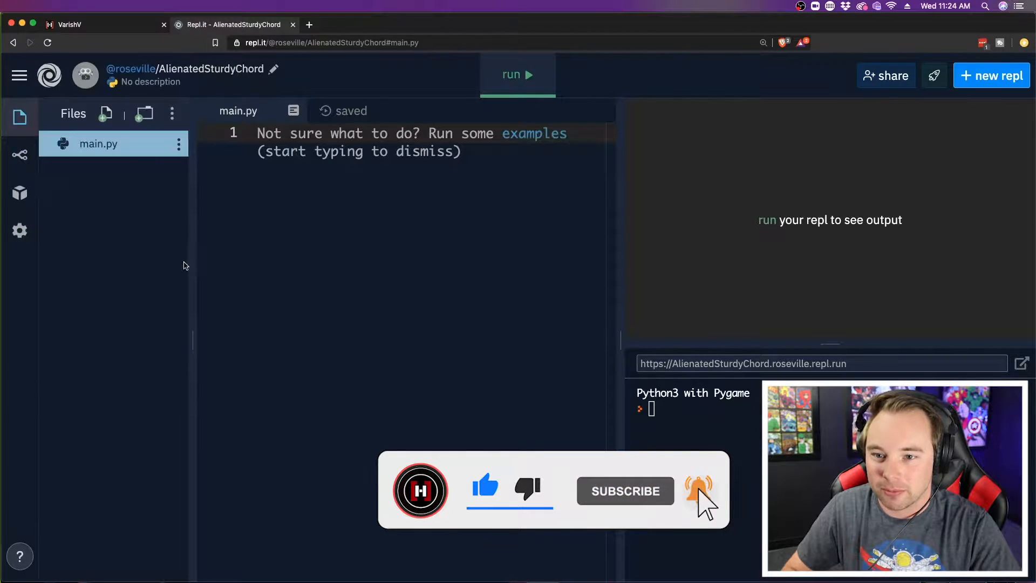
click(19, 116)
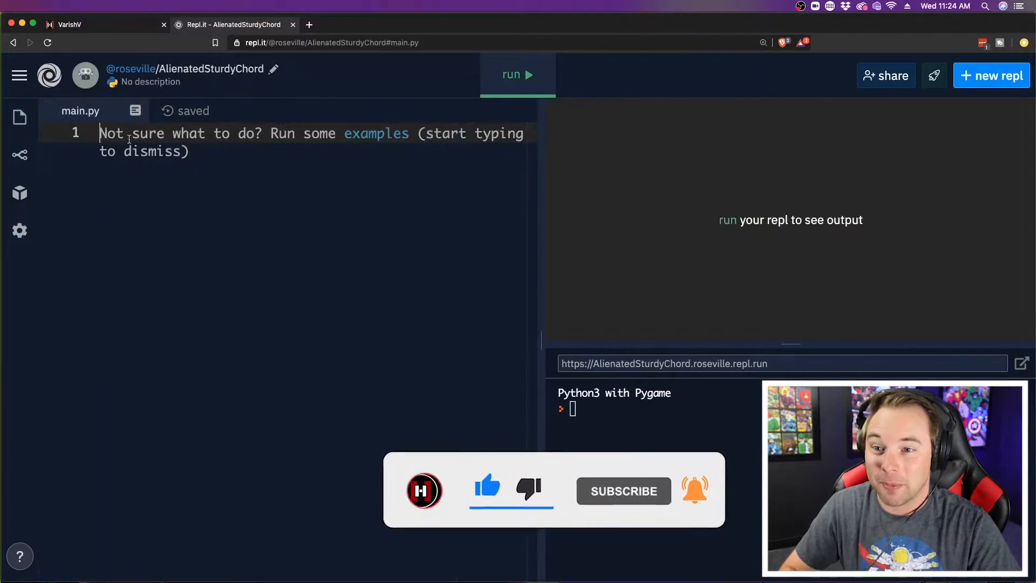
Write 'import pygame' (removing a tried alias) and run to see a blank Pygame window.
text(import)
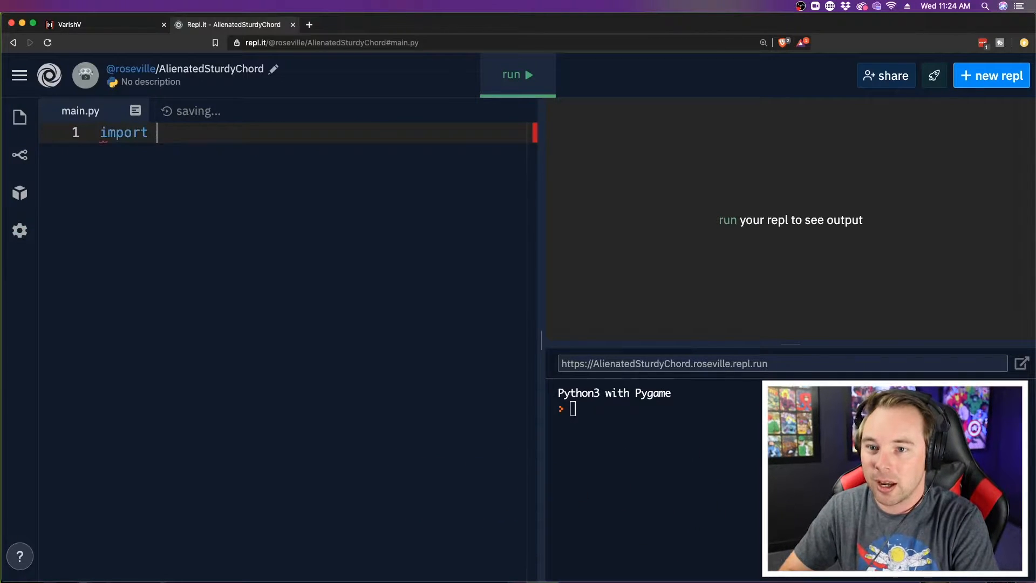
text(pygame)
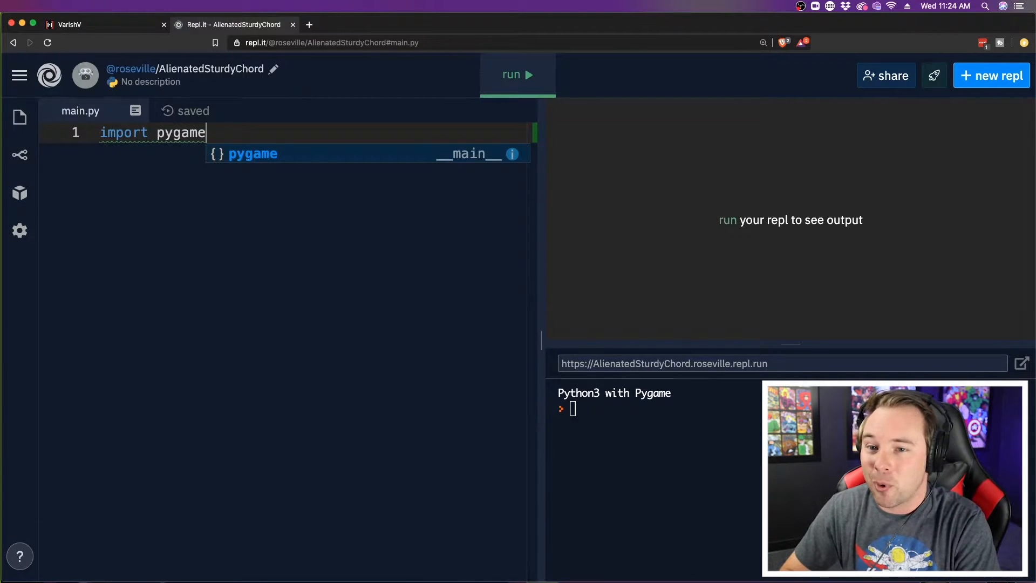
text(as p)
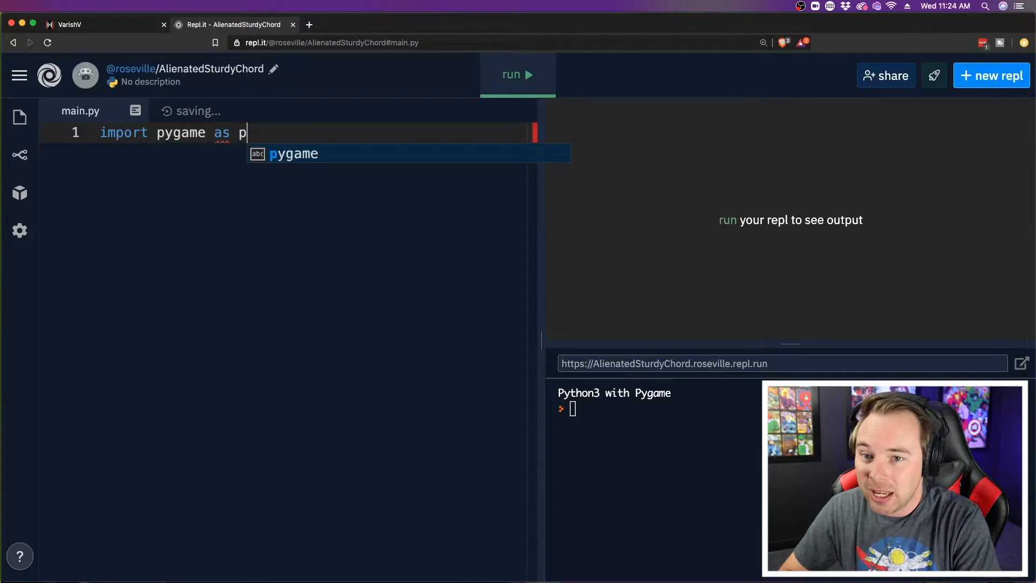
text(ame)
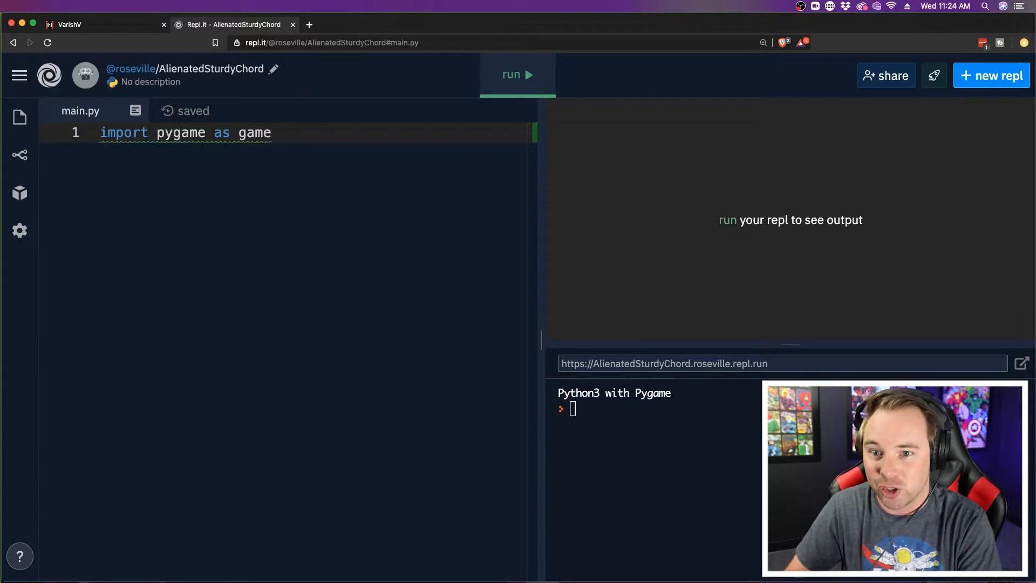
key(Backspace)
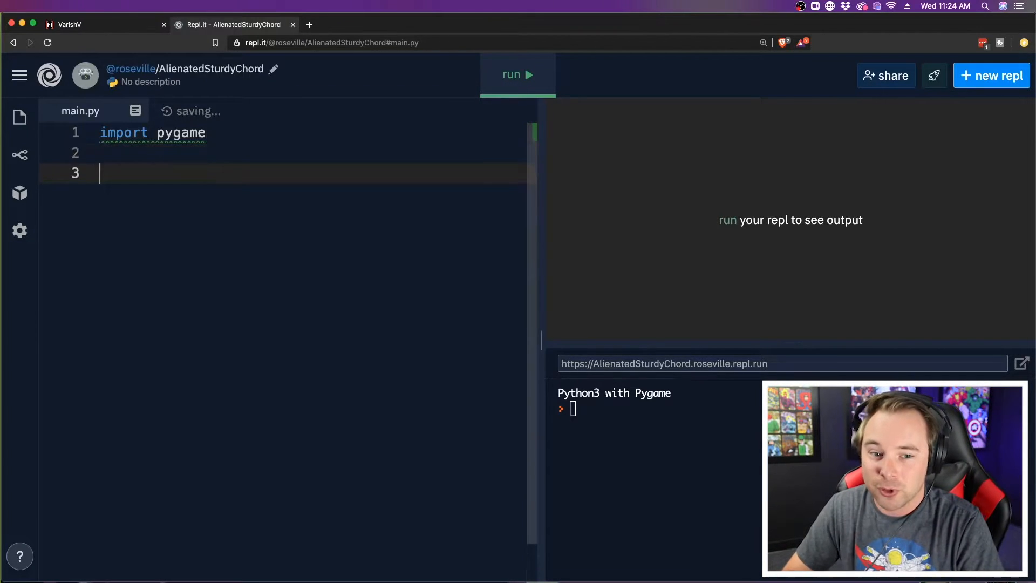
click(517, 74)
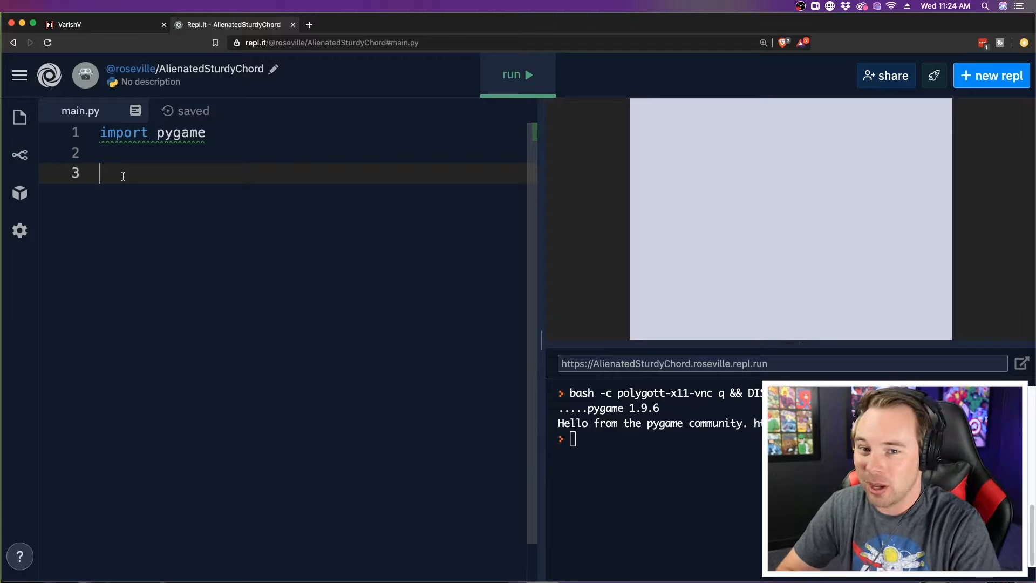
Add pygame.init() on line 3 below the import.
text(pygame)
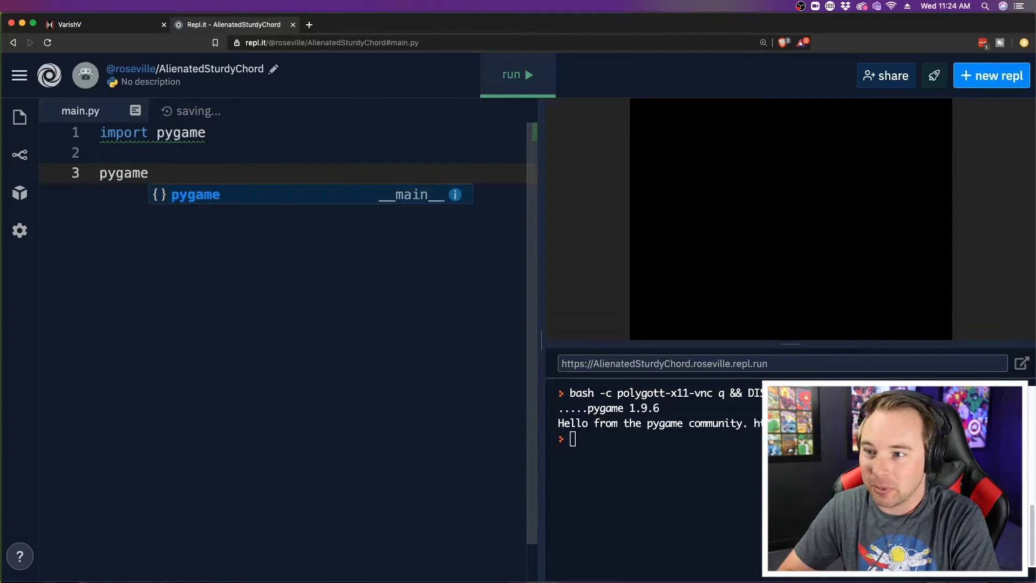
text(.init())
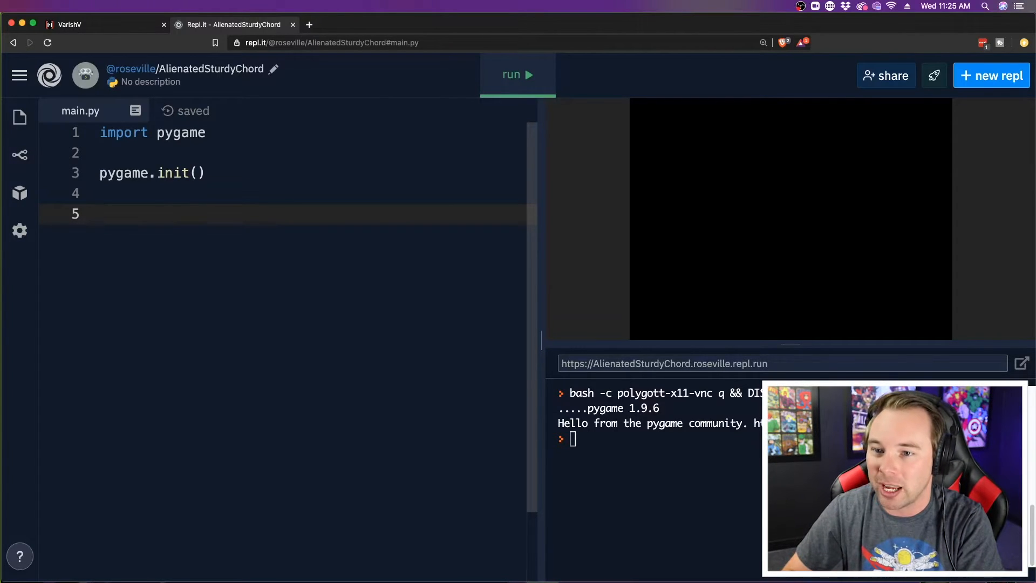
Define width, height = 800, 600 on line 5.
text(width, he)
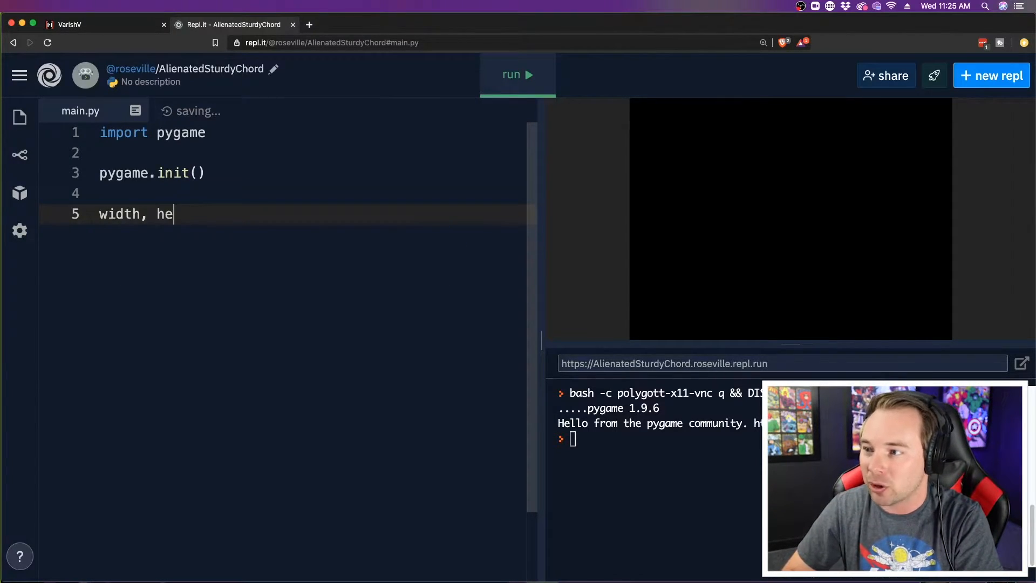
text(ight =)
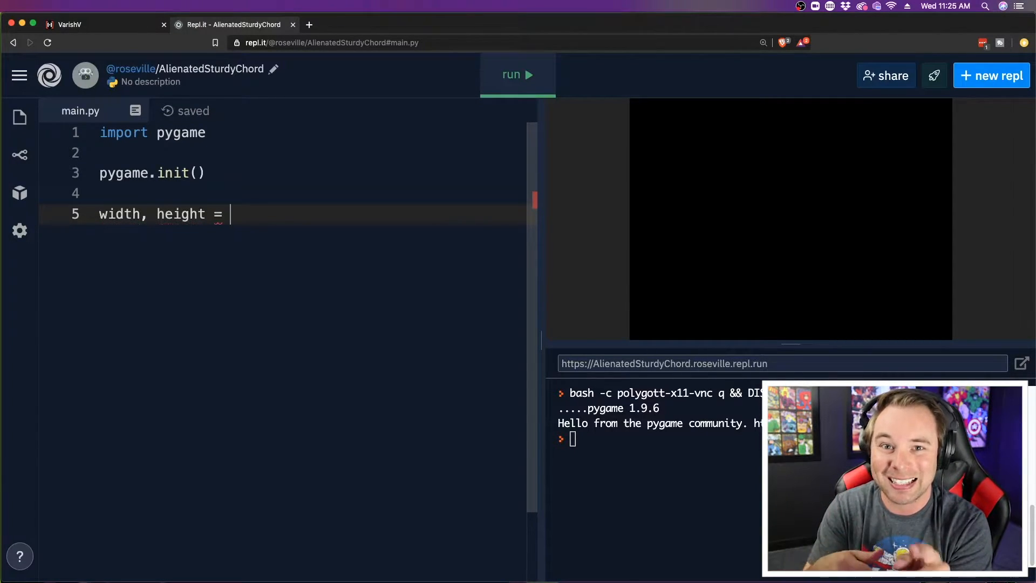
text(800)
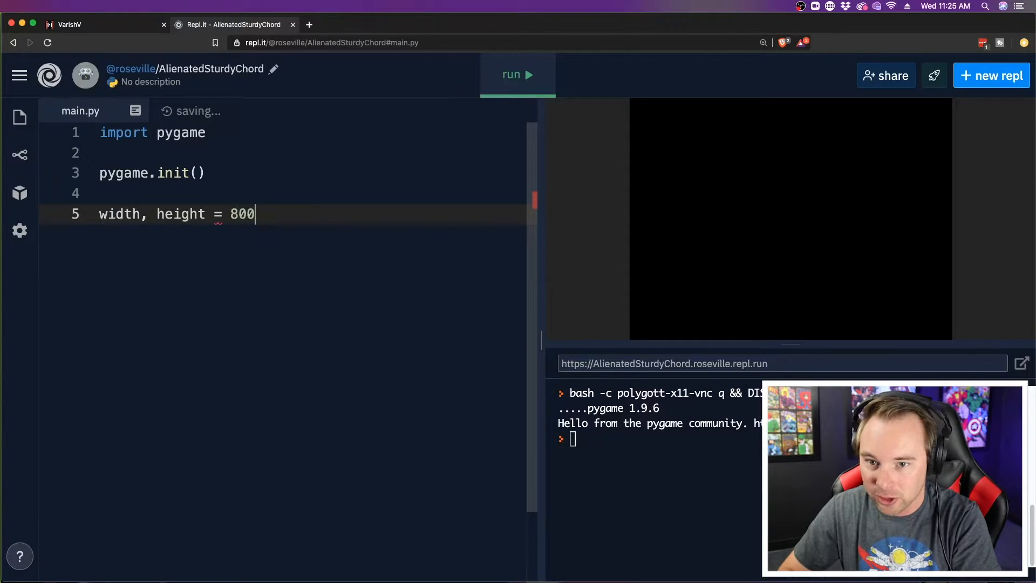
text(, 600)
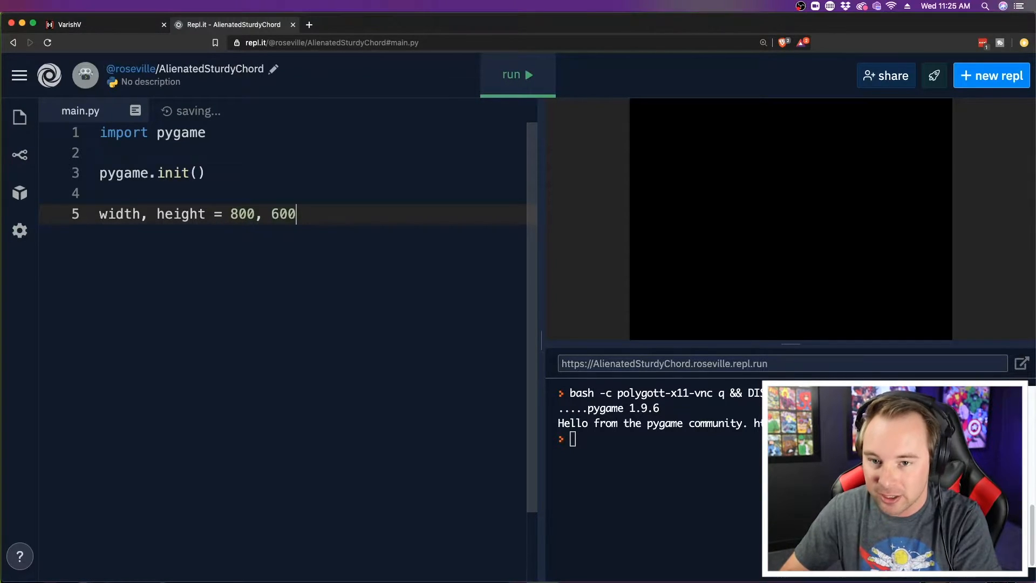
double_click(119, 214)
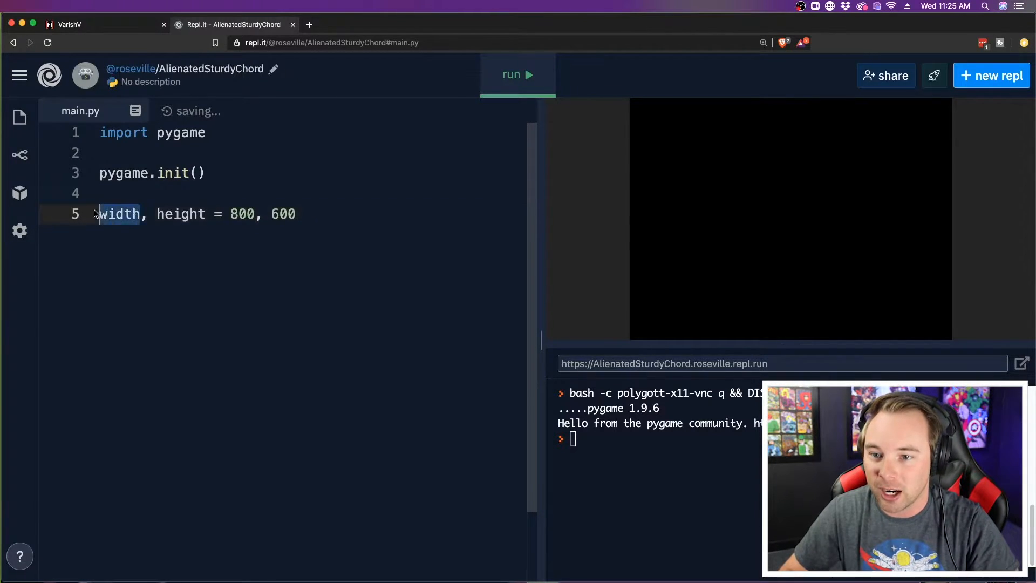
double_click(243, 214)
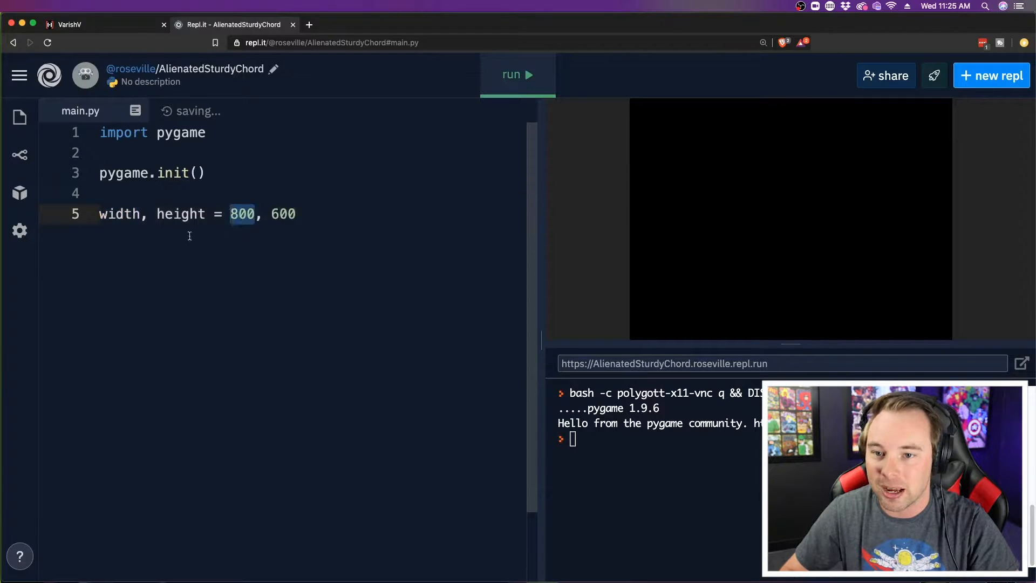
double_click(282, 214)
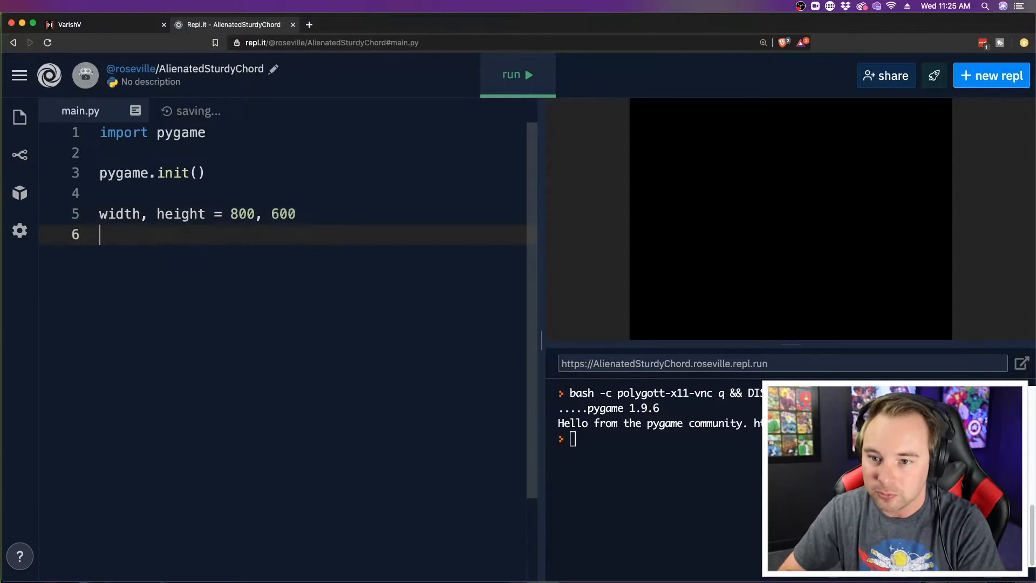
Define backgroundColor as 33, 33, 33 after first trying 255, 0, 0.
text(backgroun)
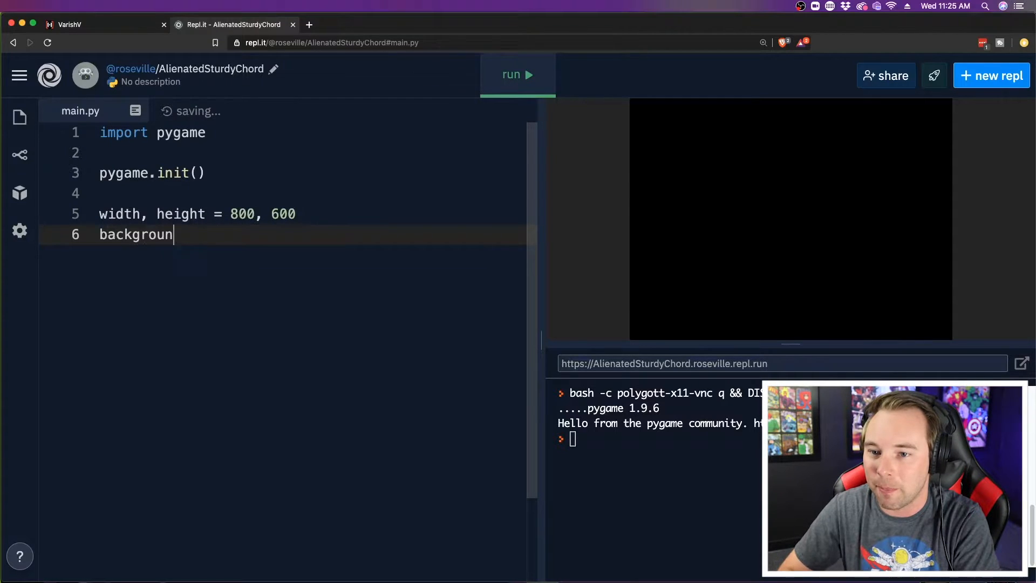
text(Color =)
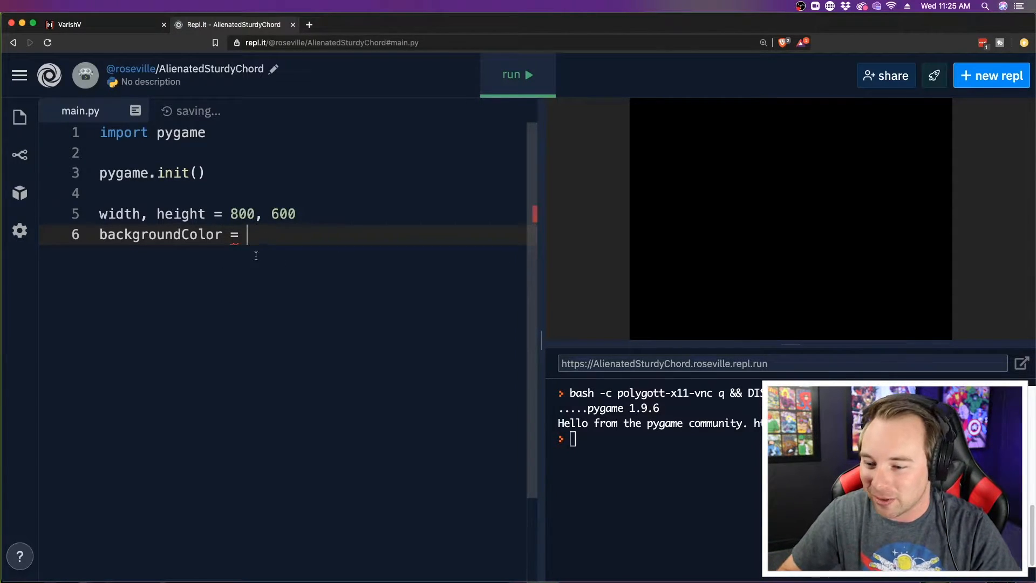
mouse_move(343, 259)
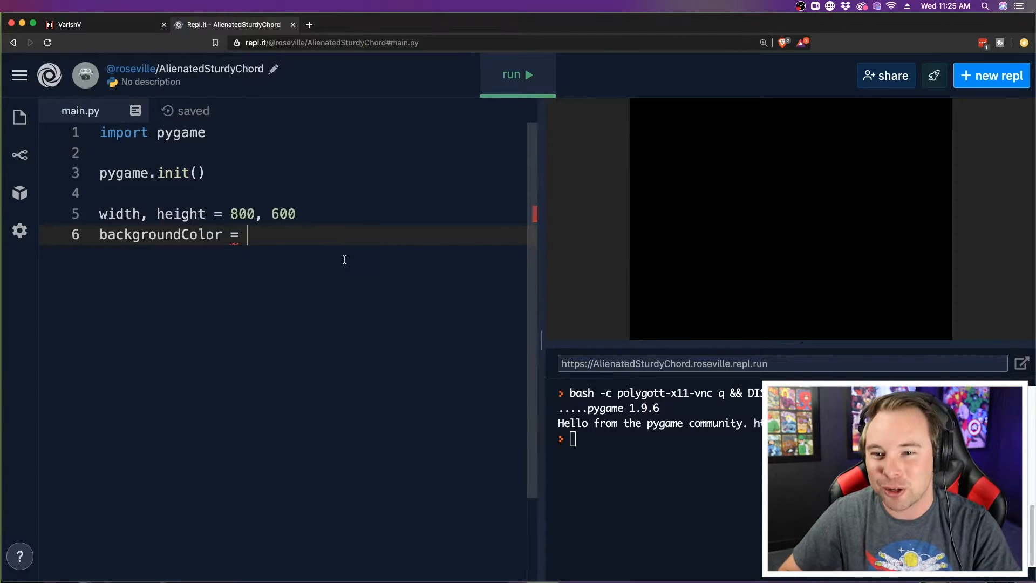
mouse_move(256, 239)
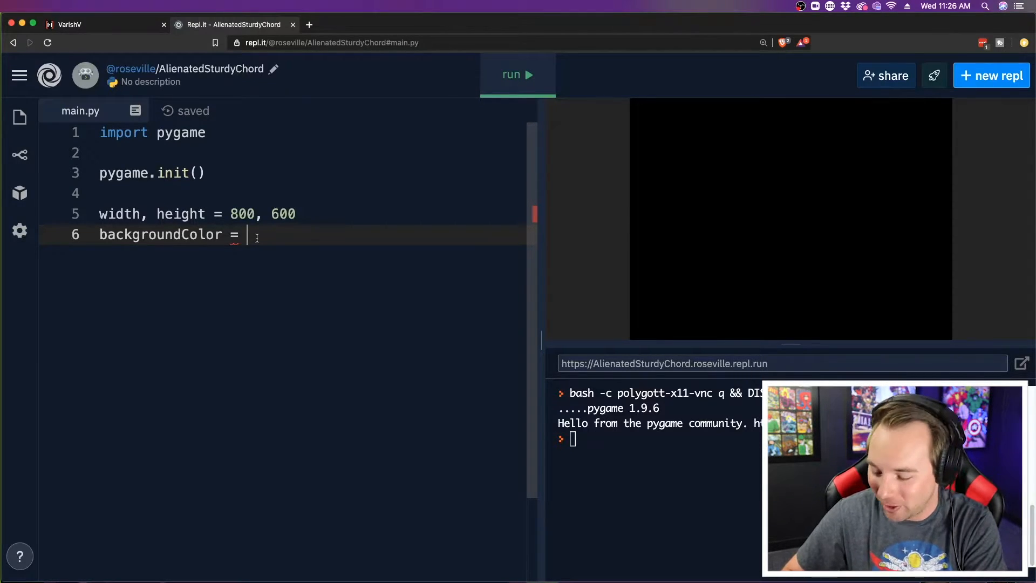
text(255,)
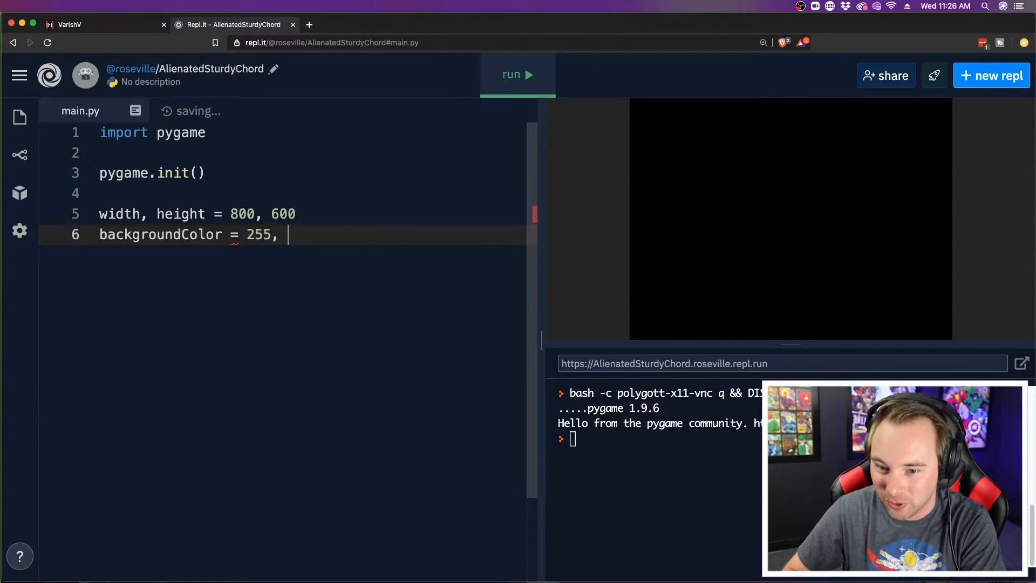
text(0 , 0)
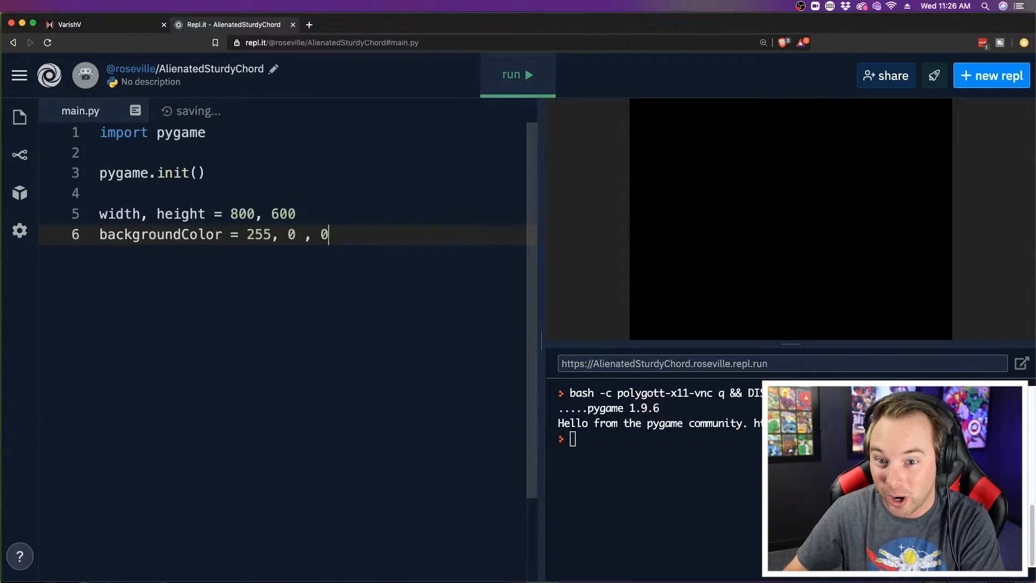
key(Backspace)
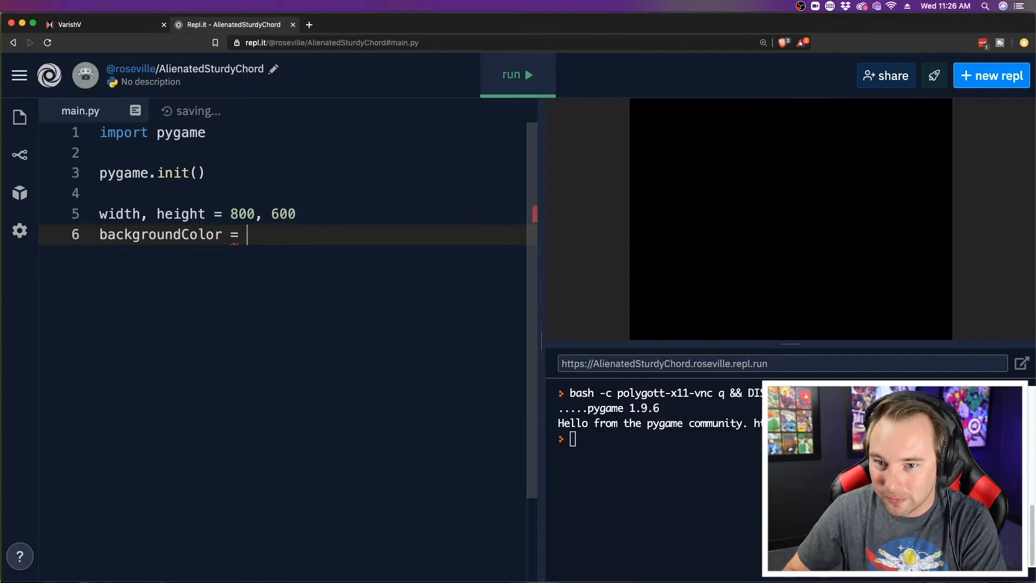
text(3,)
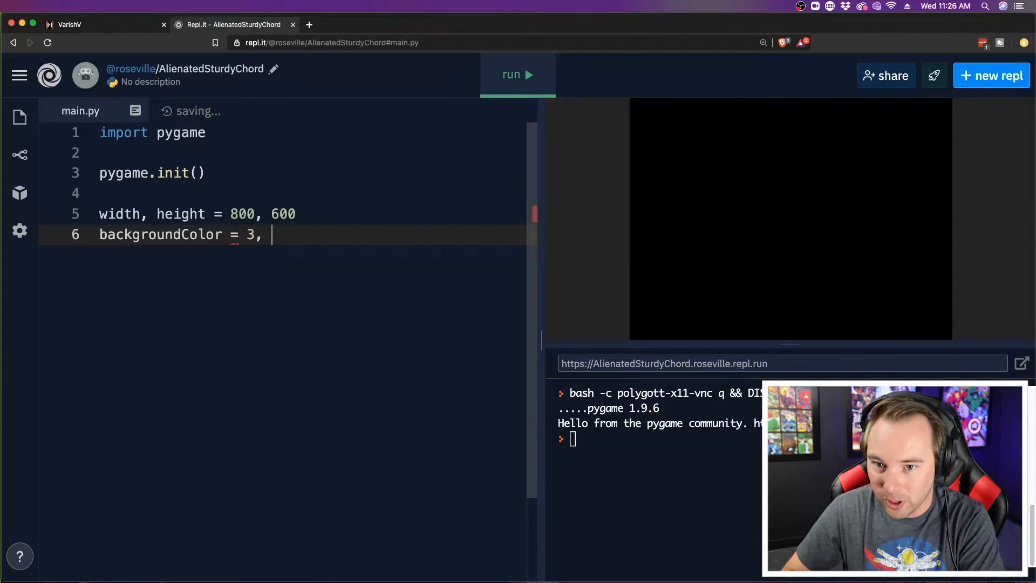
text(3, 3)
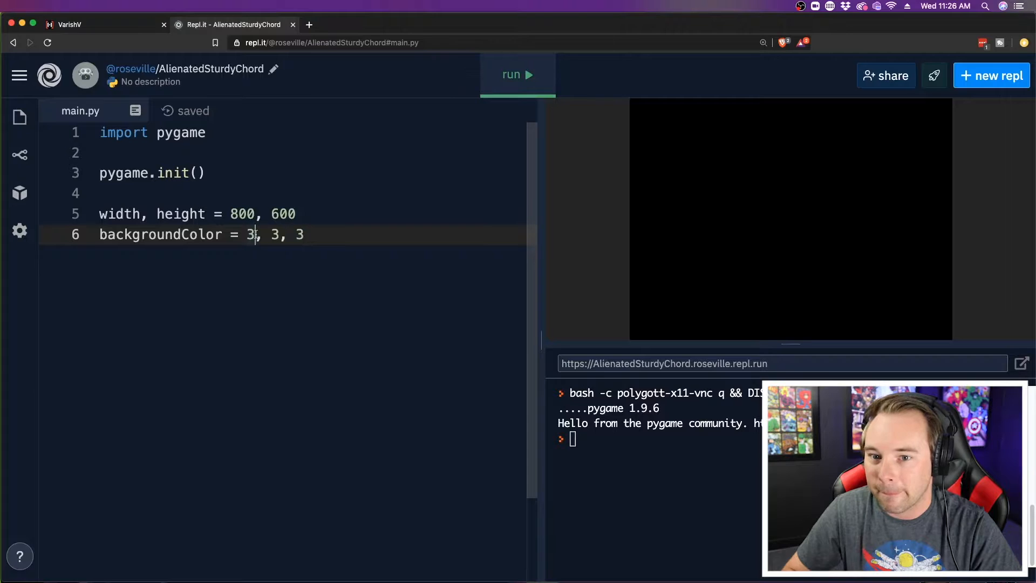
text(3)
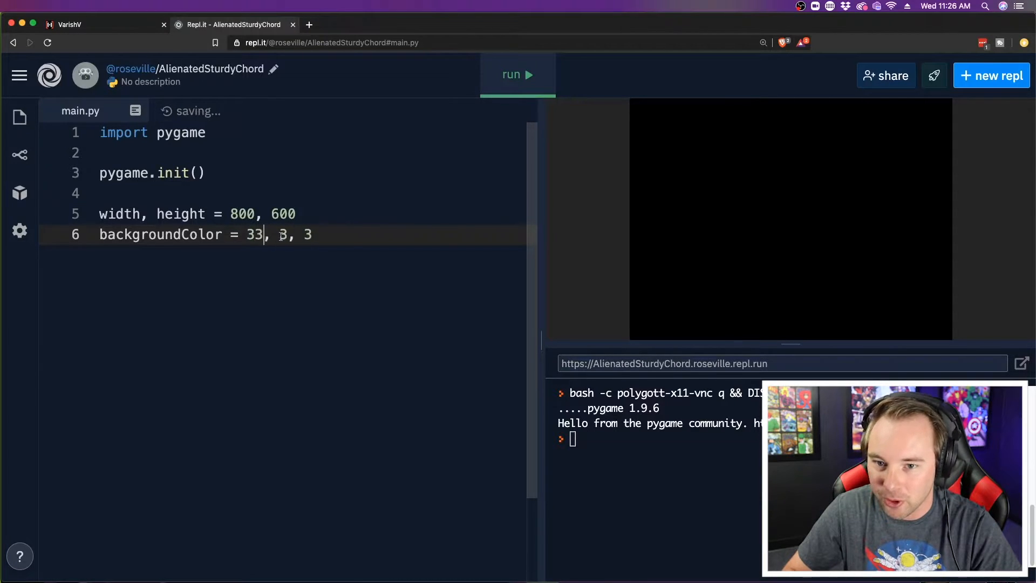
text(, 33)
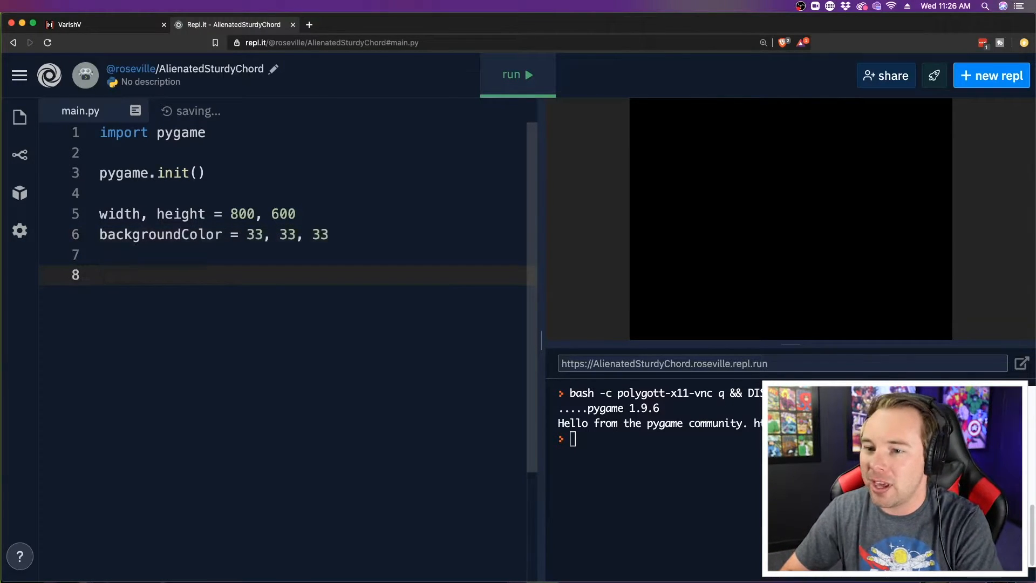
Write screen = pygame.display.set_mode(width, height) on line 8.
text(screa)
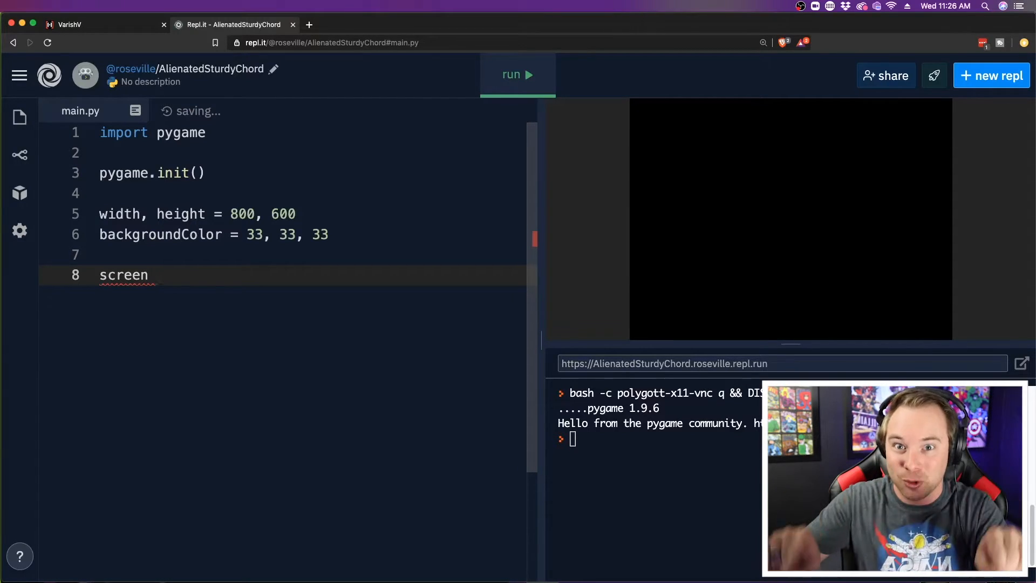
text(=)
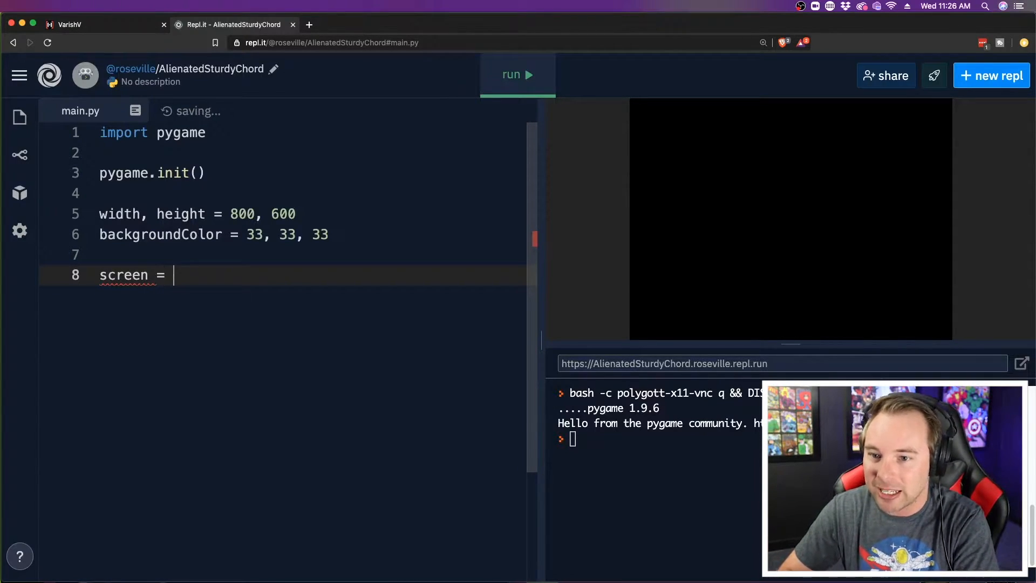
text(pygame.)
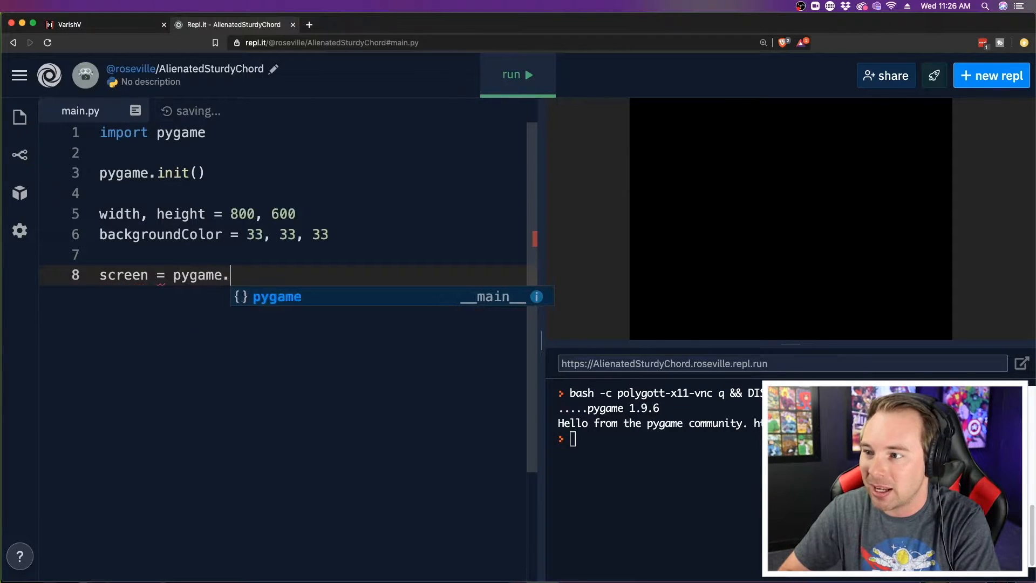
text(display)
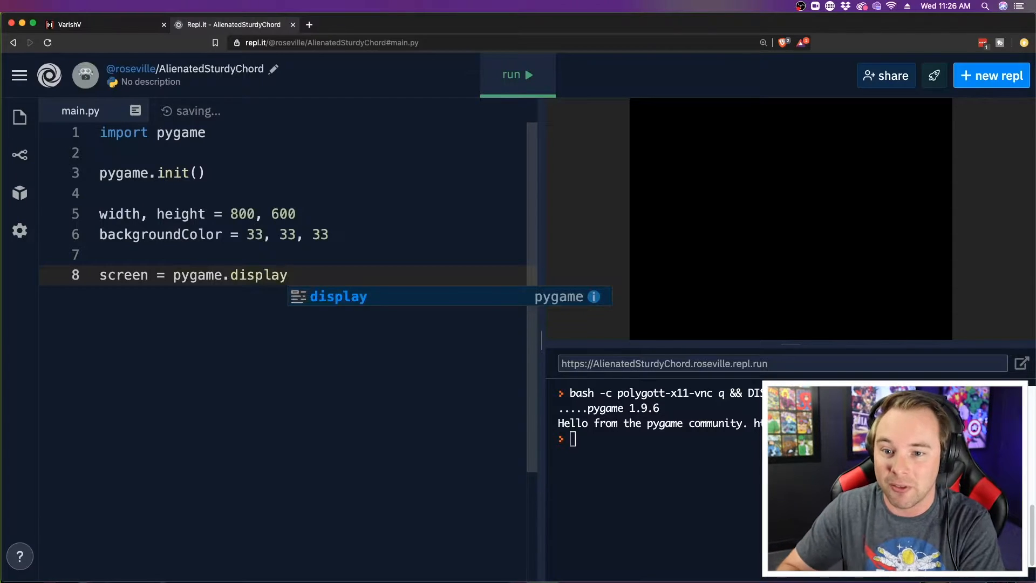
text(.)
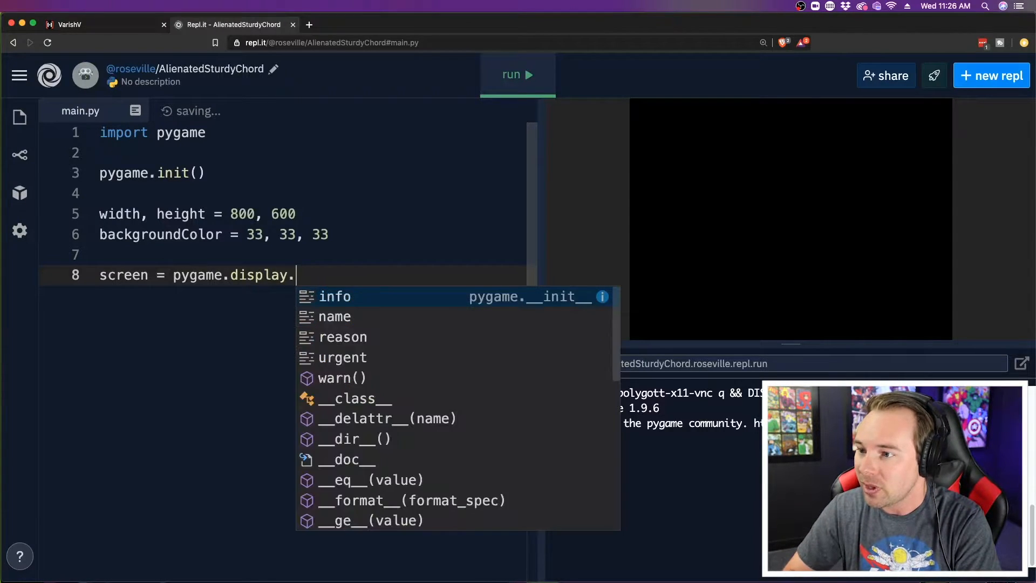
text(set_)
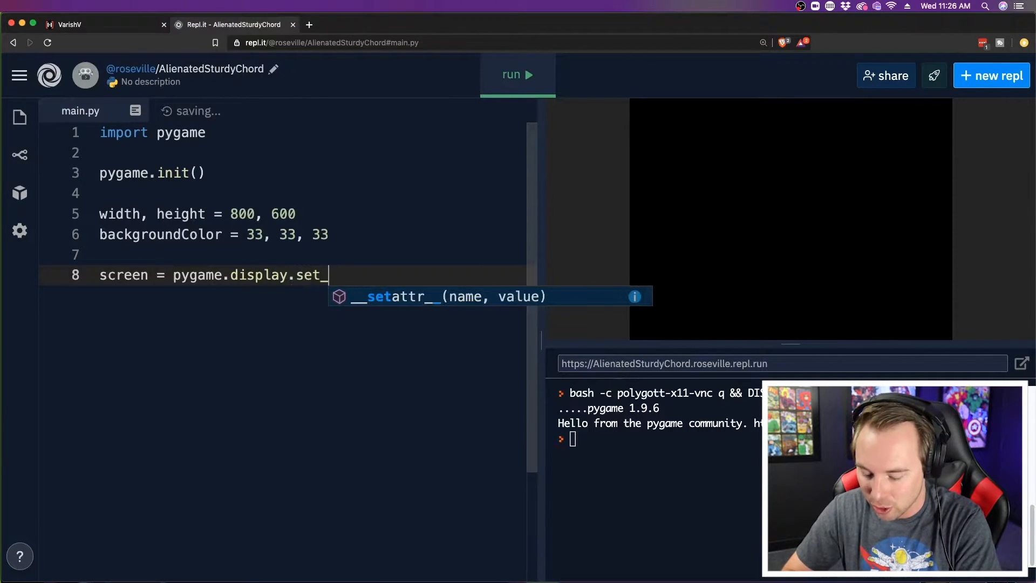
text(mode)
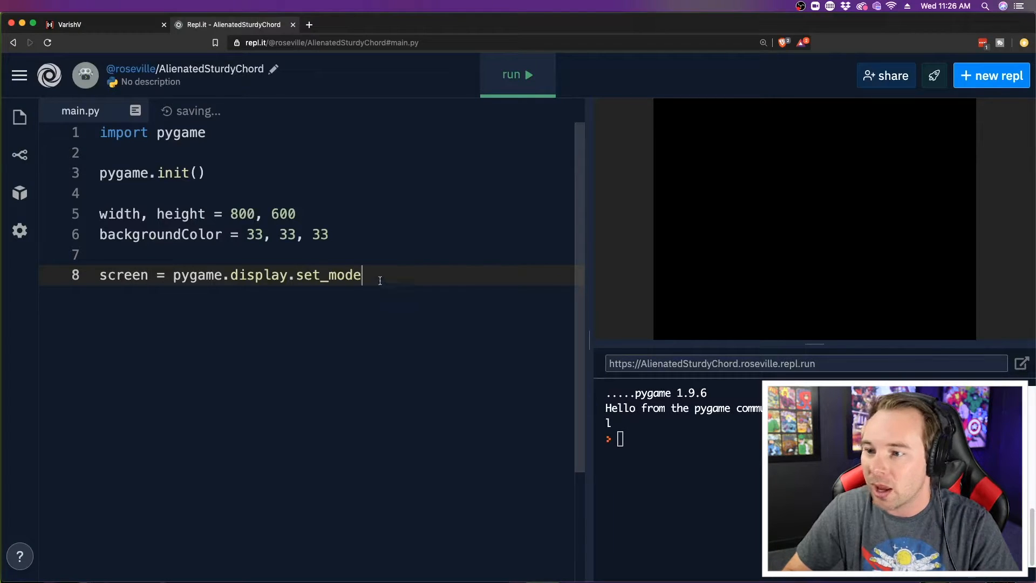
text(())
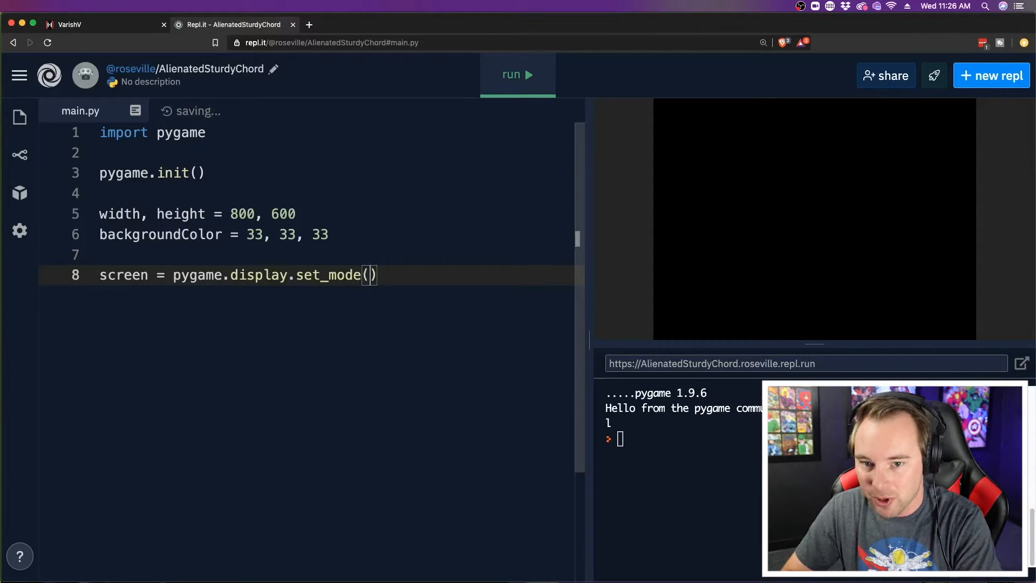
text((widh)
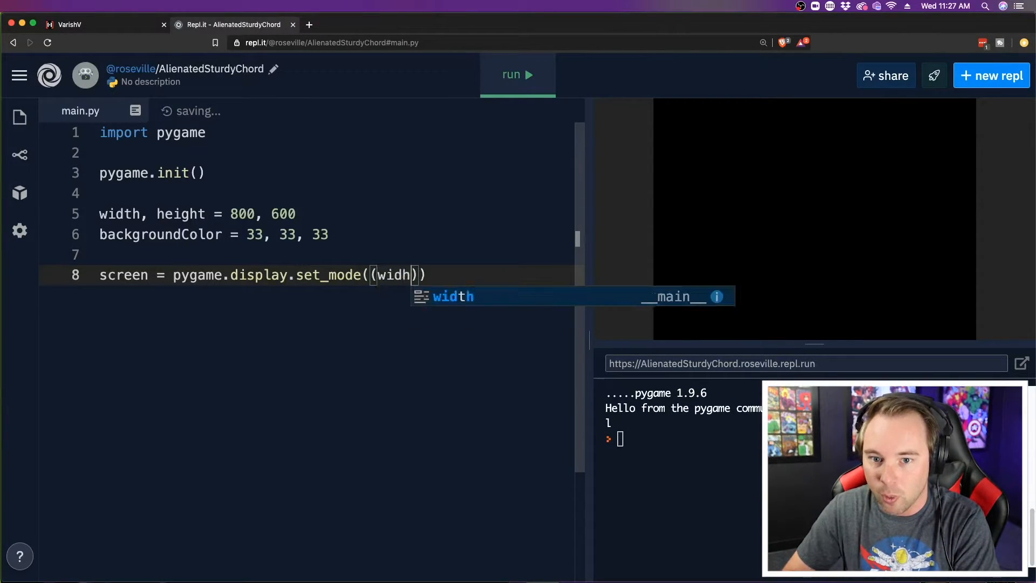
text(, height)
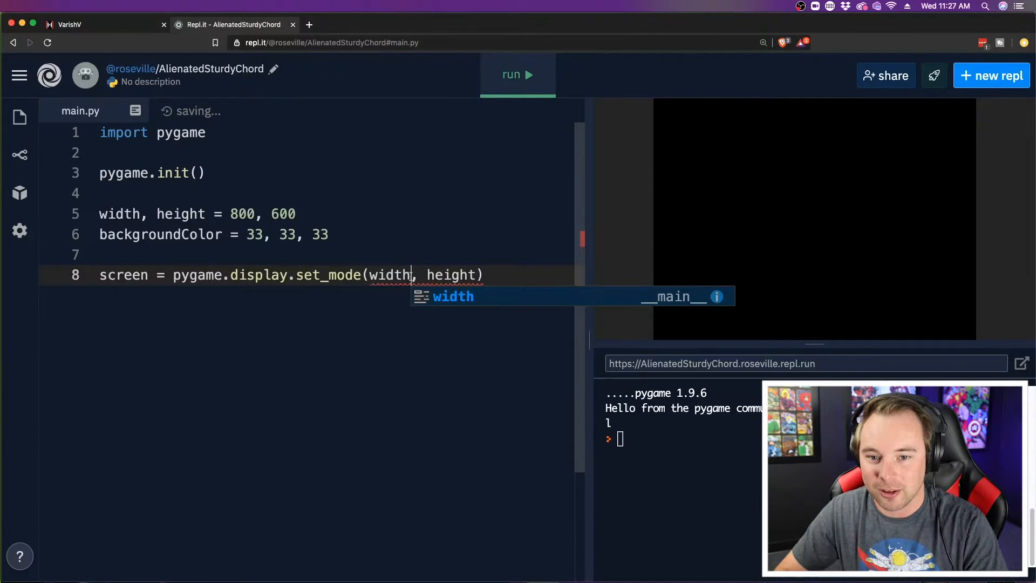
Run, hit the TypeError, and wrap width, height in a tuple to fix set_mode.
click(517, 75)
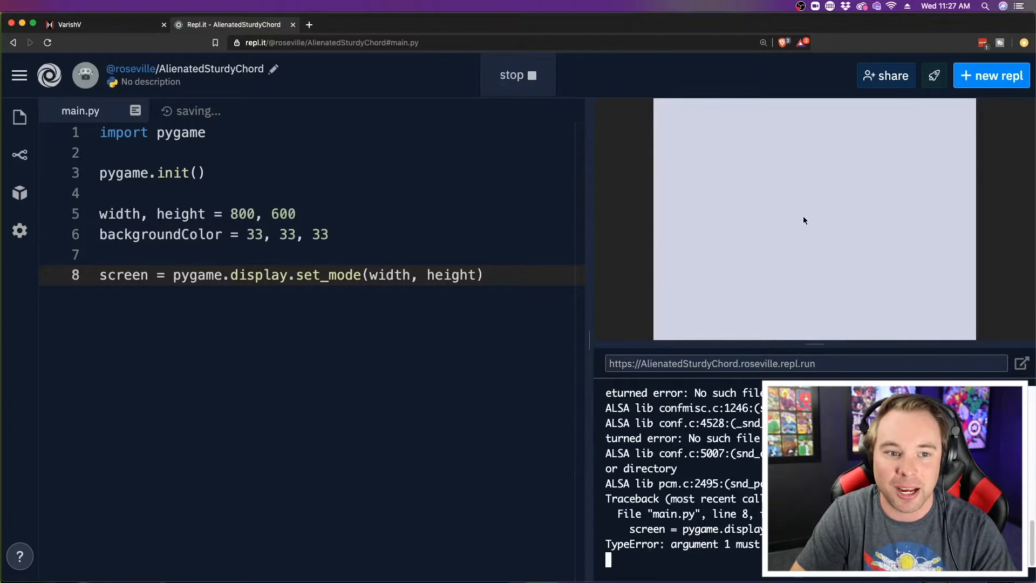
click(517, 74)
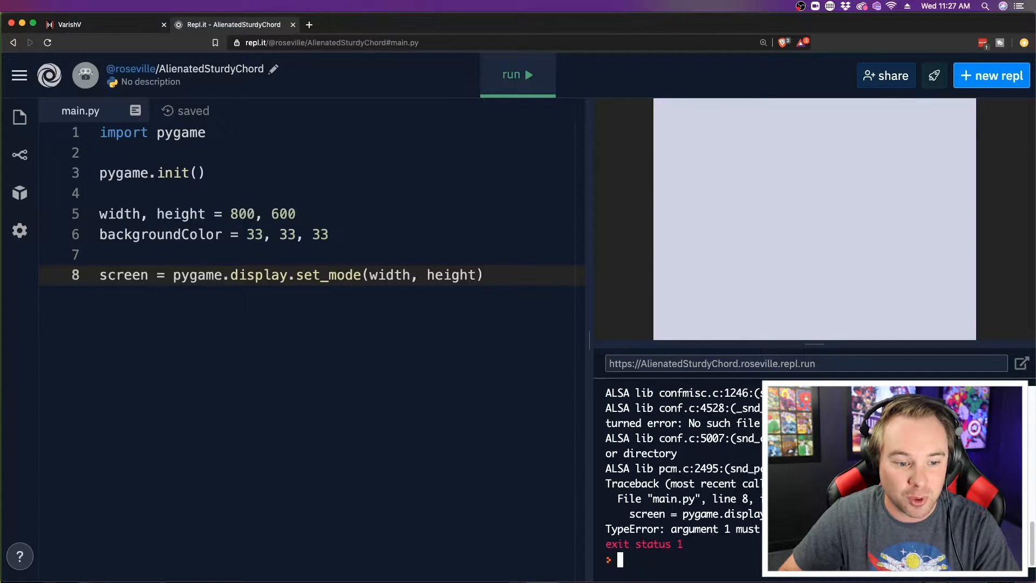
double_click(329, 275)
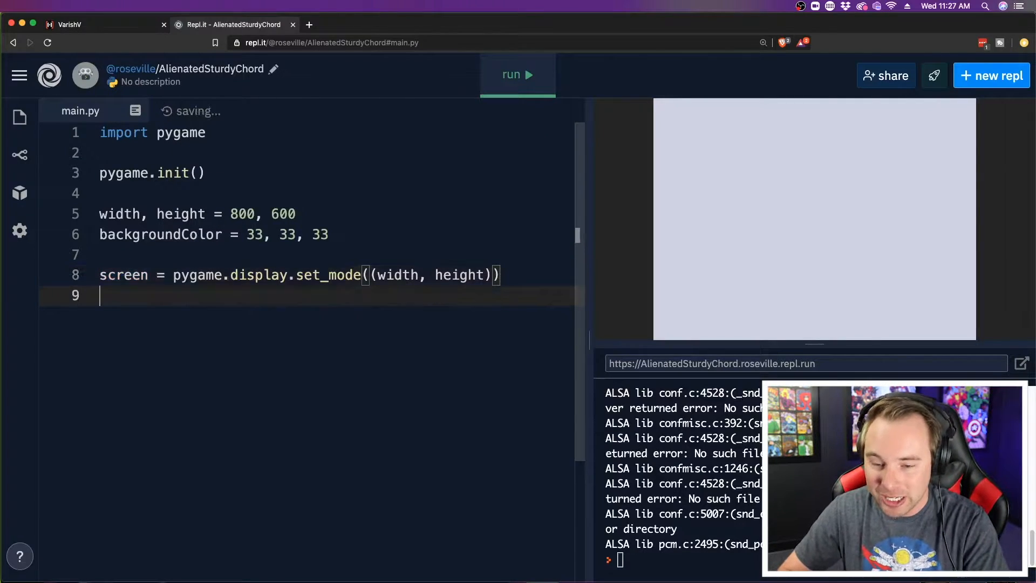
key(Return)
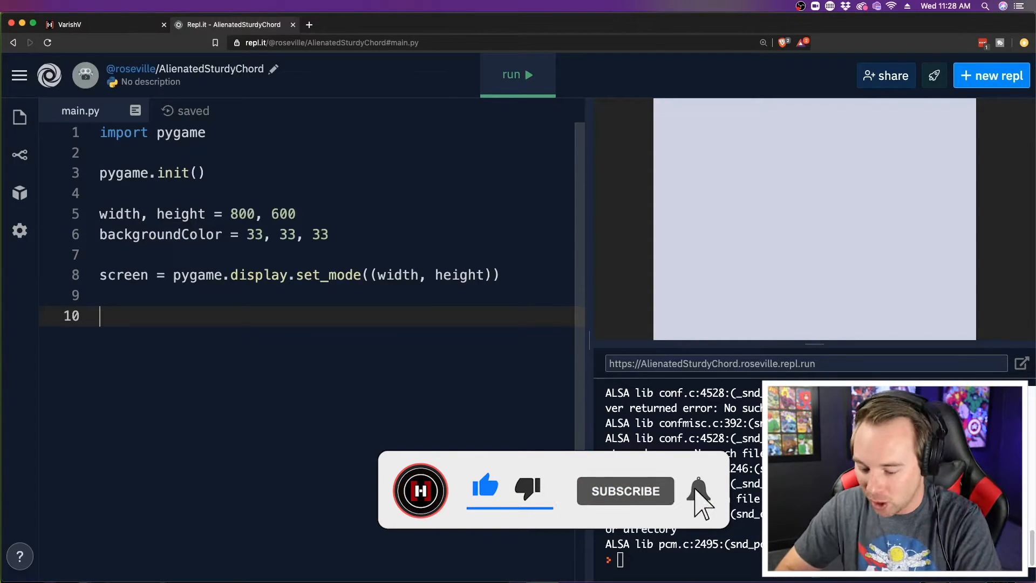
Add a while True loop that calls screen.fill(backgroundColor).
text(while True:)
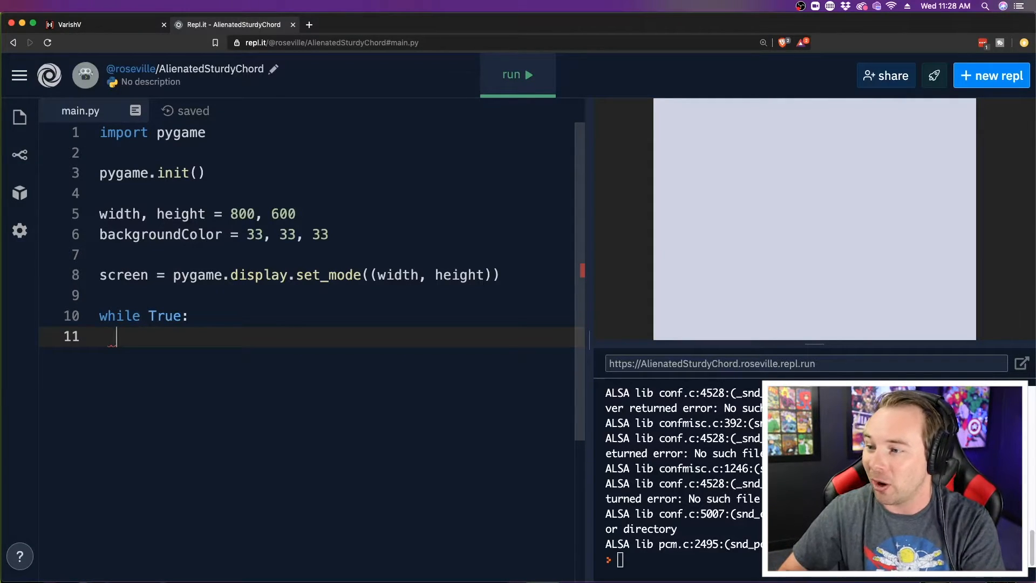
text(screen)
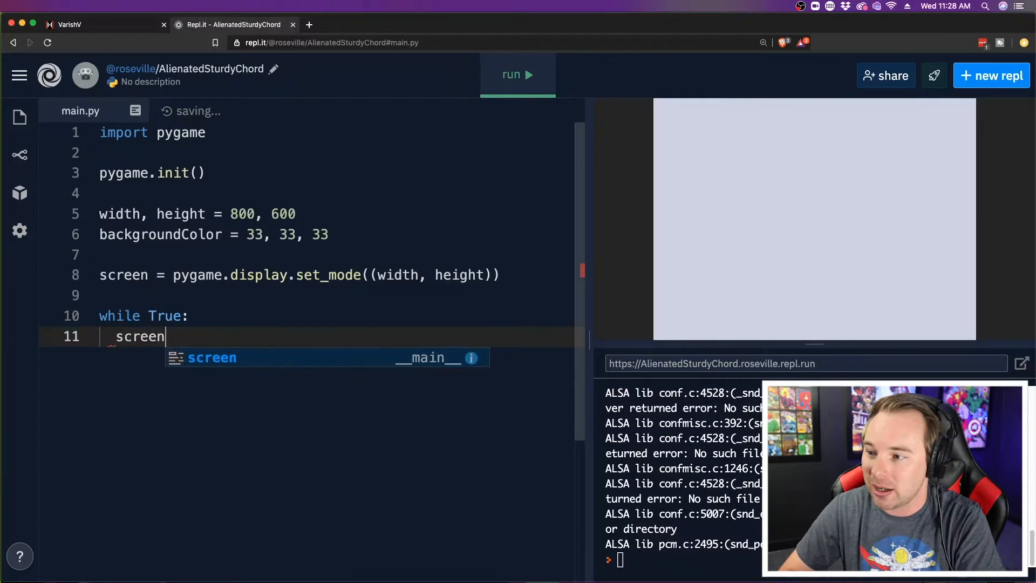
text(.fill()
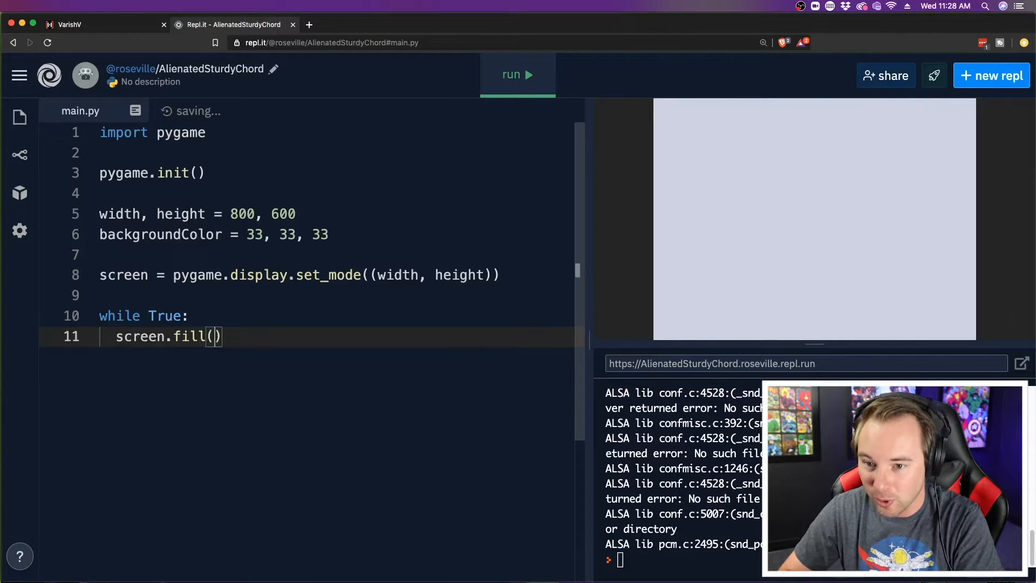
text(backgroundColor)
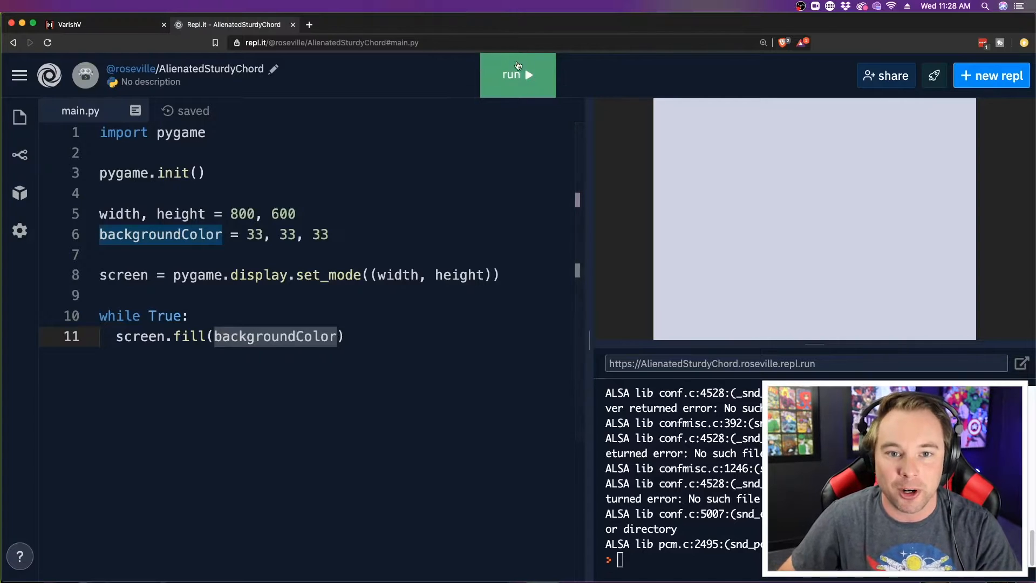
Run the program, change backgroundColor to 255, 33, 33, and restart it.
click(517, 75)
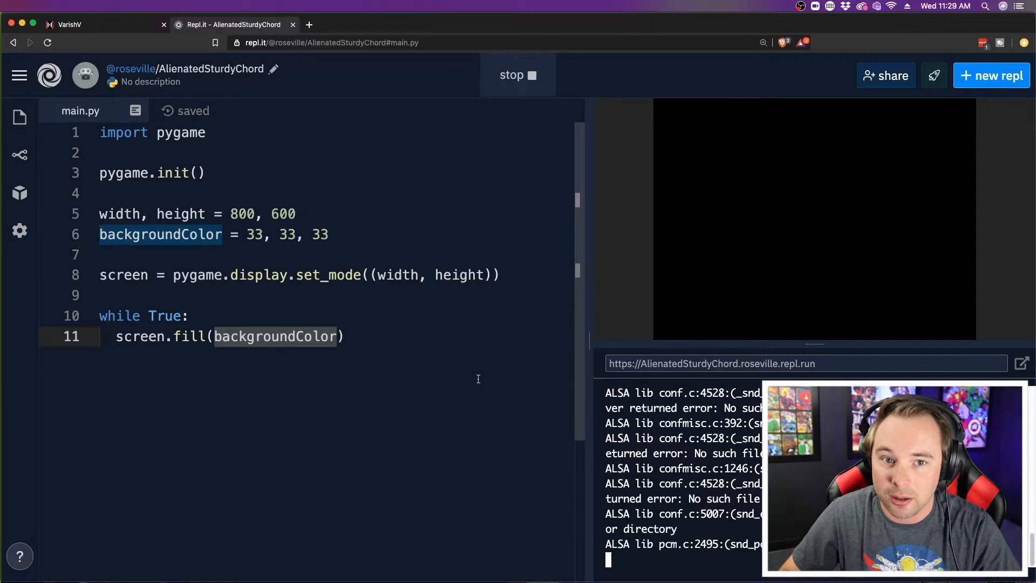
mouse_move(784, 148)
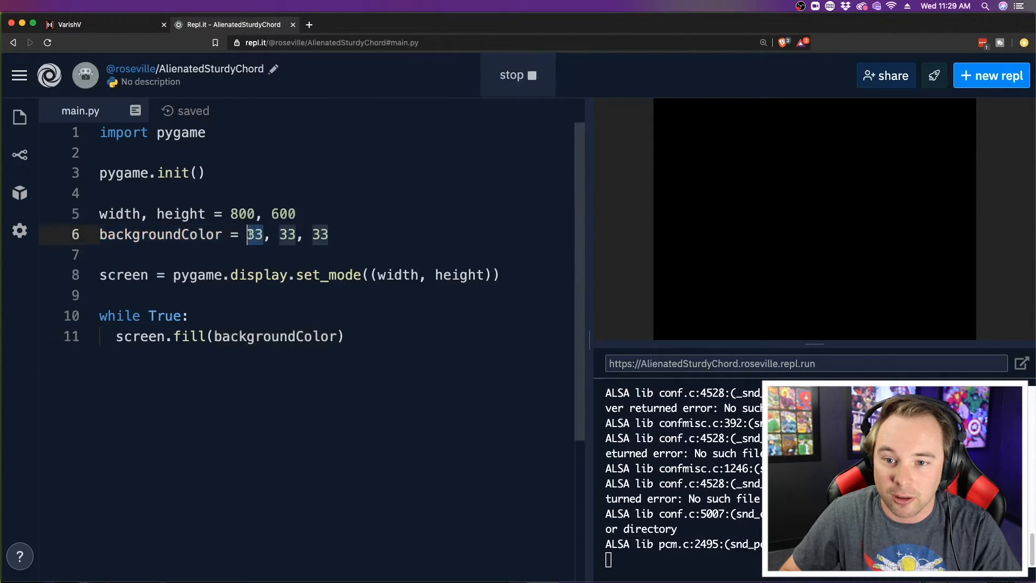
text(255)
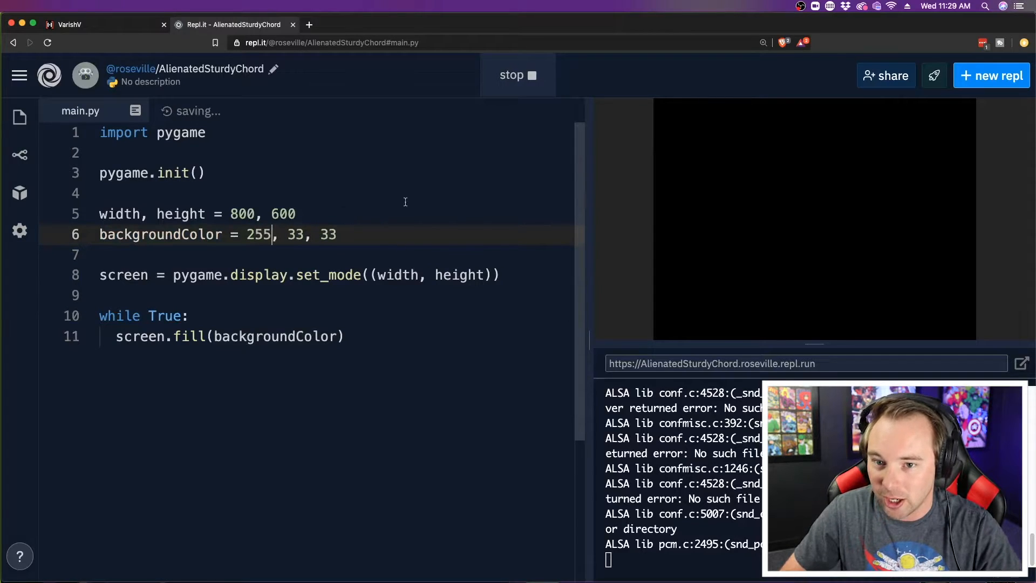
click(516, 75)
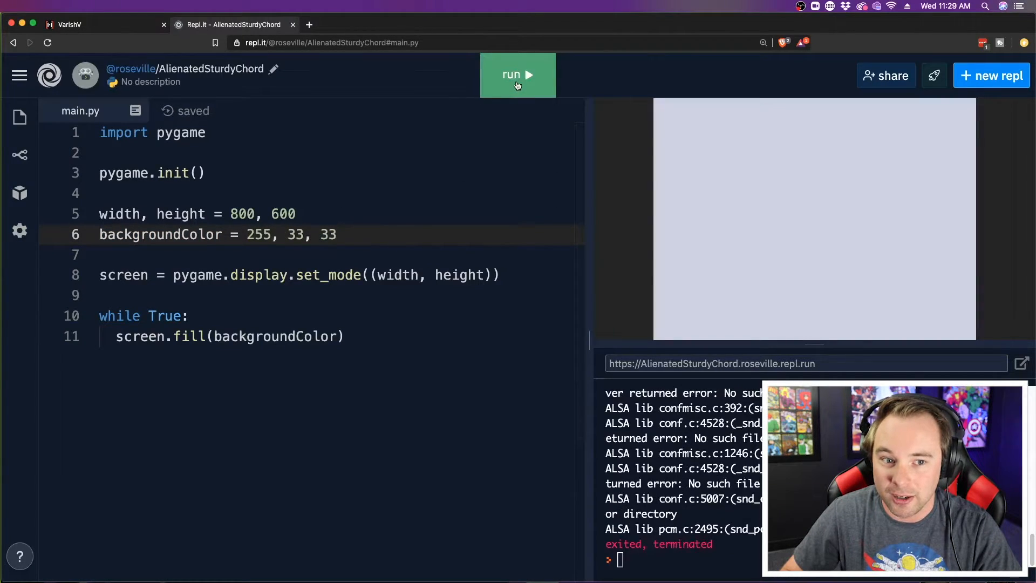
click(517, 74)
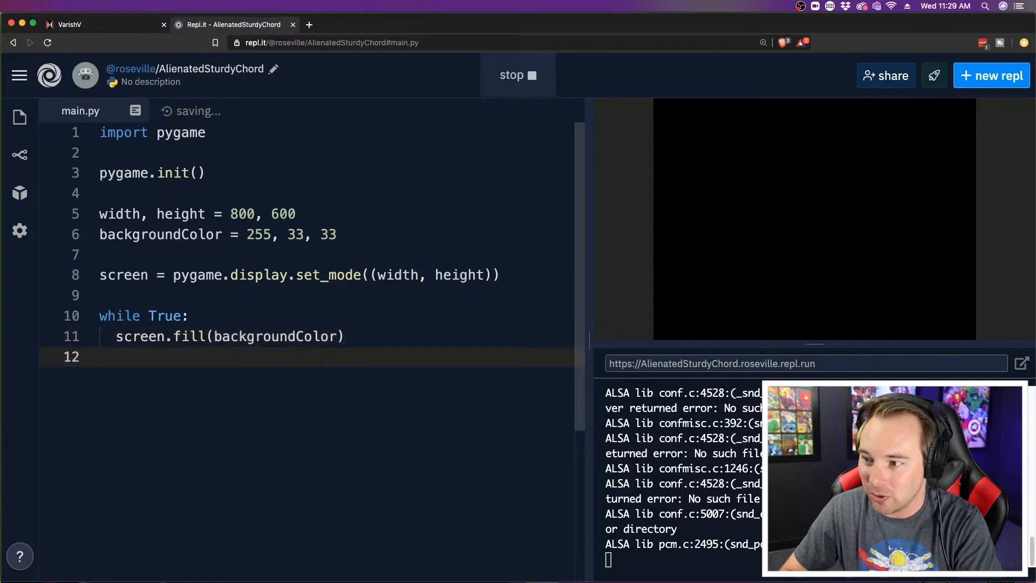
Add pygame.display.update() inside the loop and rerun to see the red window.
text(pygame)
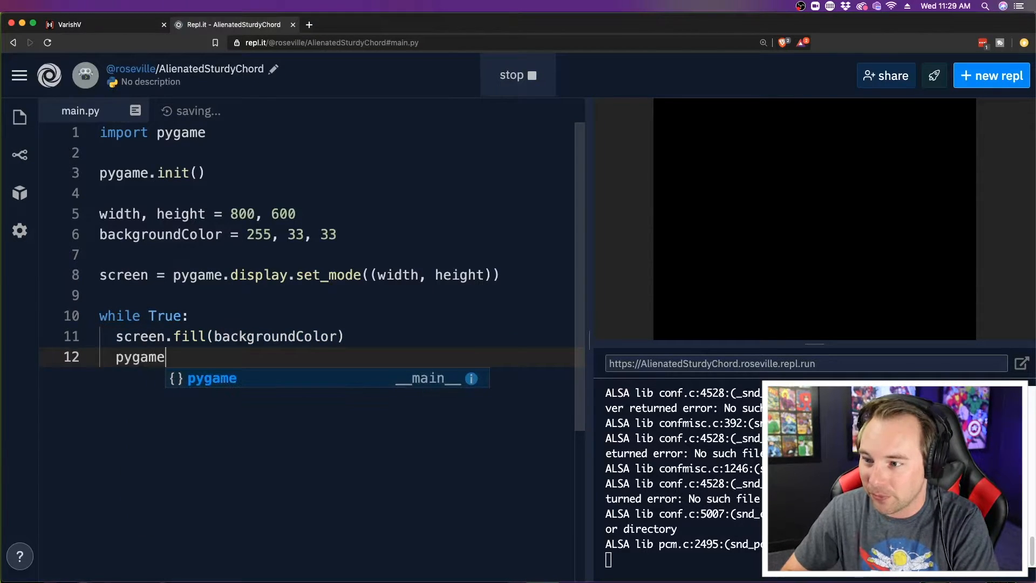
text(.display.u)
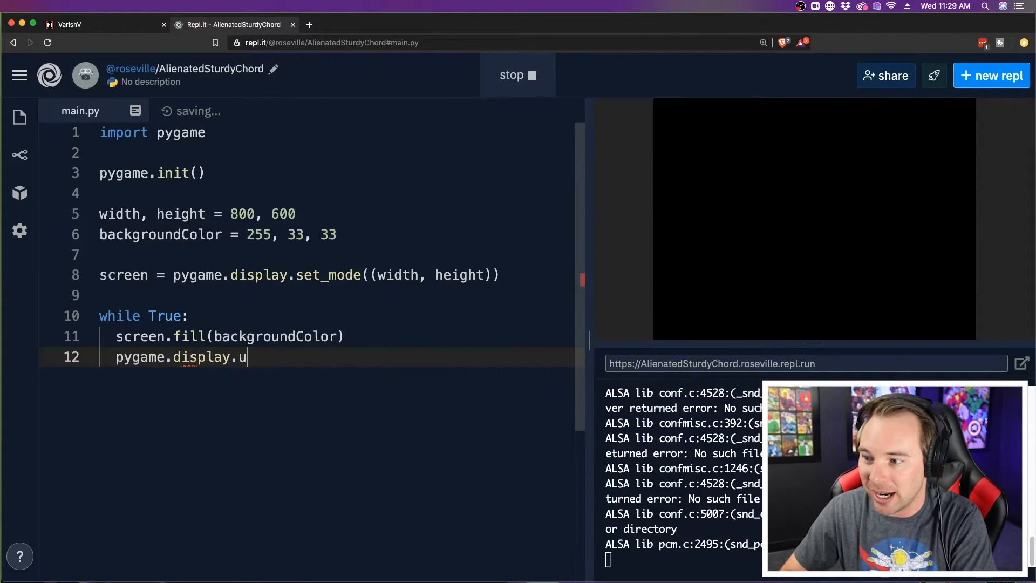
text(pdate())
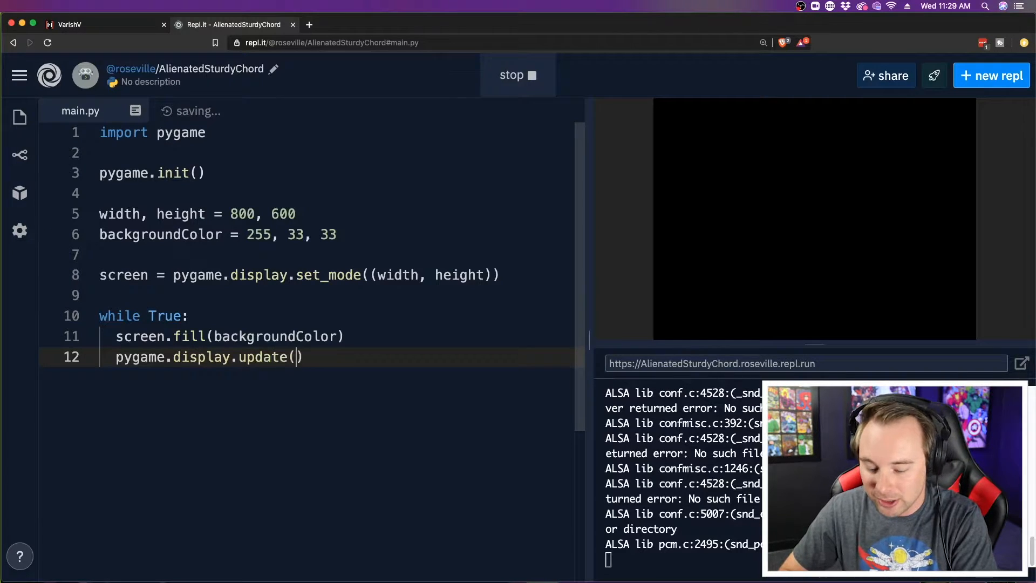
key(Return)
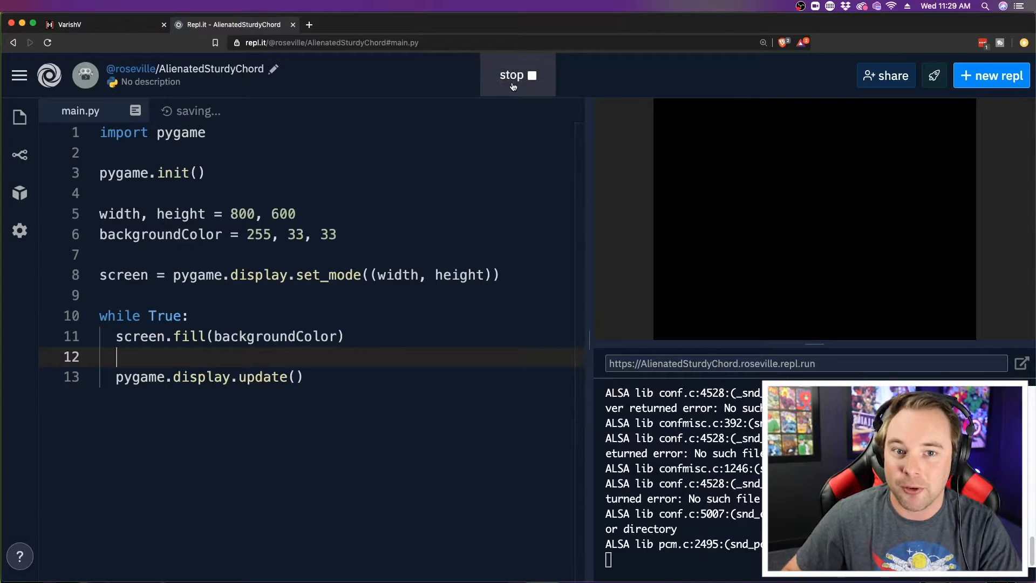
click(517, 74)
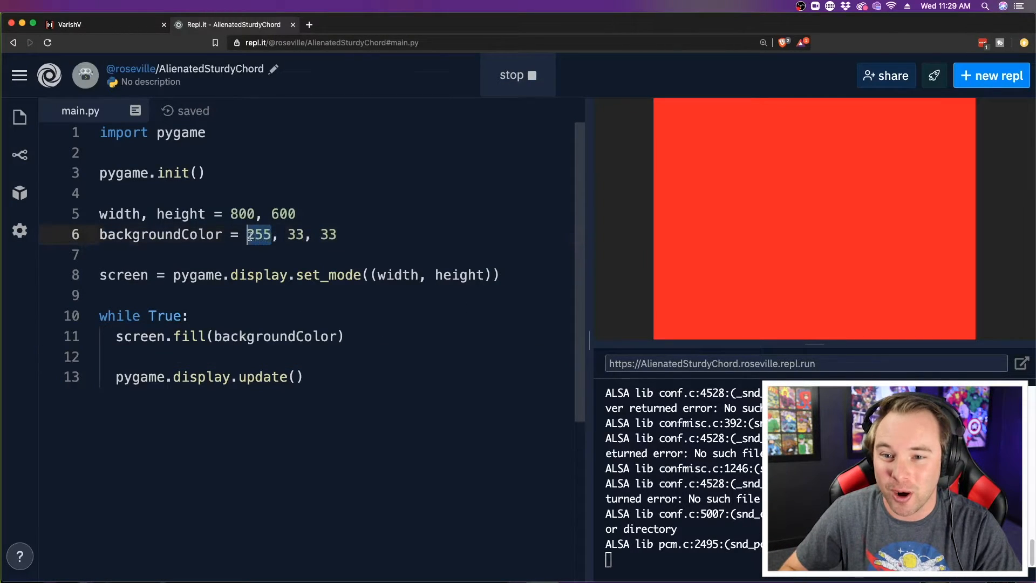
Change the background colour back to 33, 33, 33 and rerun with the grey background.
text(33)
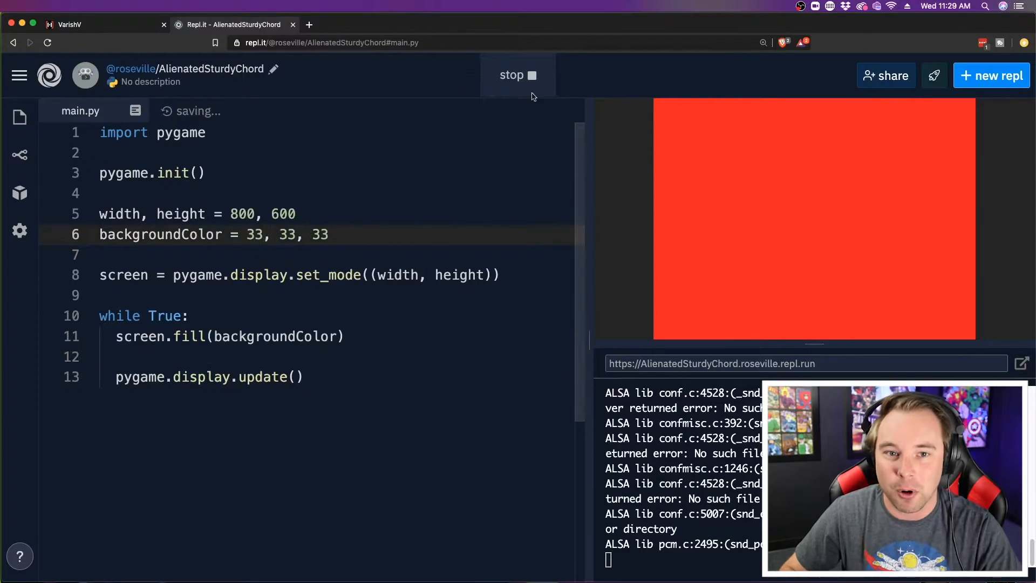
click(517, 74)
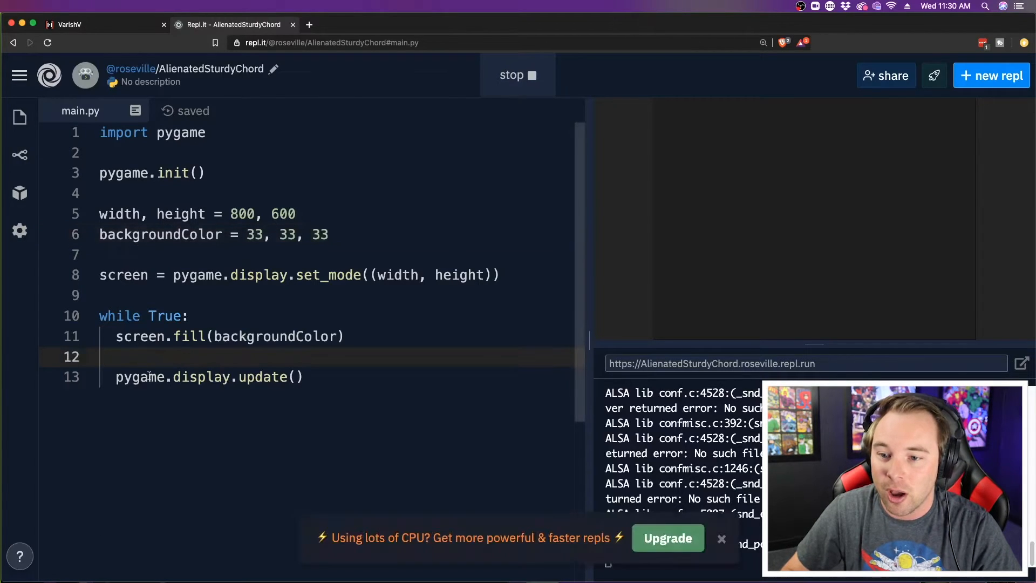
double_click(143, 315)
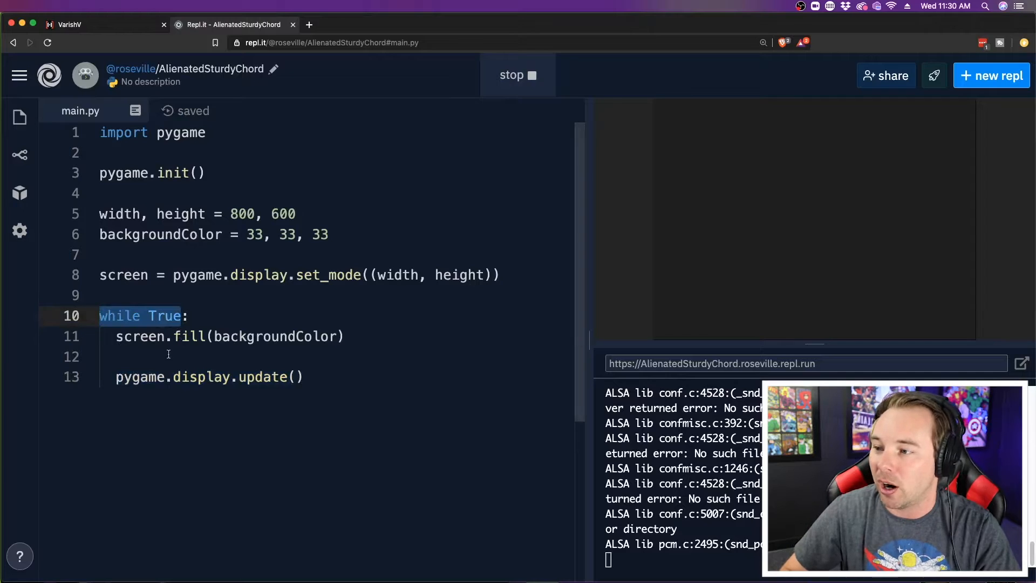
Begin a pygame.draw.rect(screen, ...) call on the empty line inside the game loop.
click(162, 357)
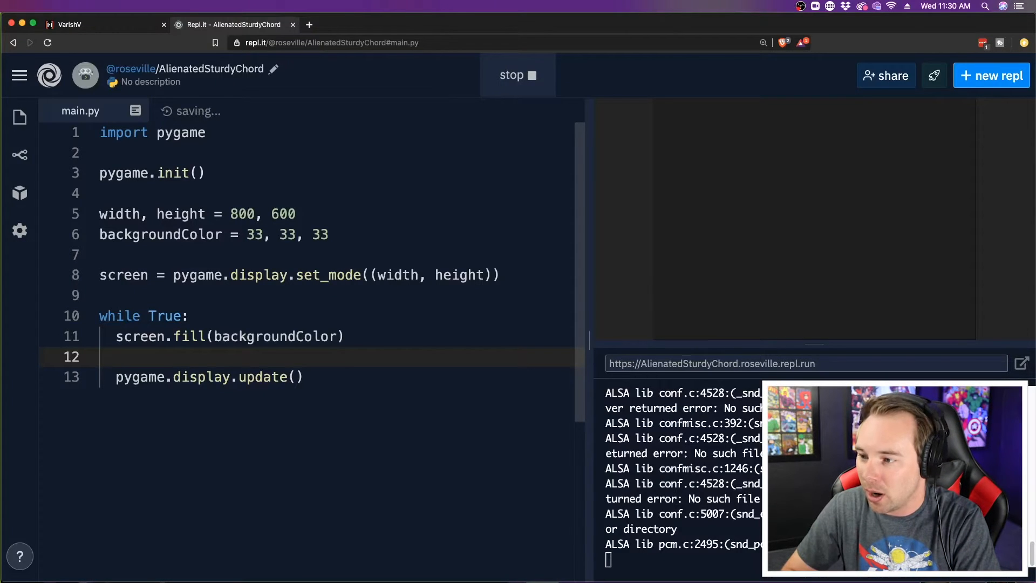
text(pygame.d)
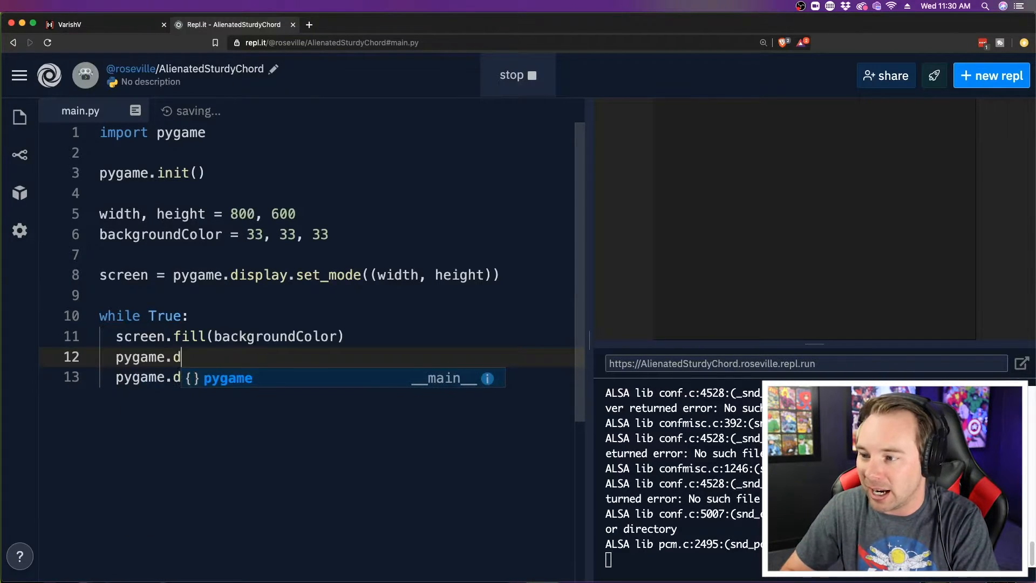
text(raw.)
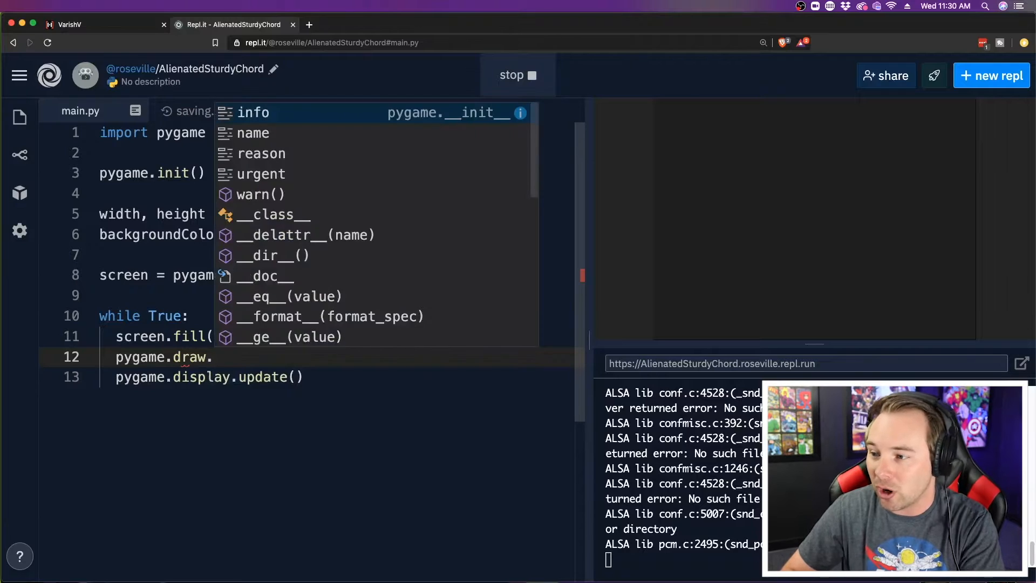
text(rect)
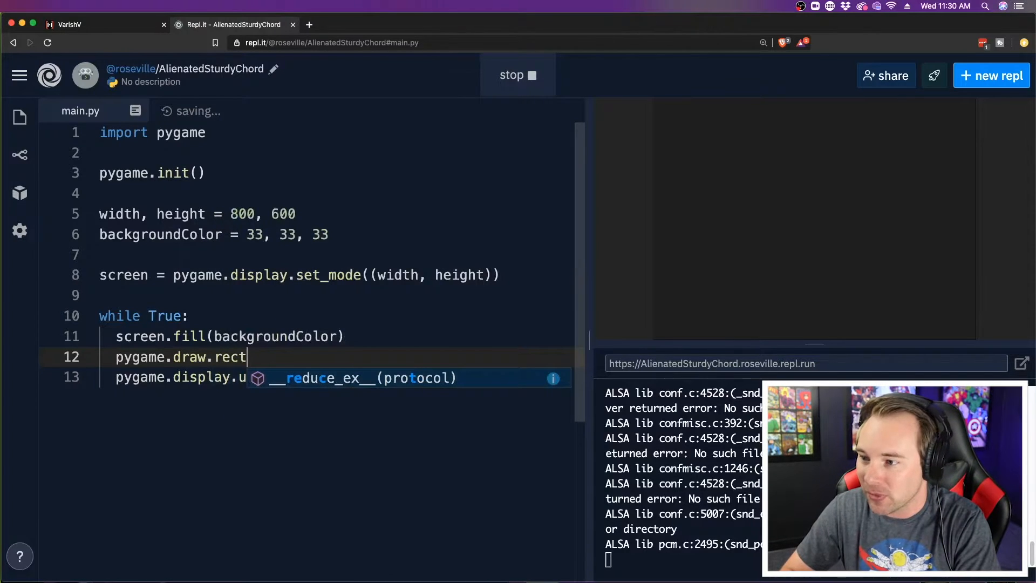
text((screen,)
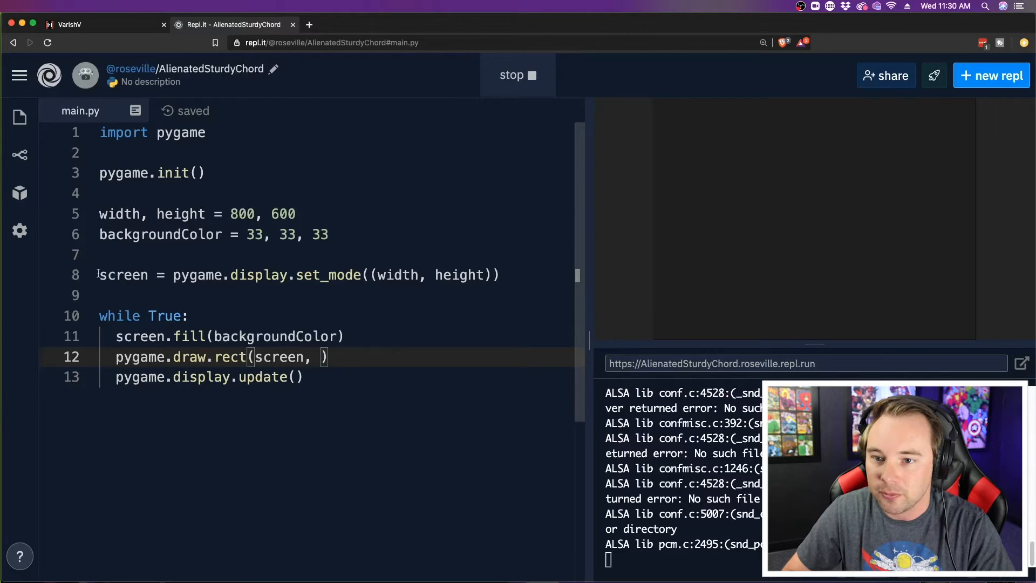
Define a color variable holding the blue values 0, 128, 255.
text(color =)
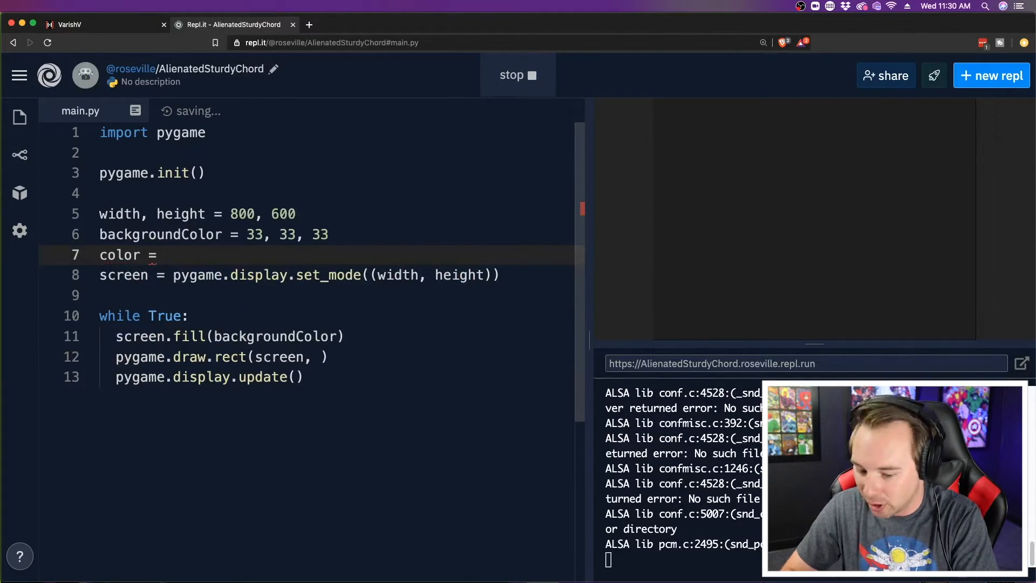
text(0,)
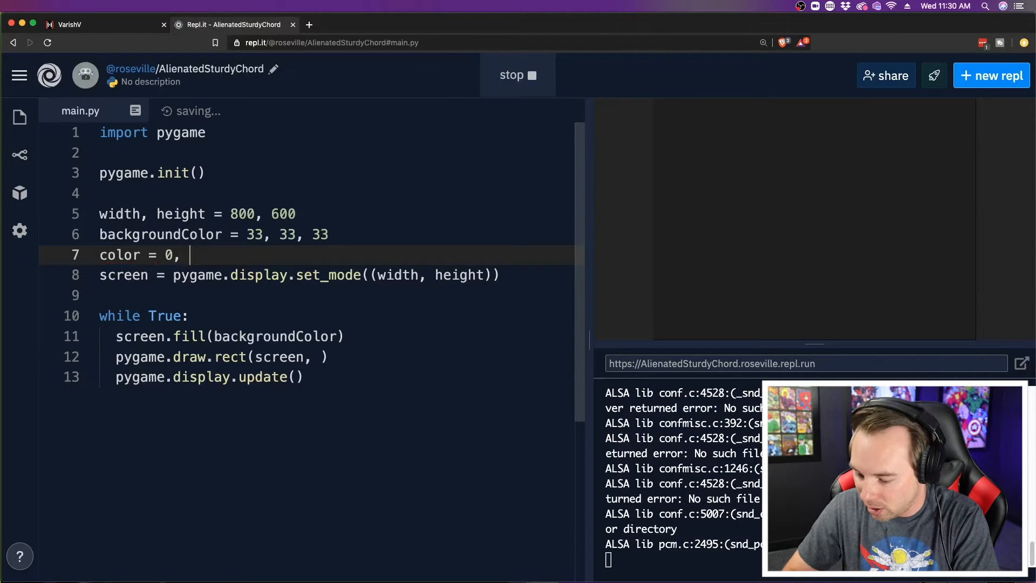
text(128,)
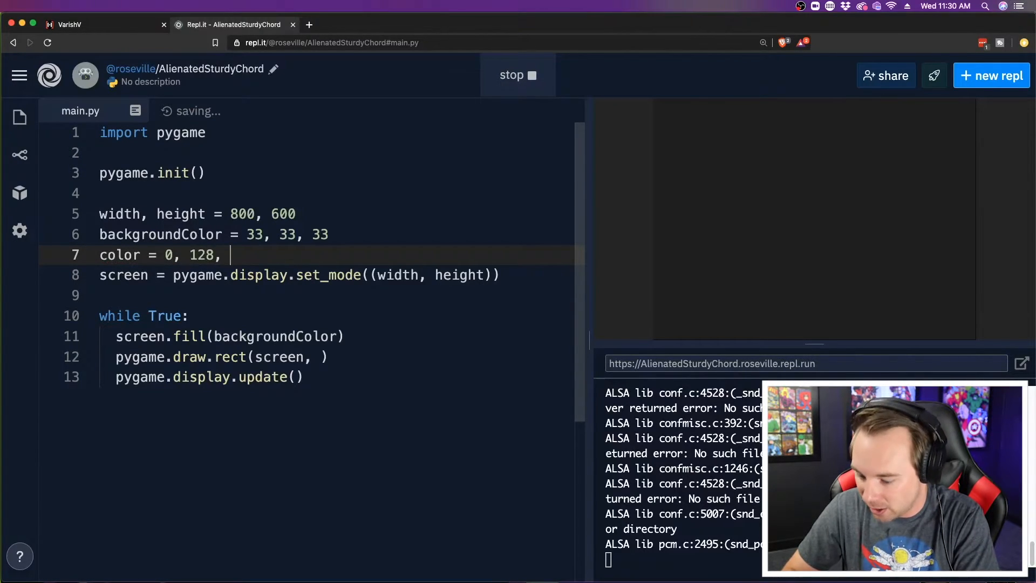
text(255)
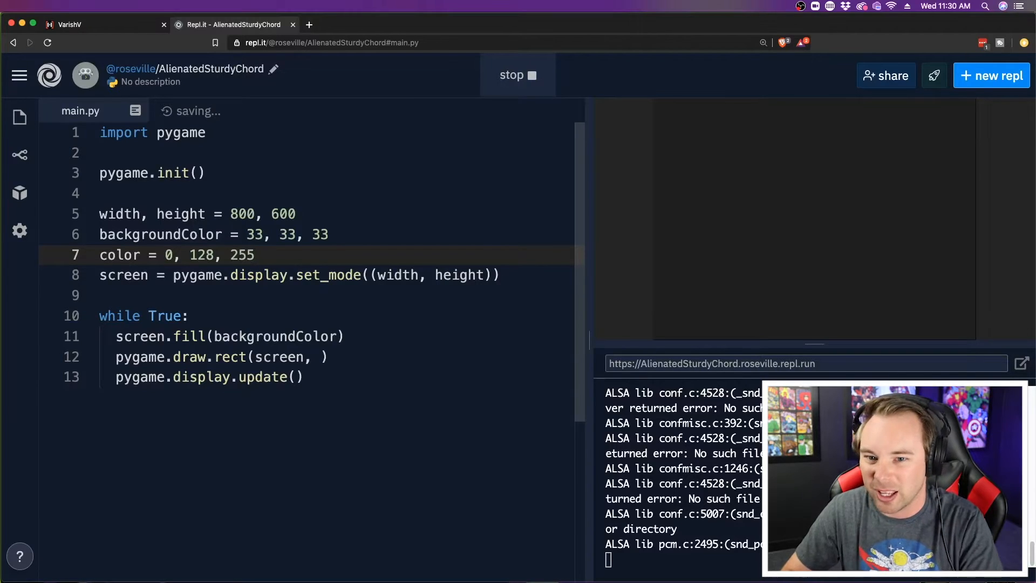
text())
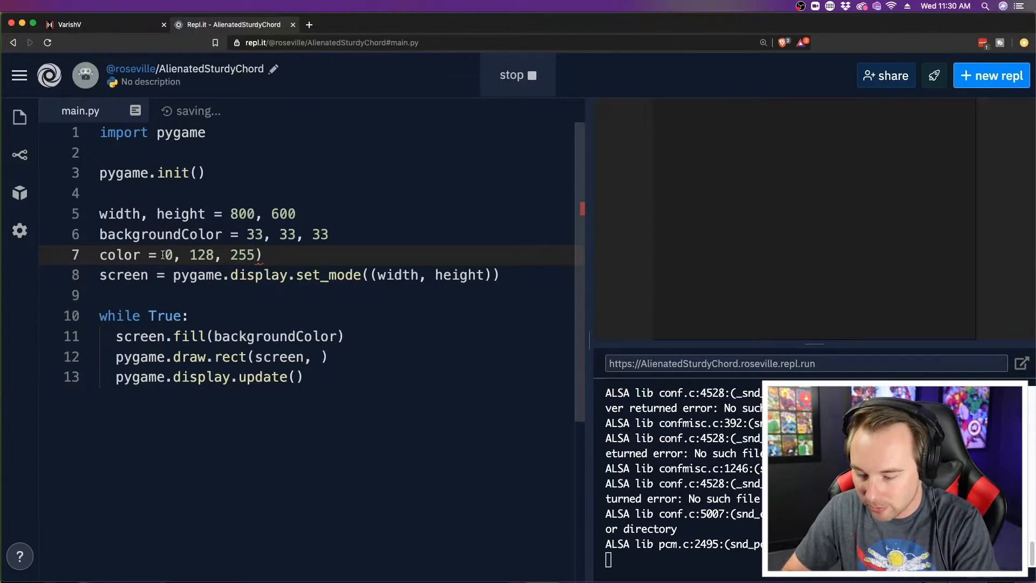
Wrap the color values in parentheses and pass color and pygame.Rect into the draw call.
text(()
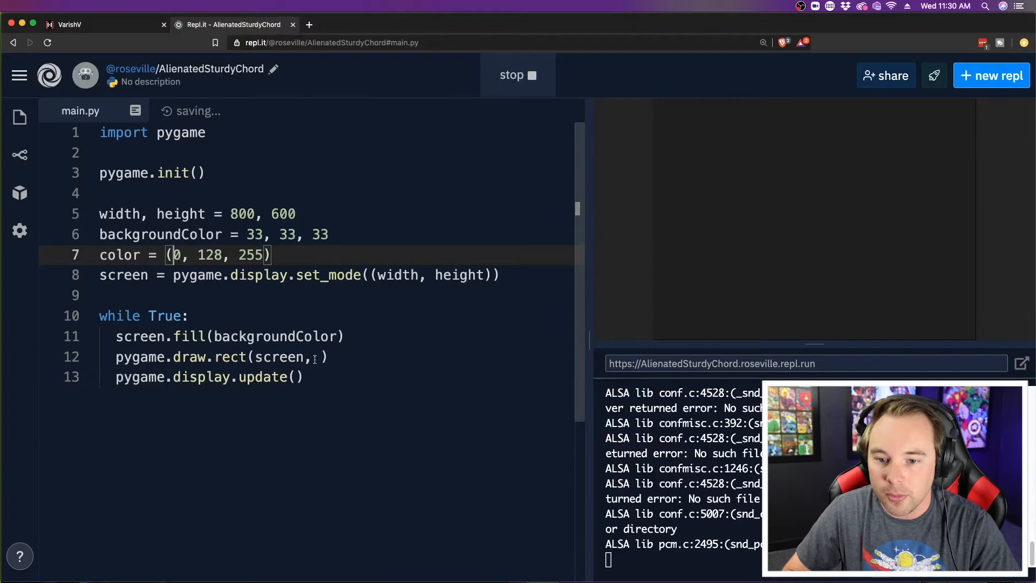
text(color,)
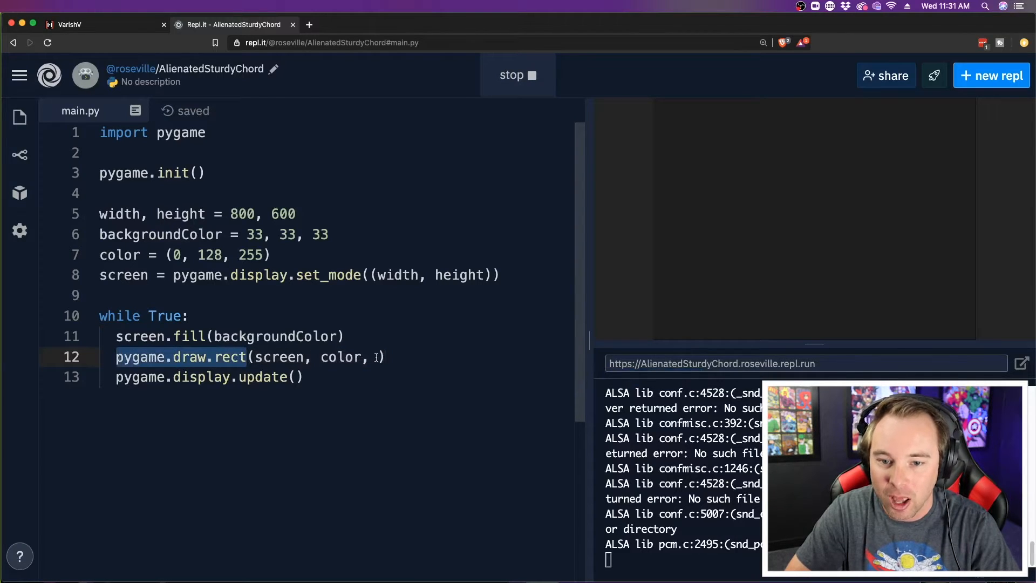
text(p)
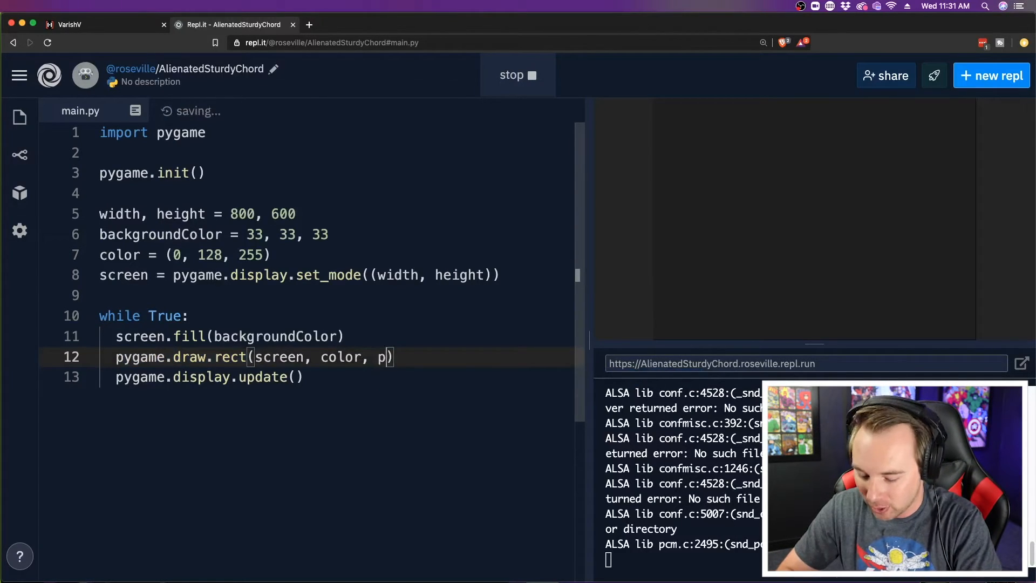
text(ygame)
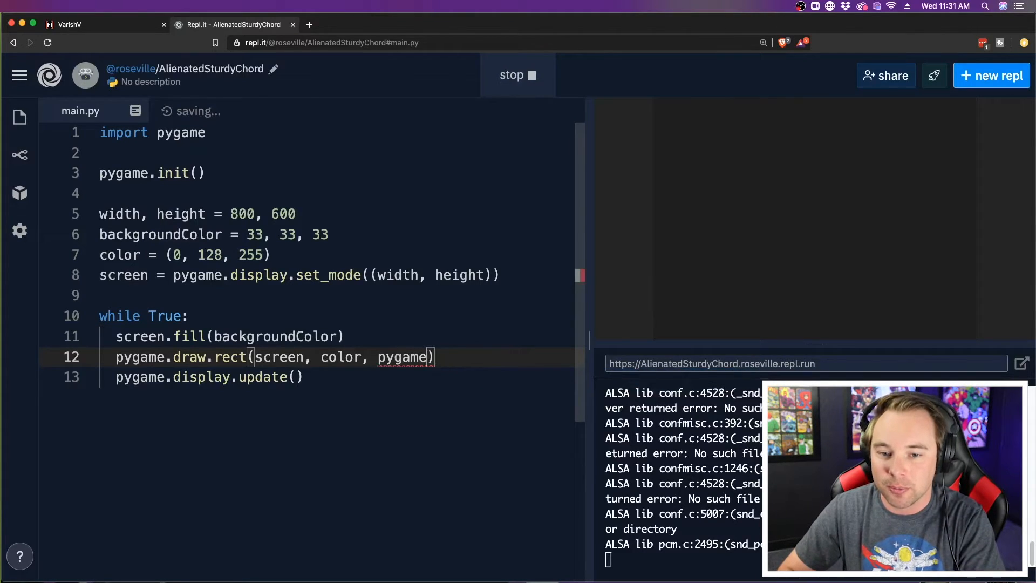
text(Rect)
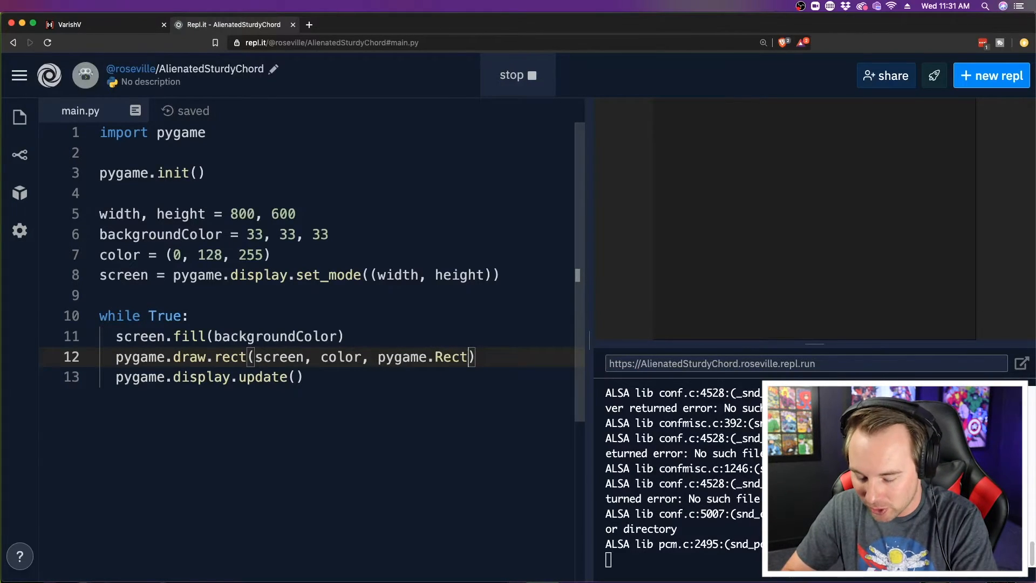
Give the rectangle position 30, 30 and size 60 by 60.
text(()
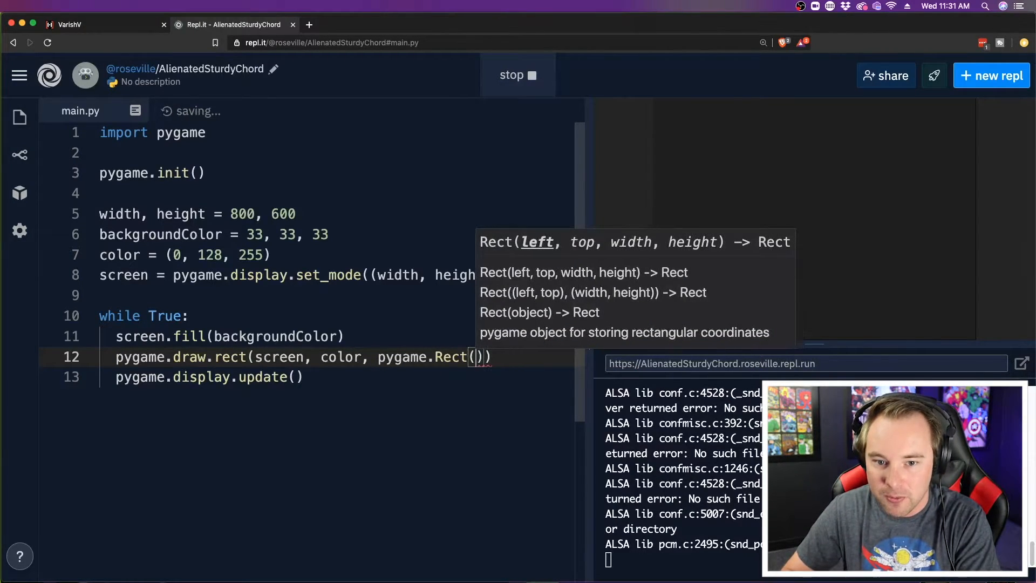
text(30)
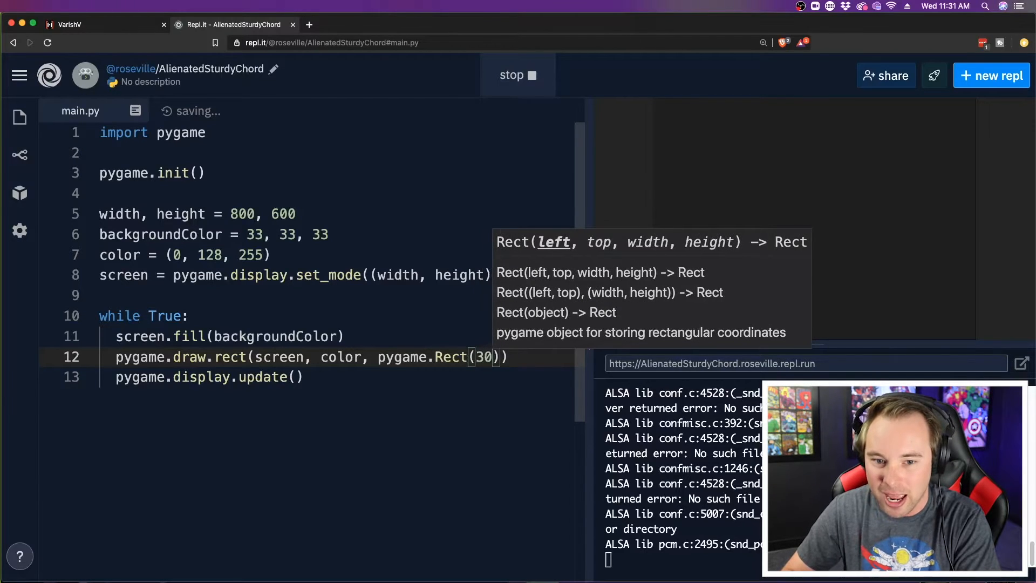
text(, 30)
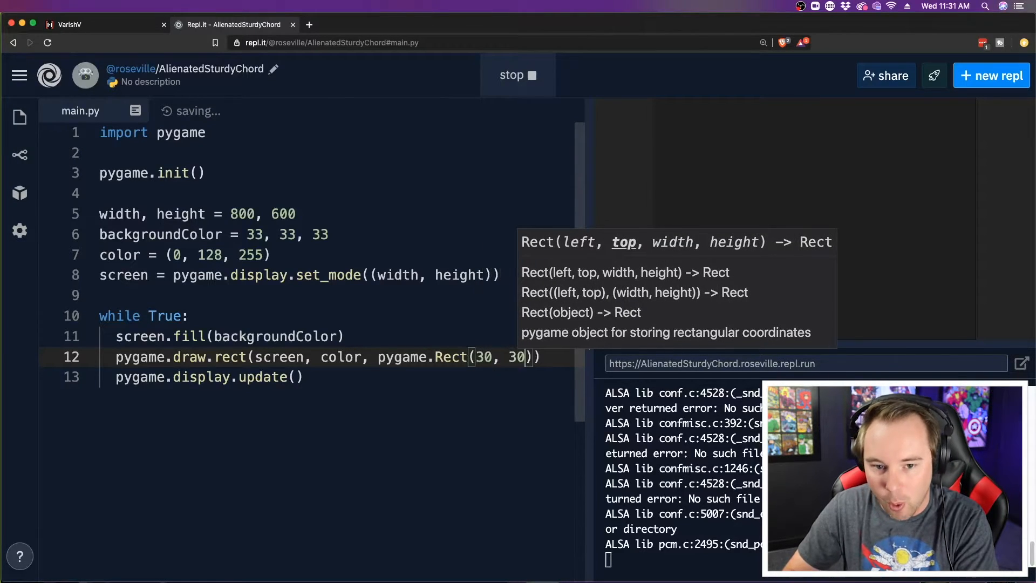
text(, 6)
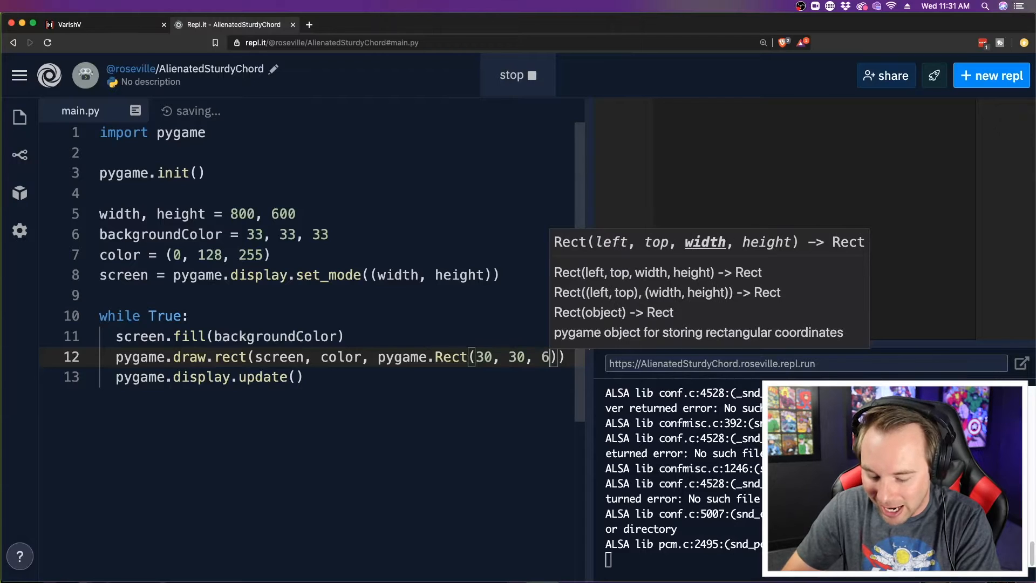
text(, 60)
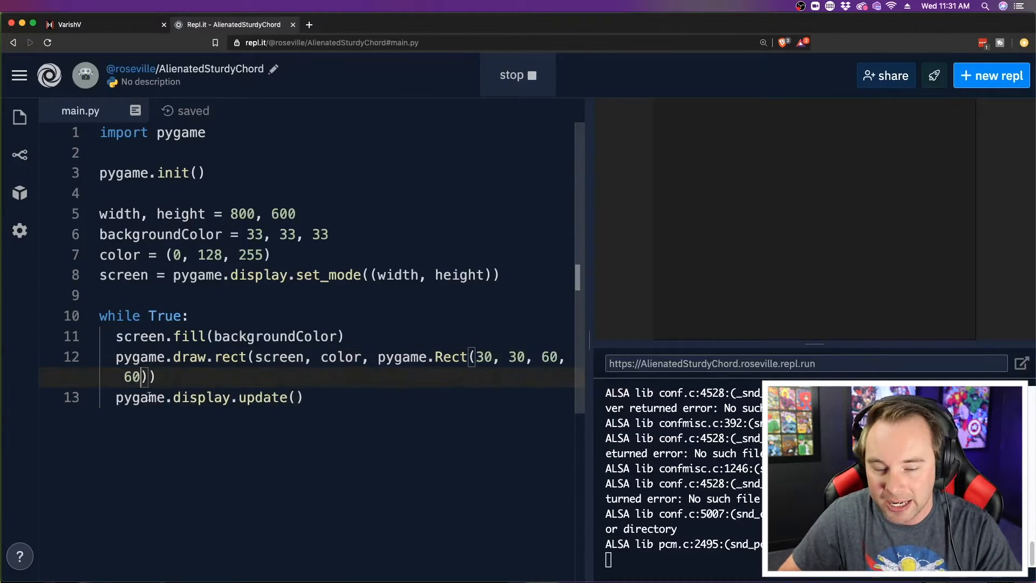
mouse_move(816, 119)
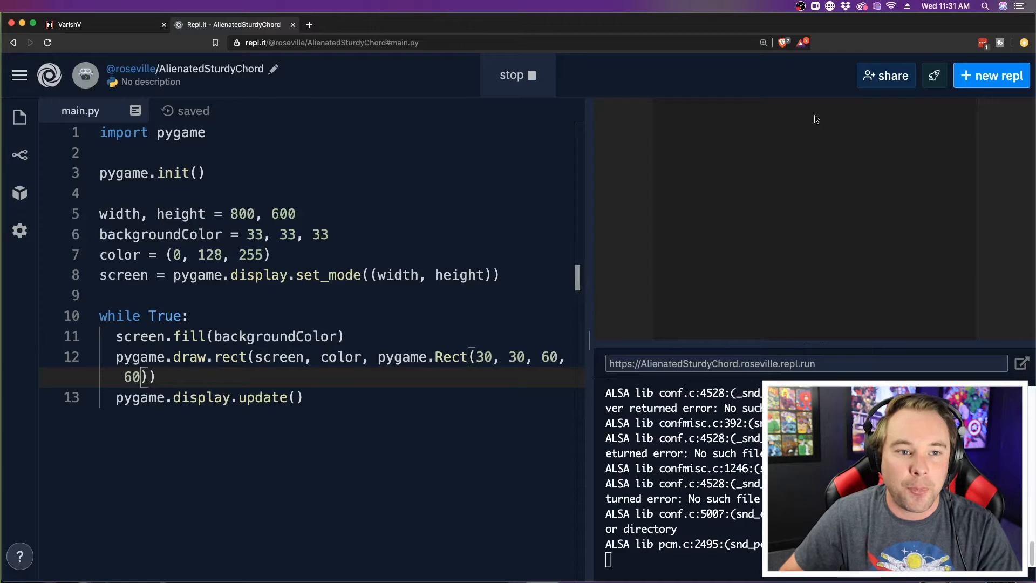
mouse_move(805, 108)
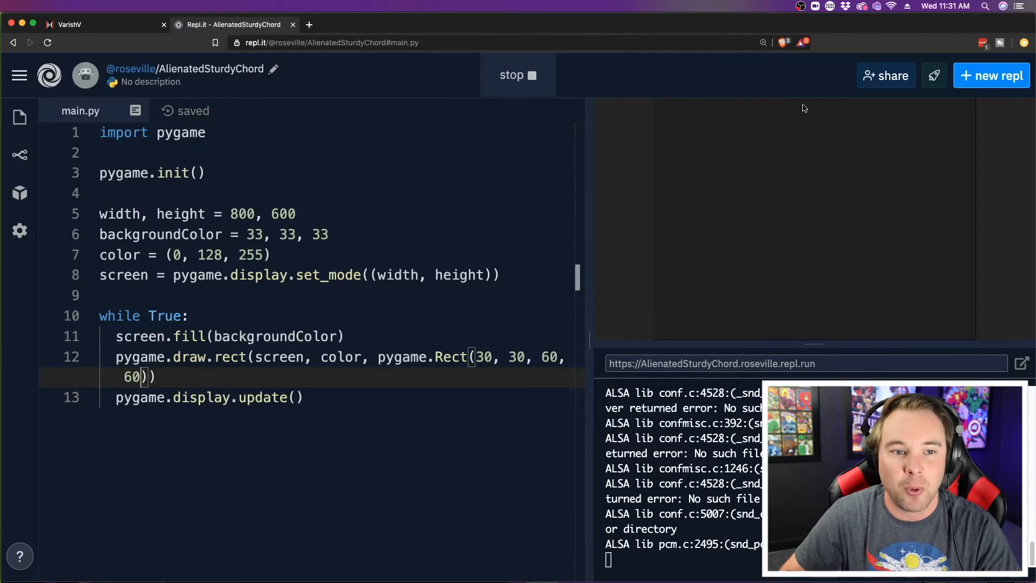
mouse_move(932, 188)
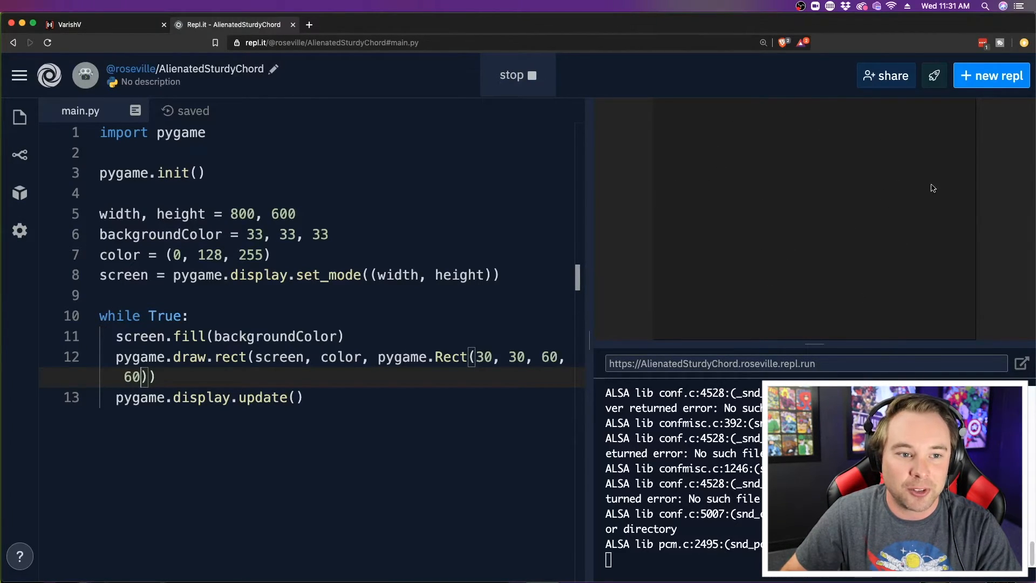
mouse_move(804, 334)
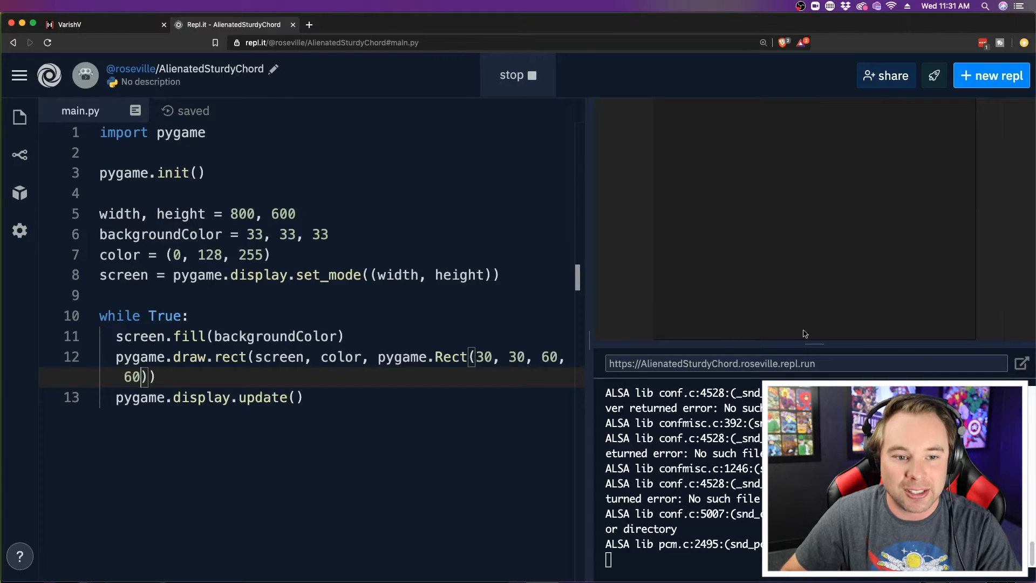
mouse_move(796, 303)
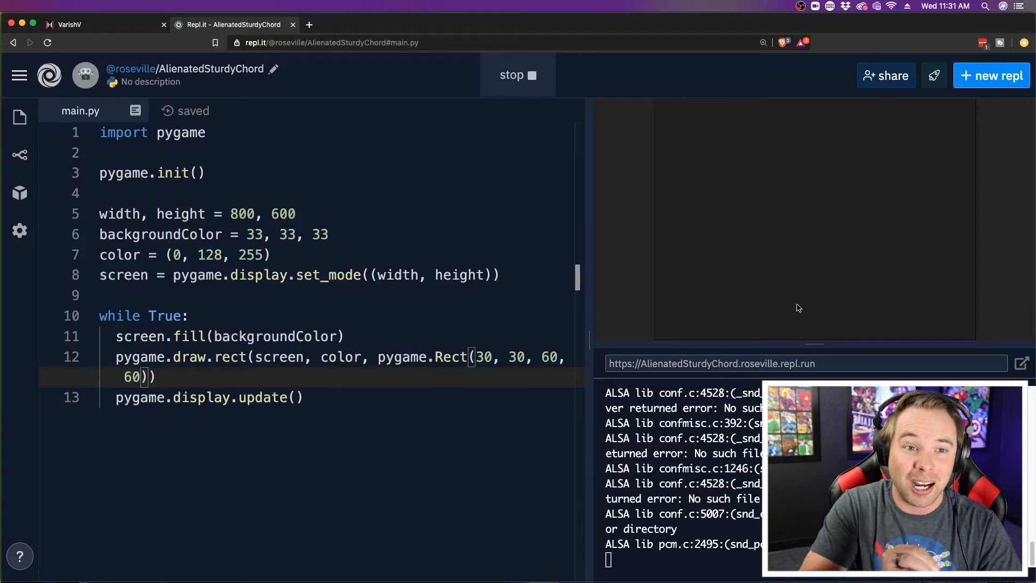
mouse_move(655, 102)
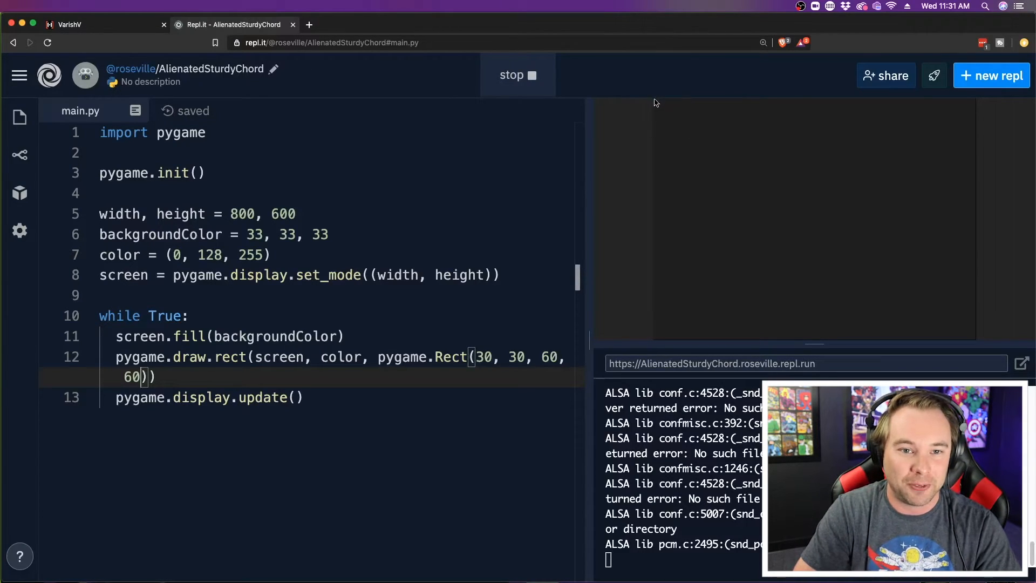
mouse_move(758, 186)
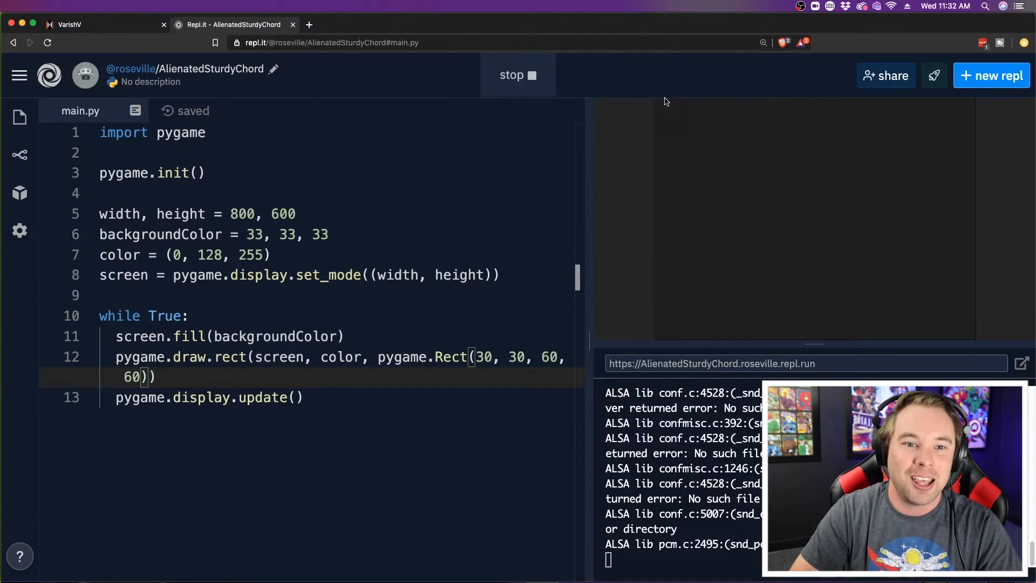
mouse_move(766, 175)
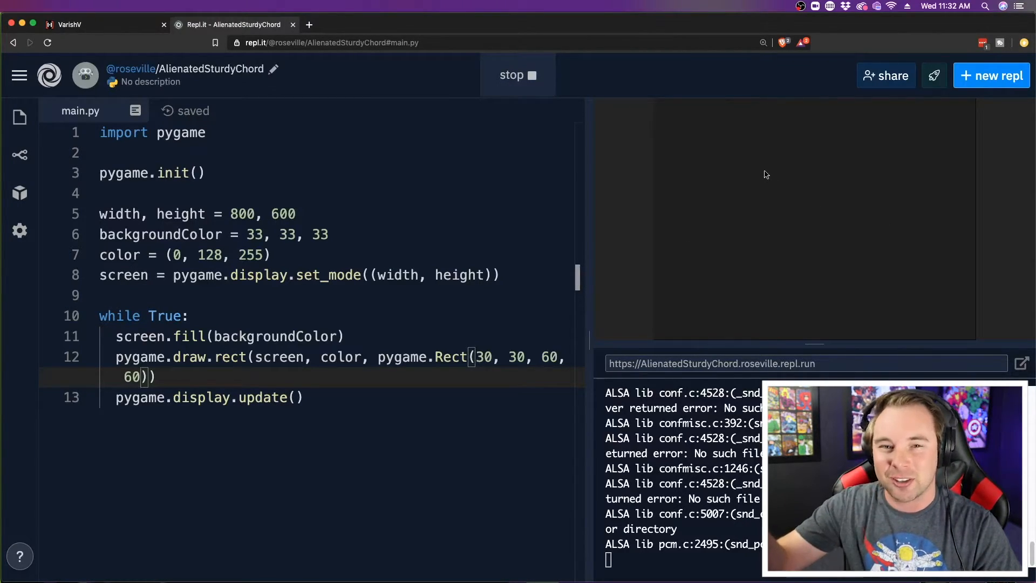
mouse_move(511, 76)
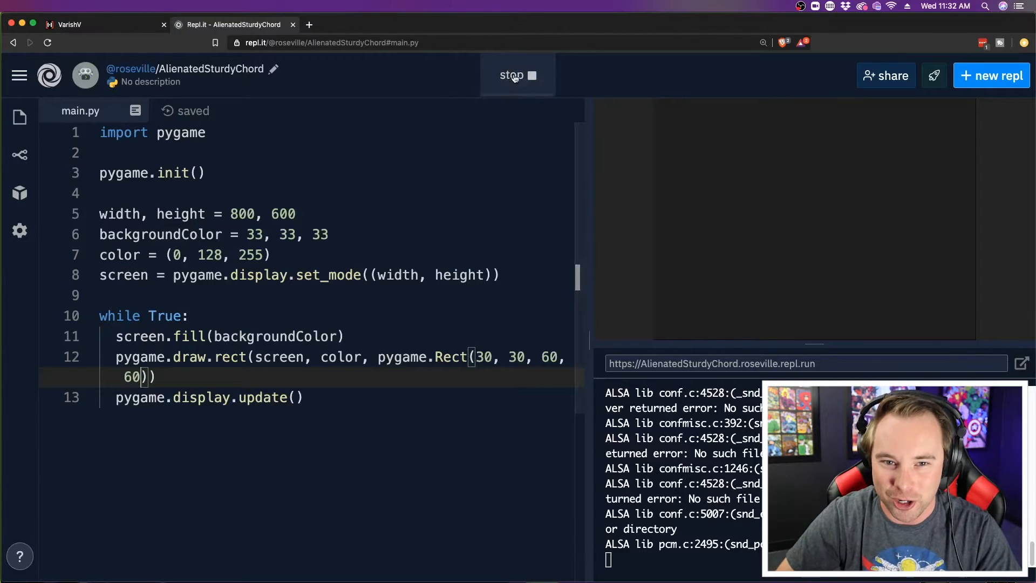
Stop and rerun the program so the blue square appears near the top-left.
click(517, 75)
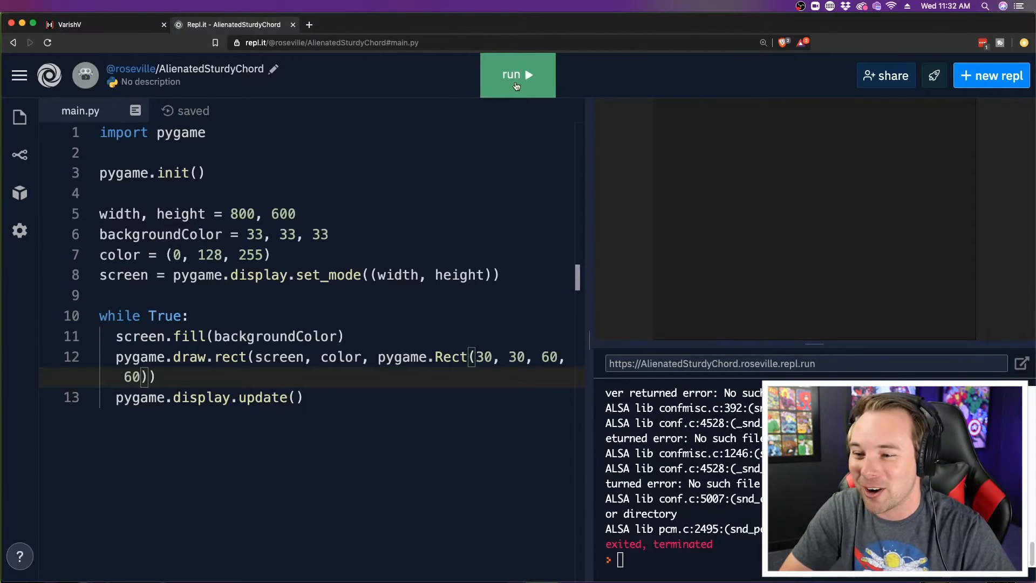
click(517, 74)
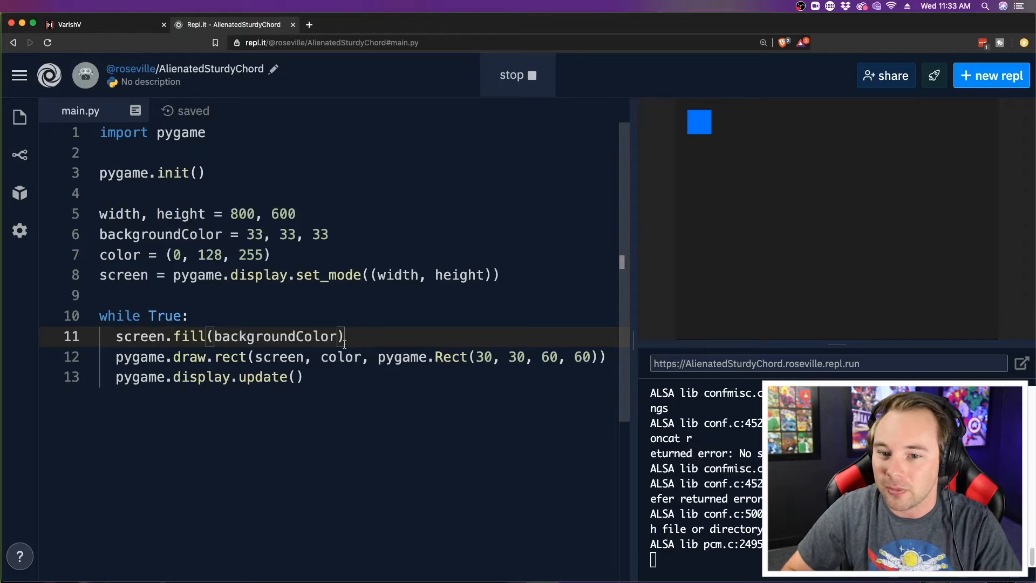
mouse_move(402, 357)
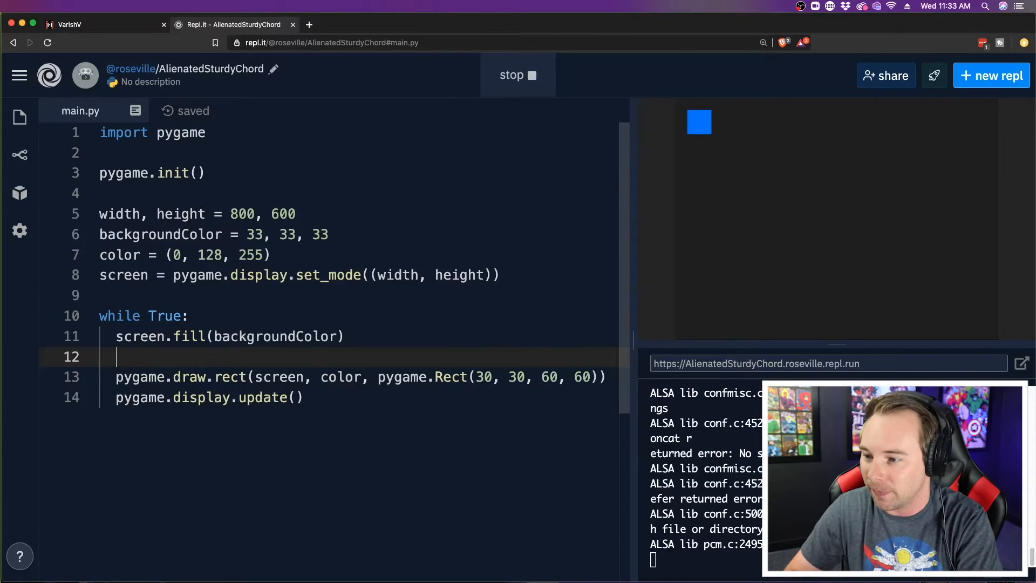
Add a for loop over pygame.event.get() inside the game loop.
text(for event in pygame.)
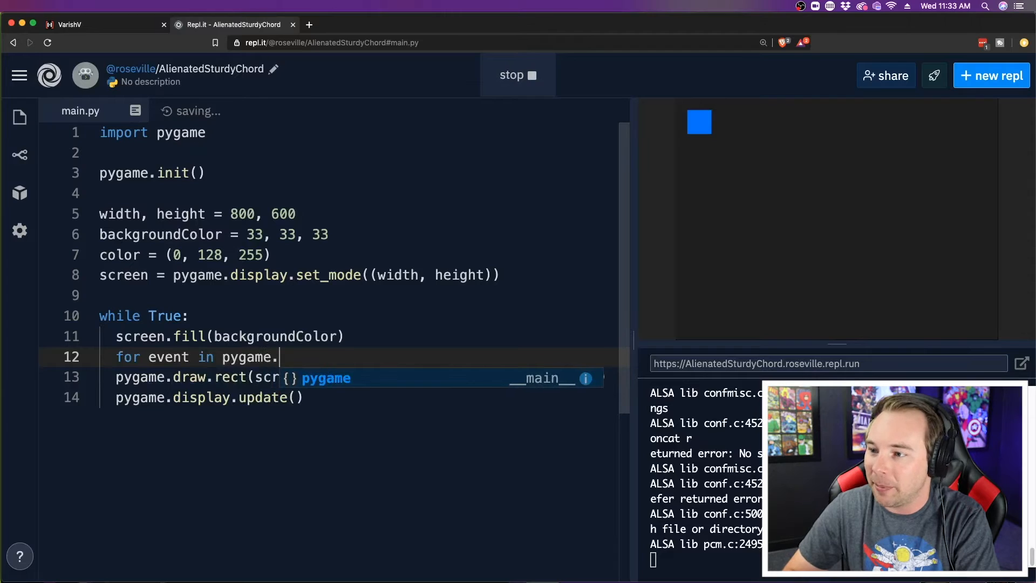
text(event.get)
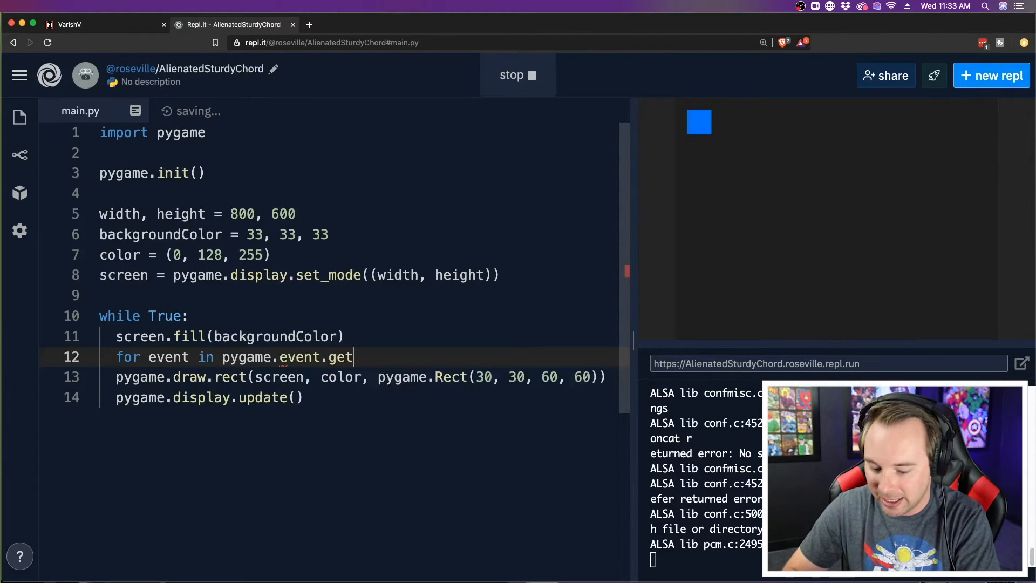
text(():)
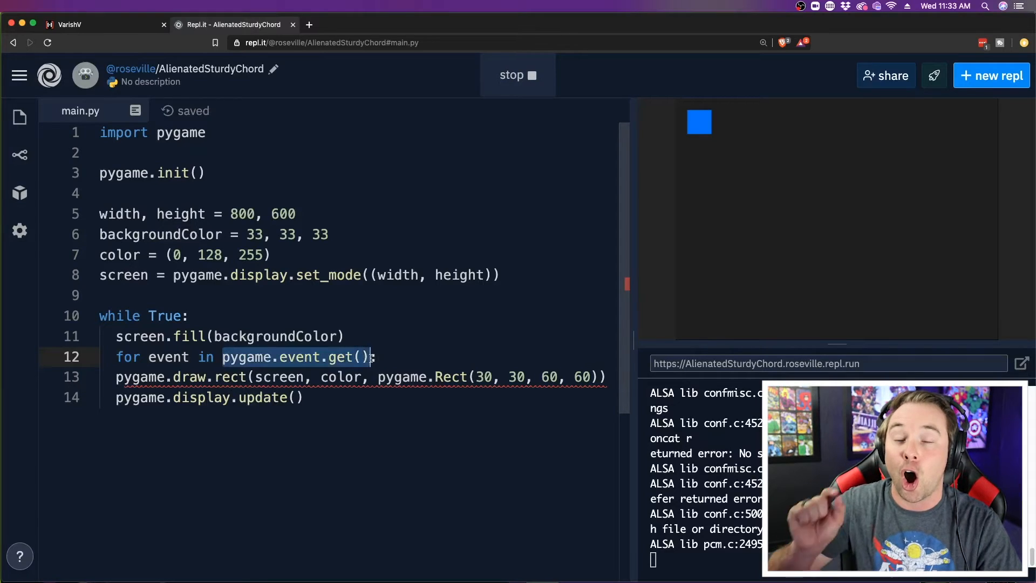
mouse_move(778, 199)
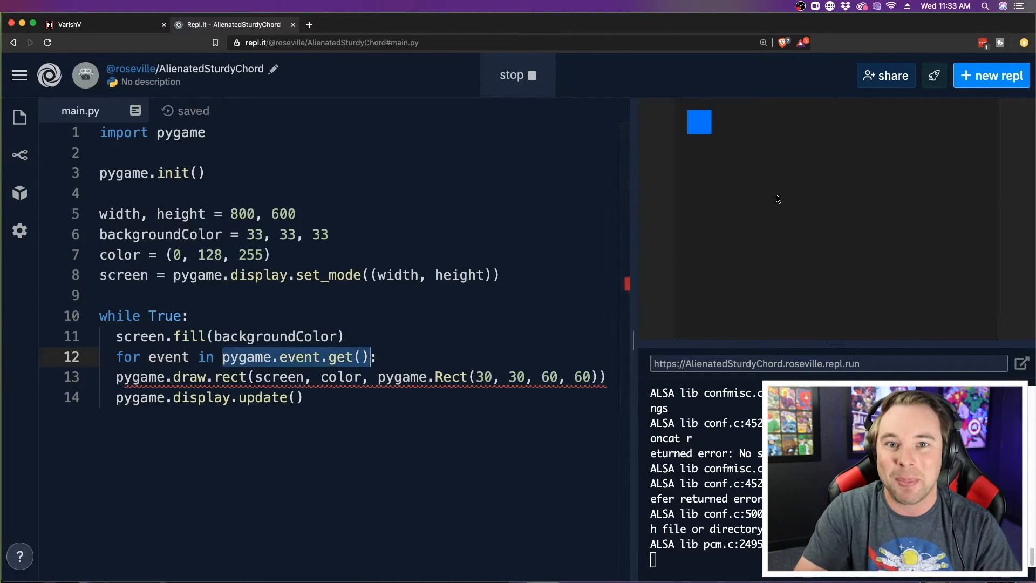
key(enter)
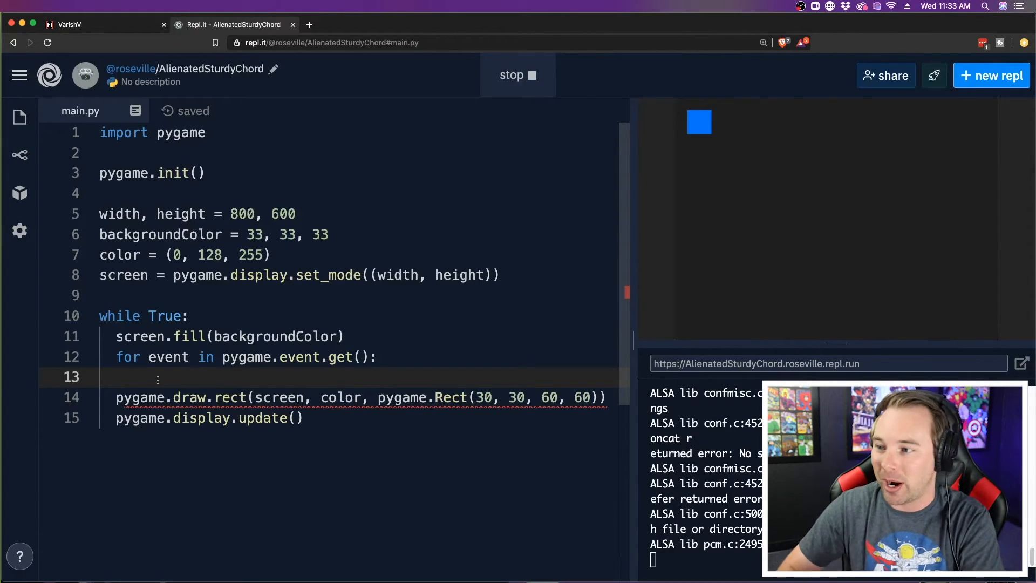
Check whether event.type equals pygame.KEYDOWN inside the event loop.
text(if(e))
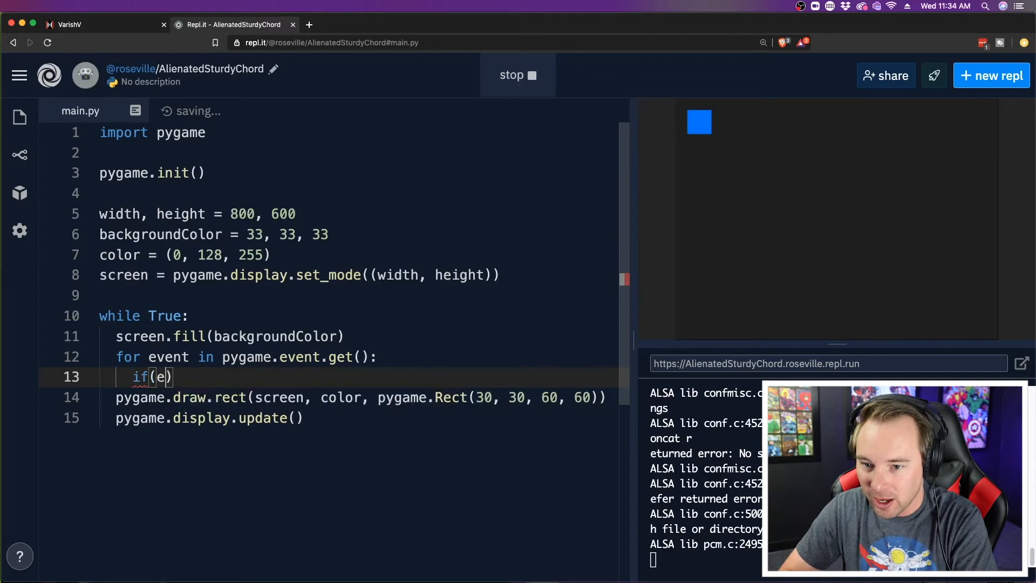
text(vent.type)
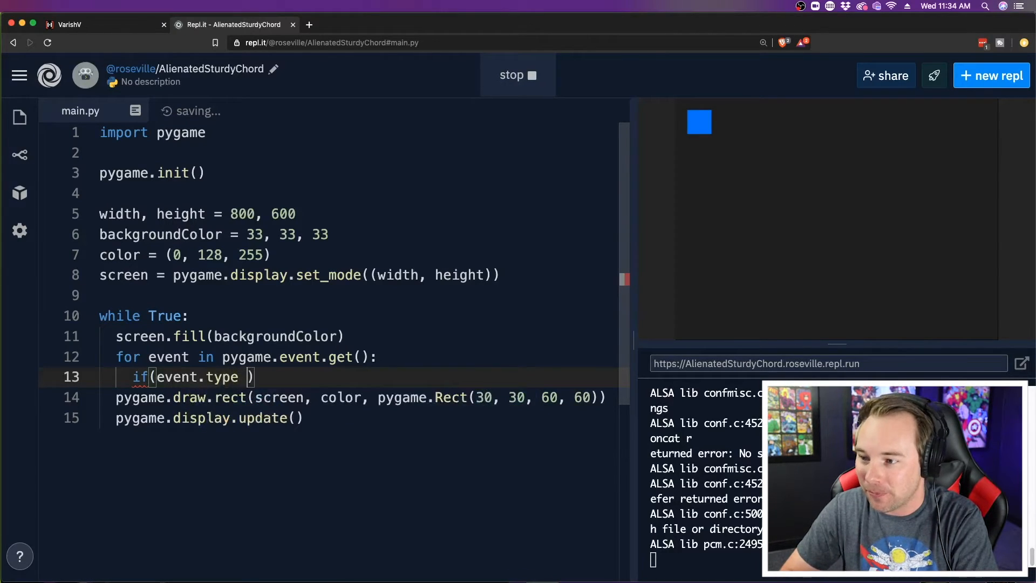
text(== pygame)
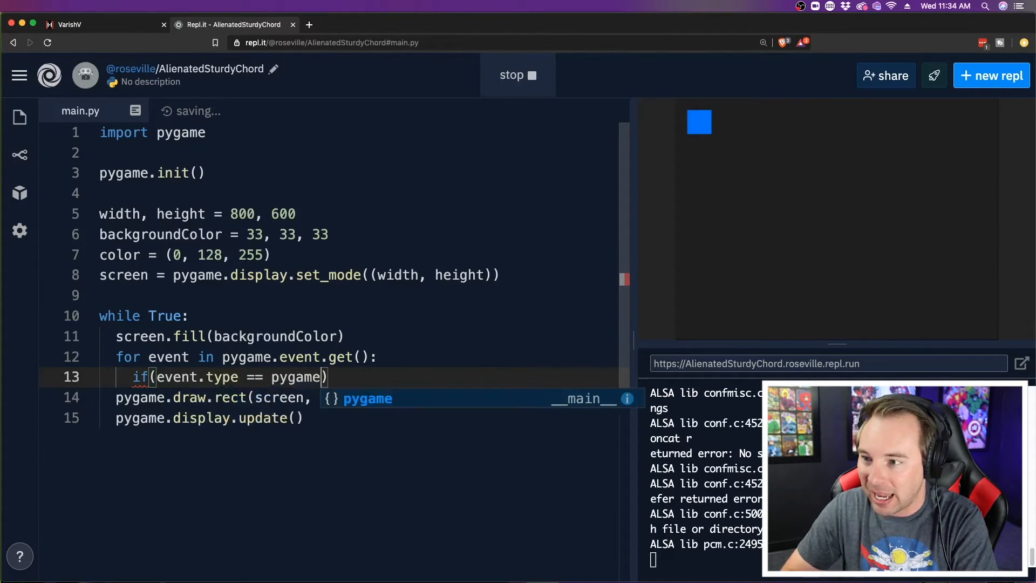
text(KEYDO)
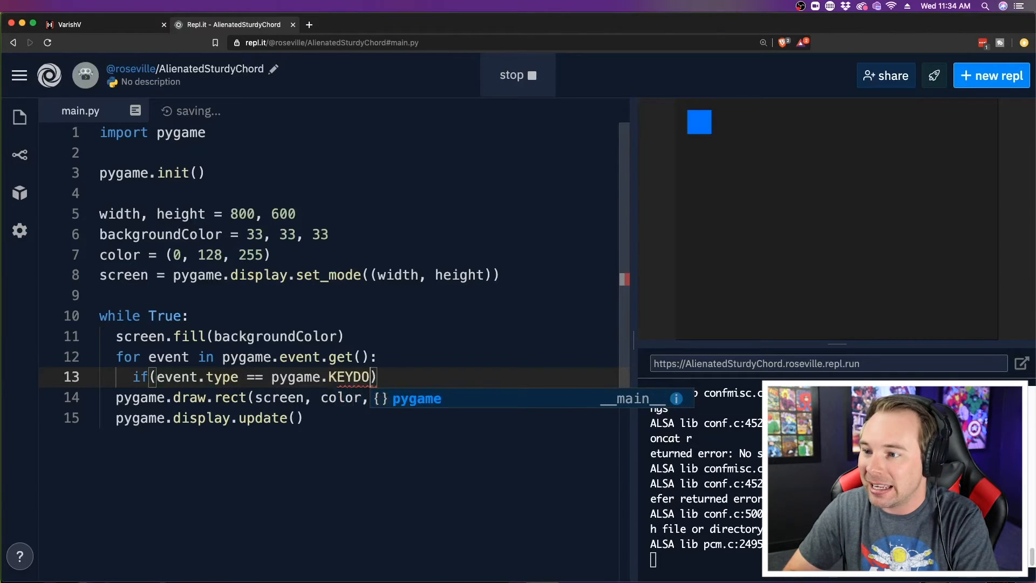
text(WN)
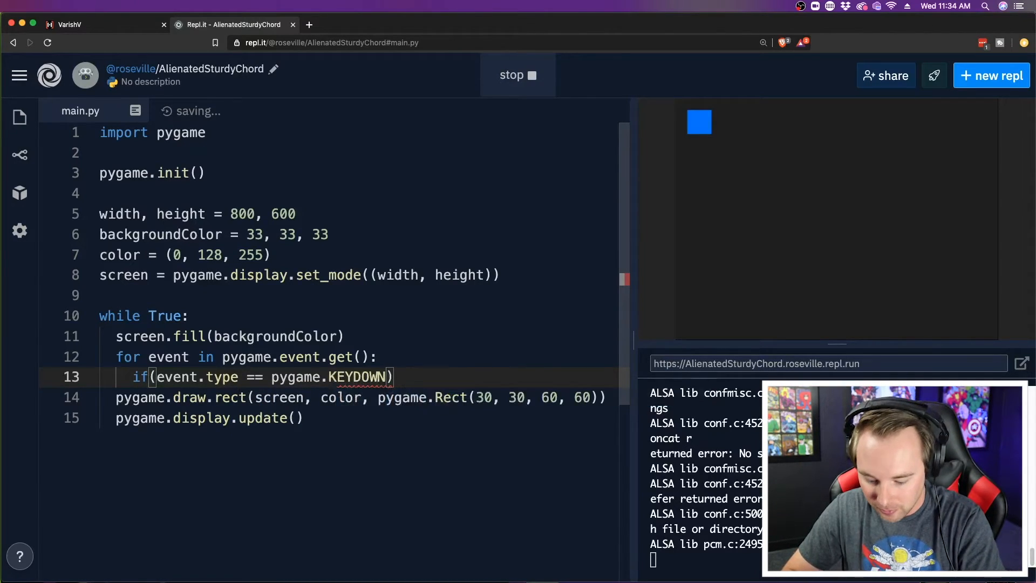
text(:)
key(Return)
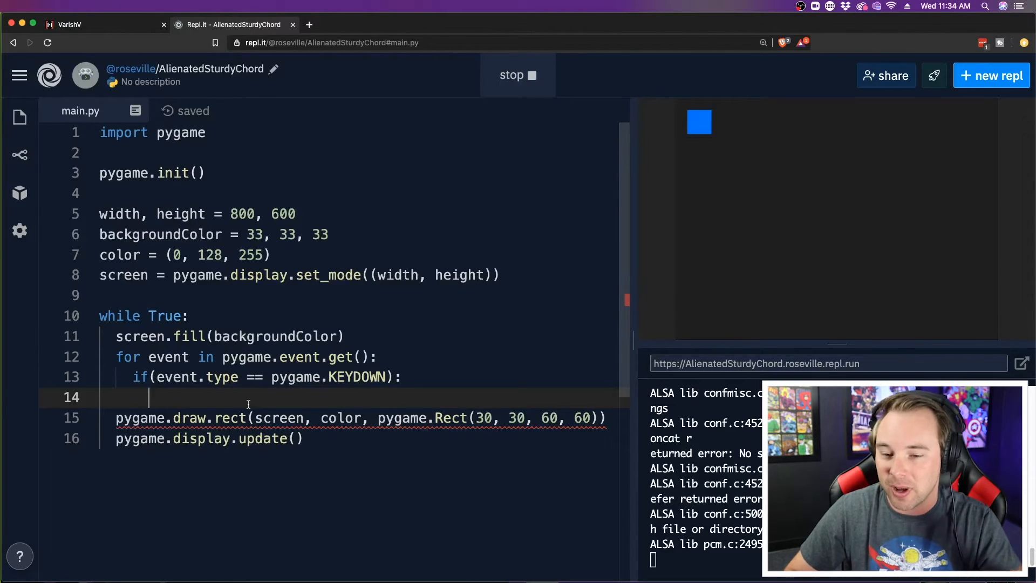
Add a nested check for event.key == pygame.K_SPACE and turn to the pygame key documentation.
text(if)
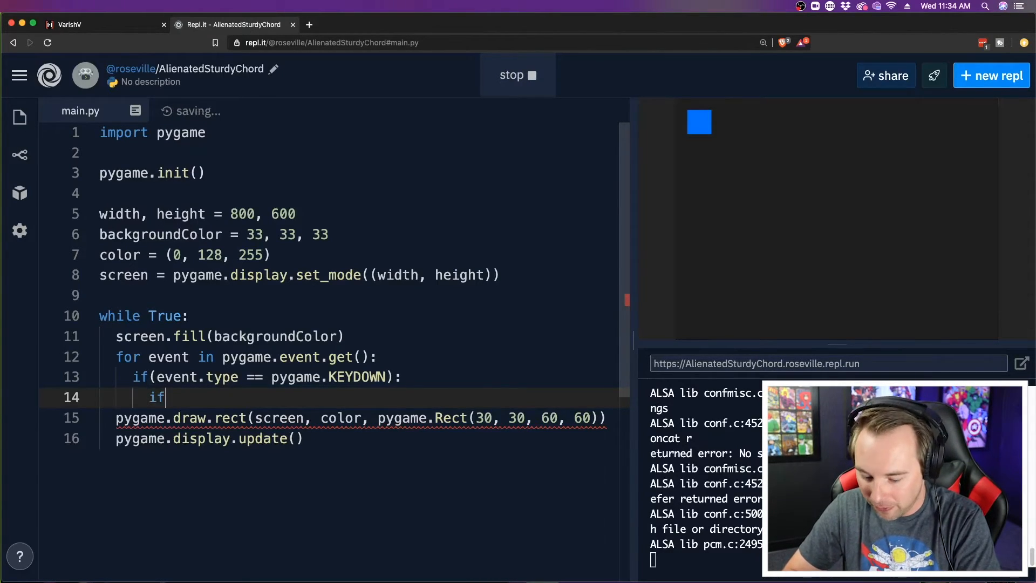
text((event.key ==)
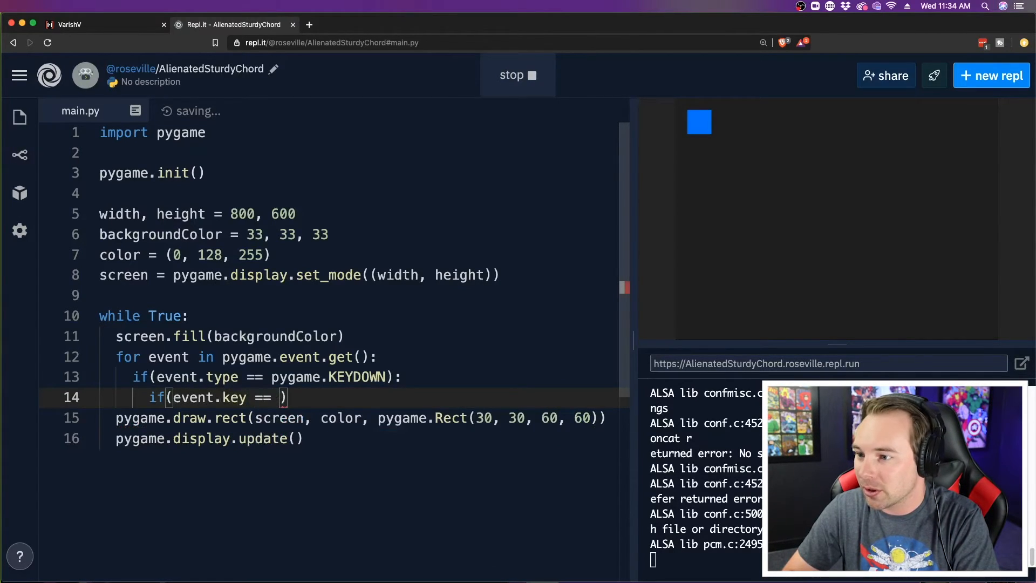
text(pygame.)
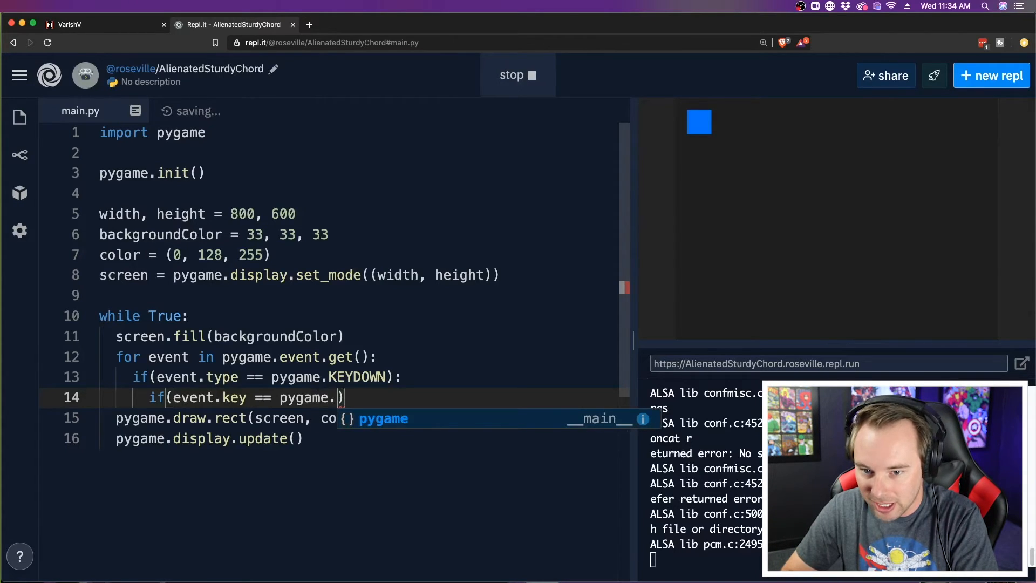
text(K_SPACE)
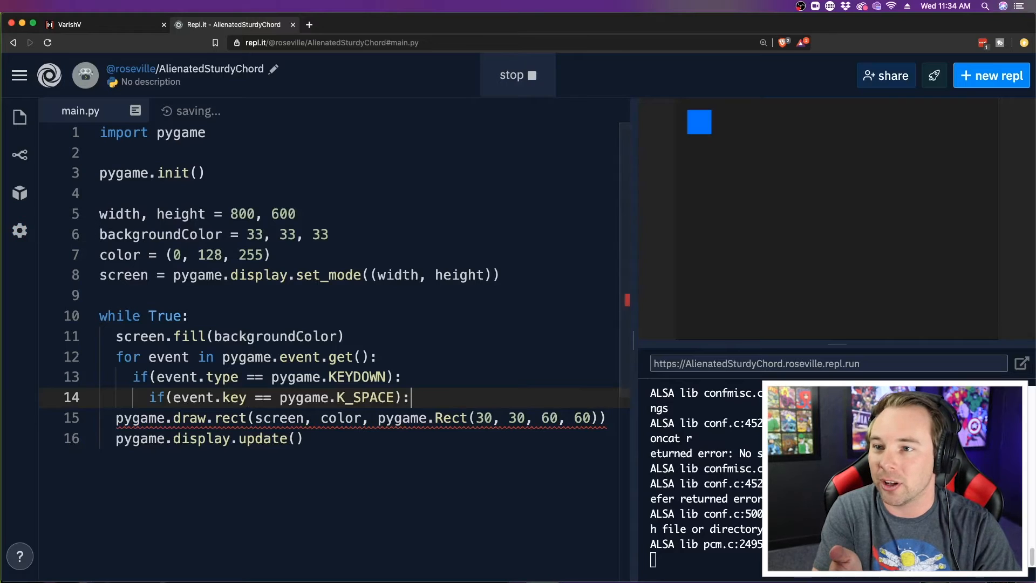
click(355, 25)
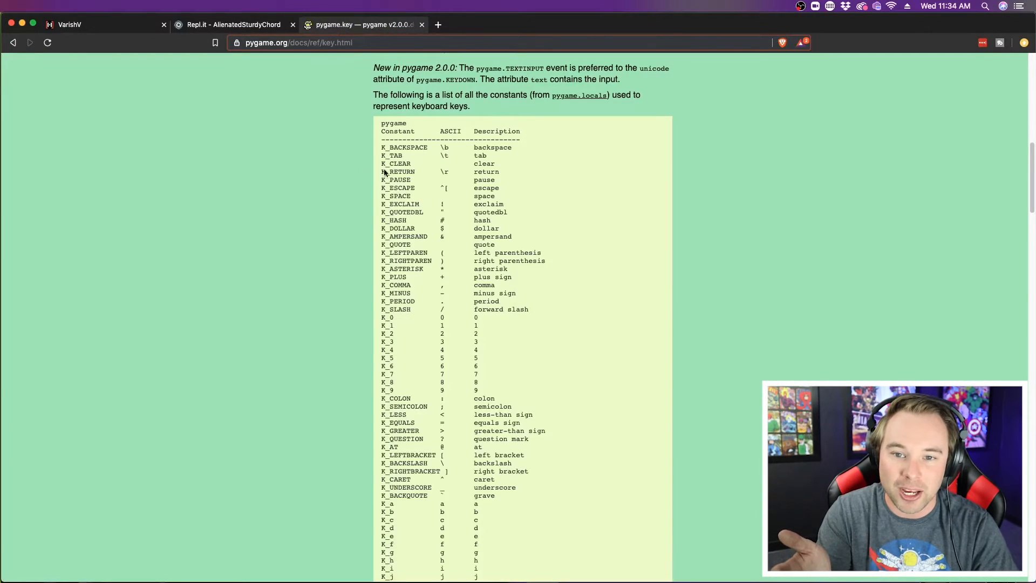
mouse_move(447, 220)
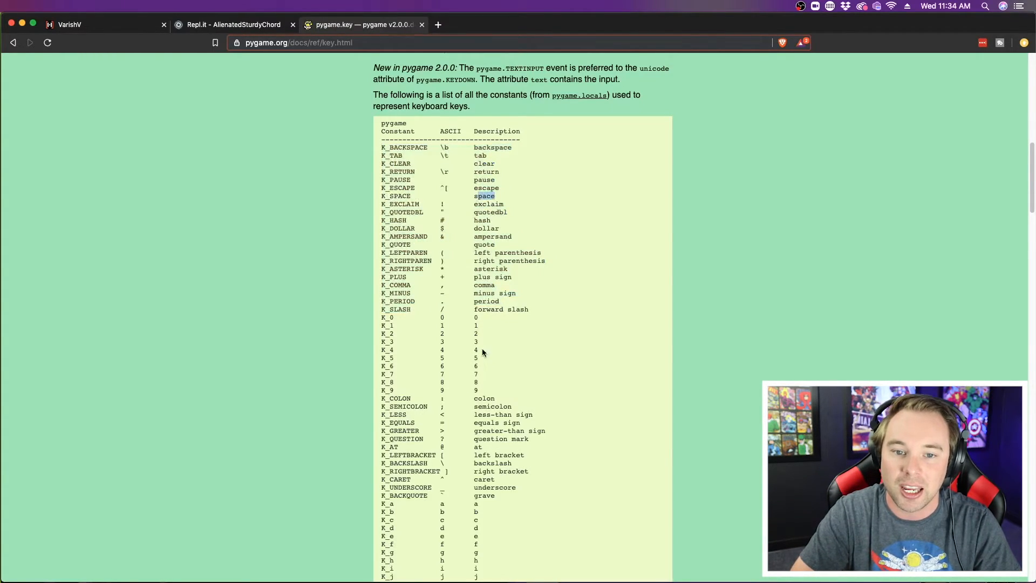
Find the K_RIGHT constant in the pygame key table and return to the Replit project.
scroll(down, 3)
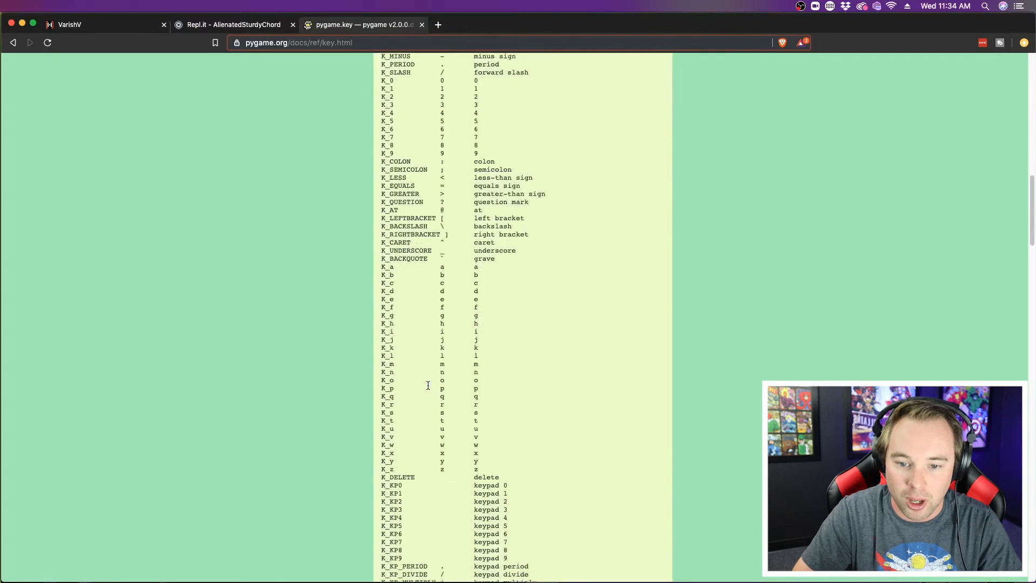
scroll(down, 3)
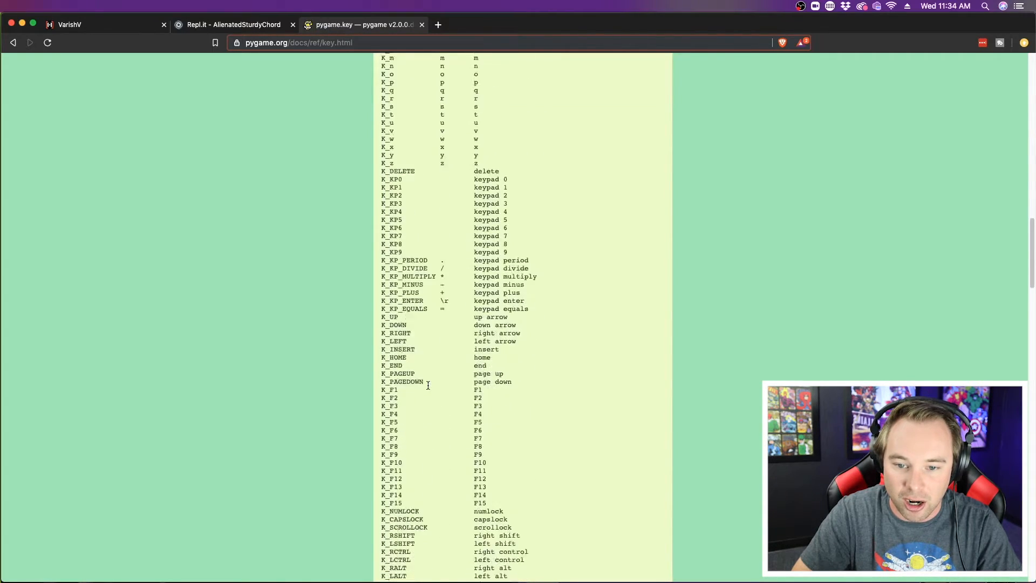
scroll(down, 3)
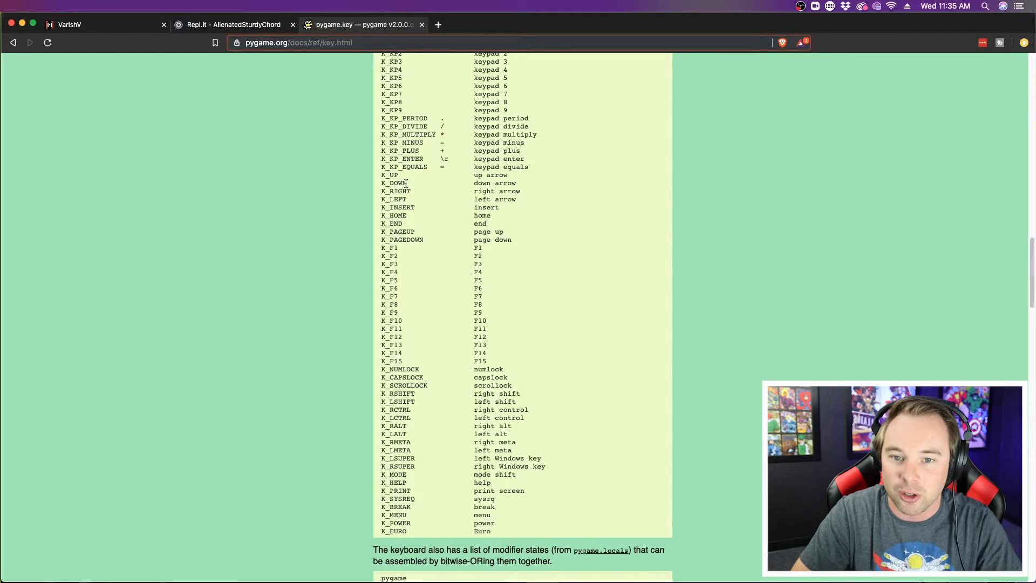
double_click(395, 191)
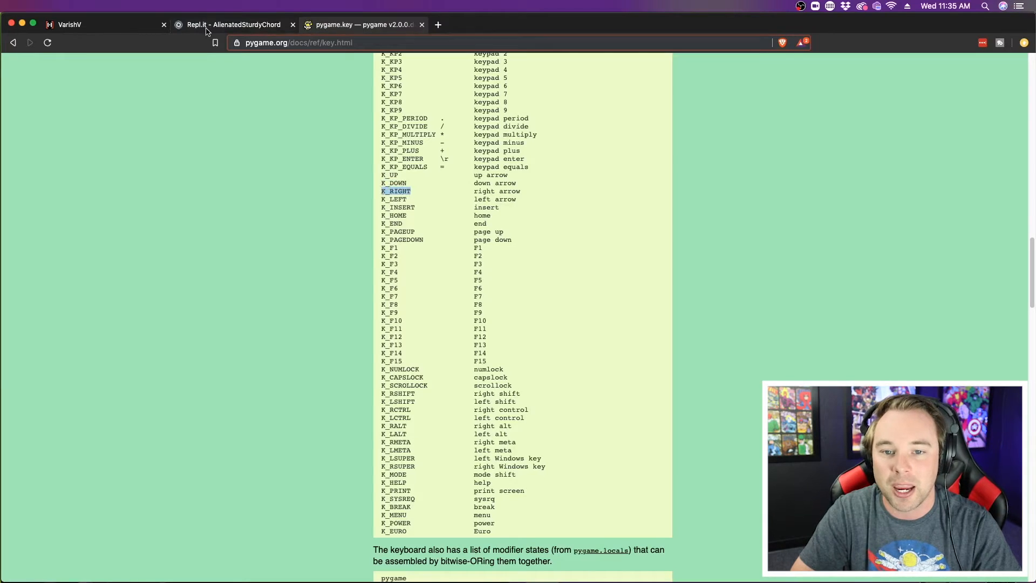
click(231, 25)
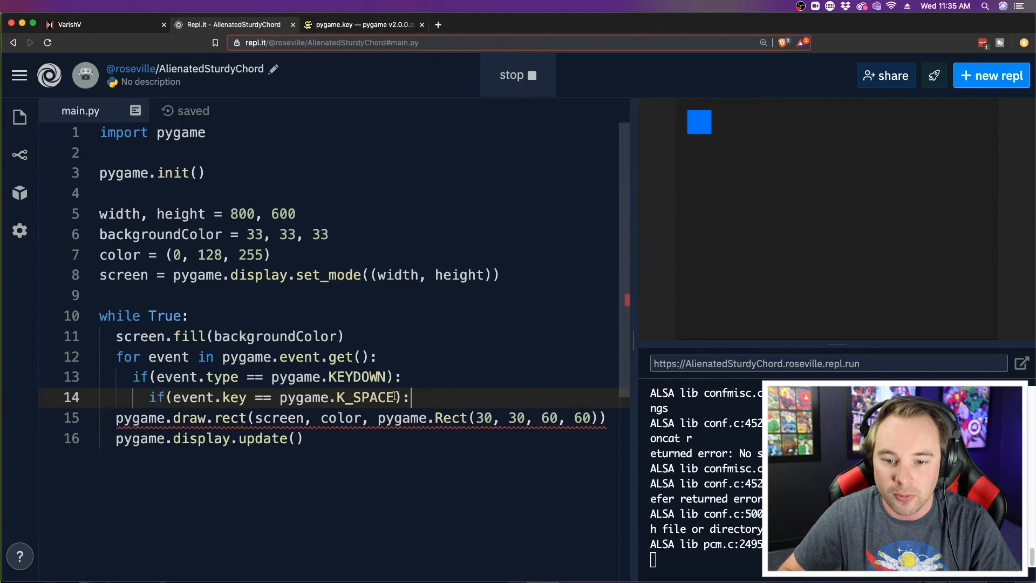
Test for K_RIGHT instead of K_SPACE and add player_x += 10 inside the check.
key(Backspace)
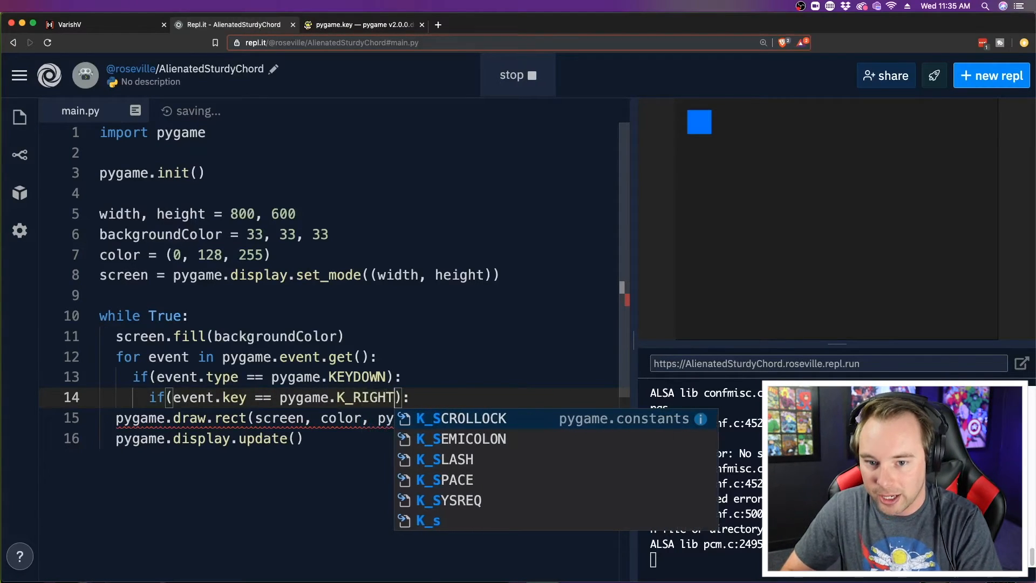
text(RIGHT)
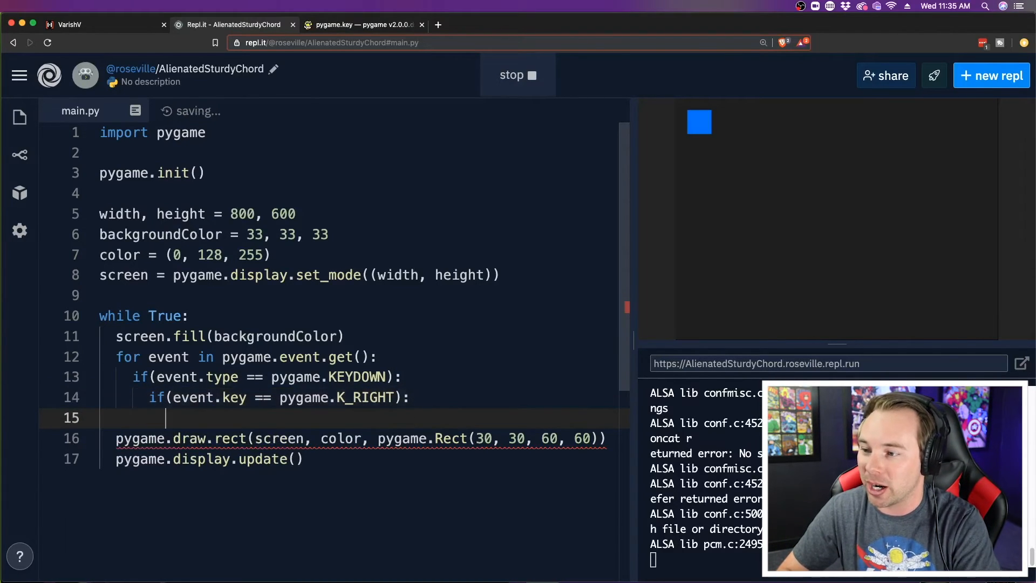
text(player)
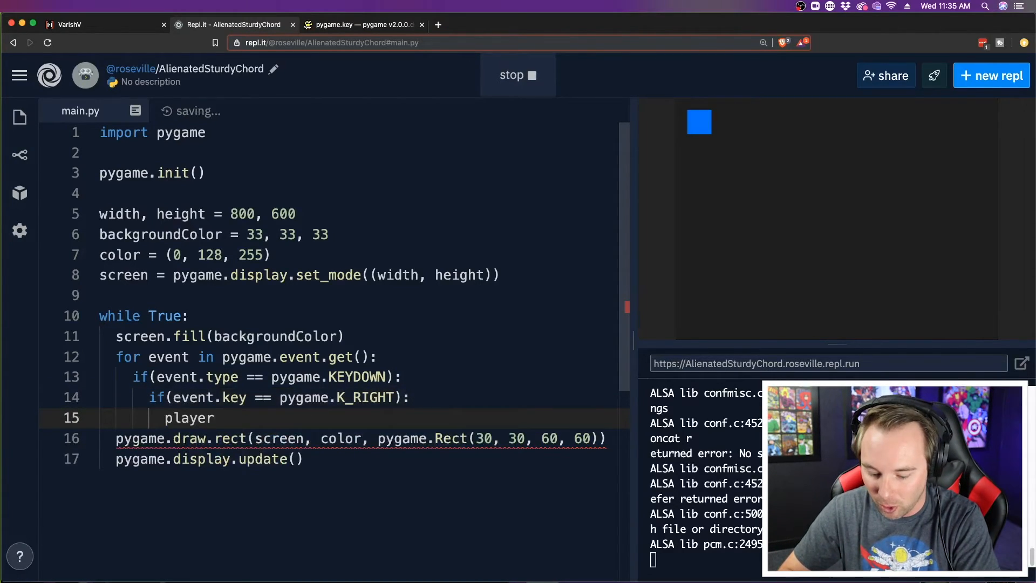
text(_)
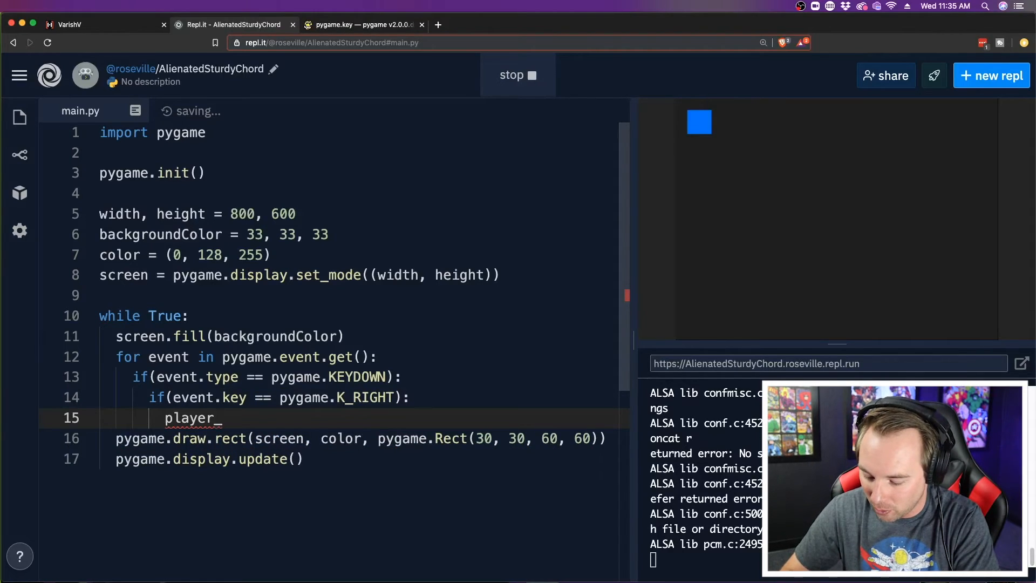
text(x)
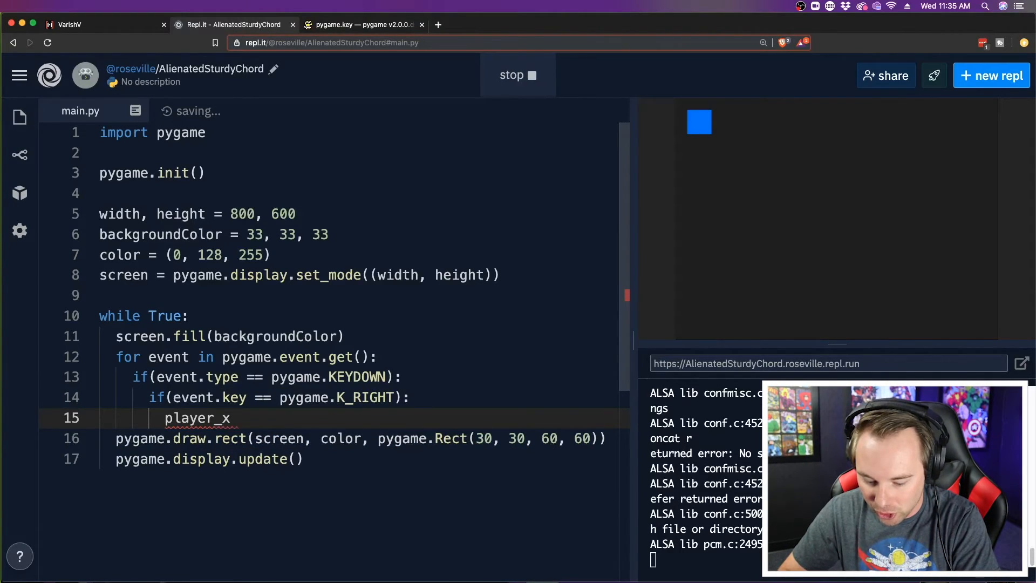
text(+= 10)
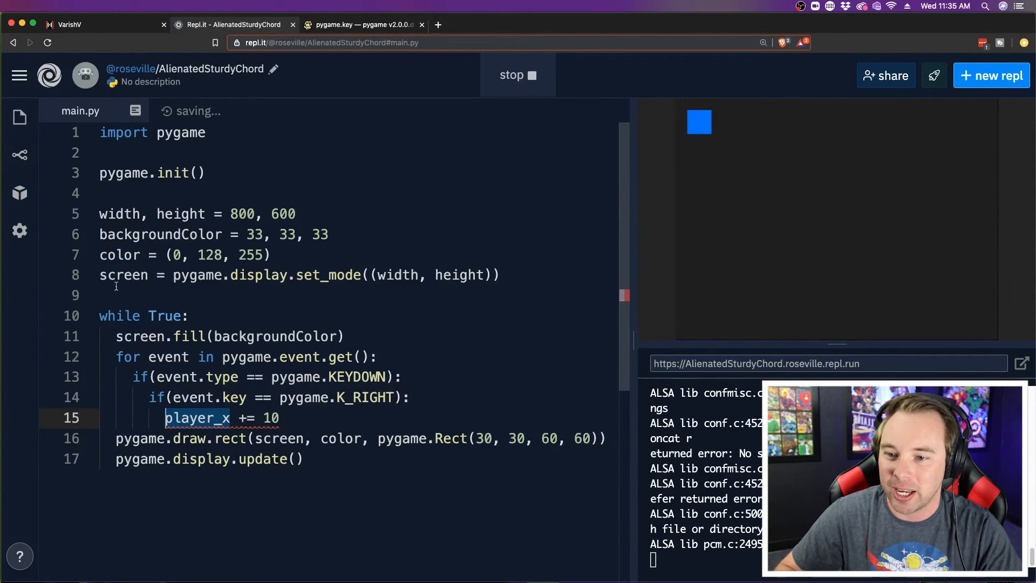
Define player_x = 30 before the loop and use player_x as the Rect's x position.
text(player)
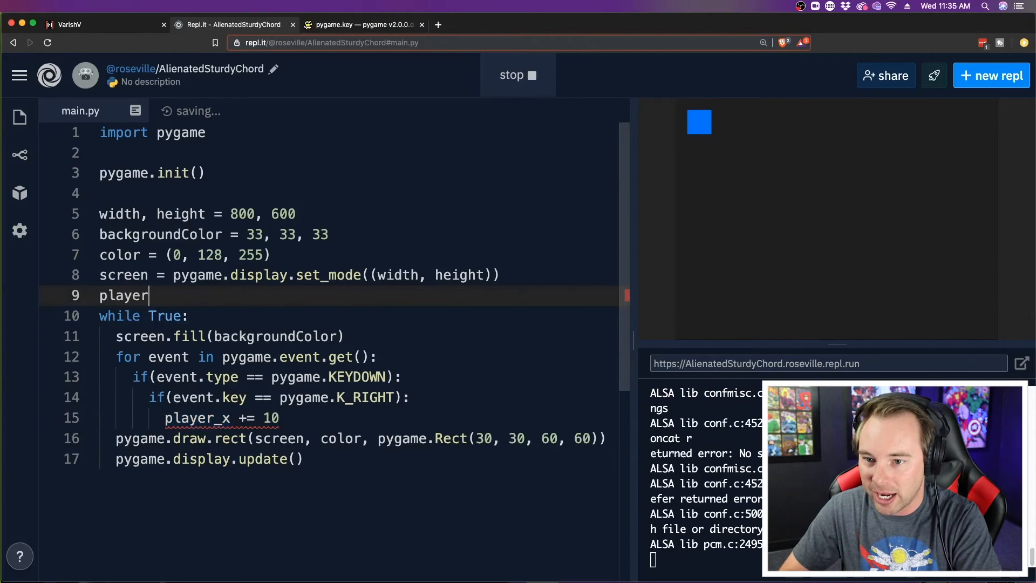
text(_x =)
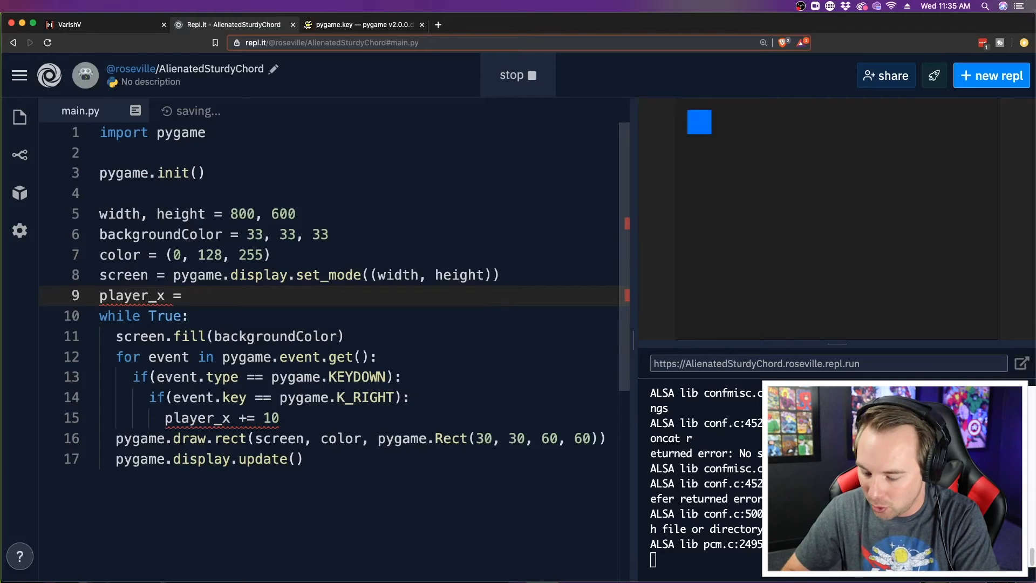
text(30)
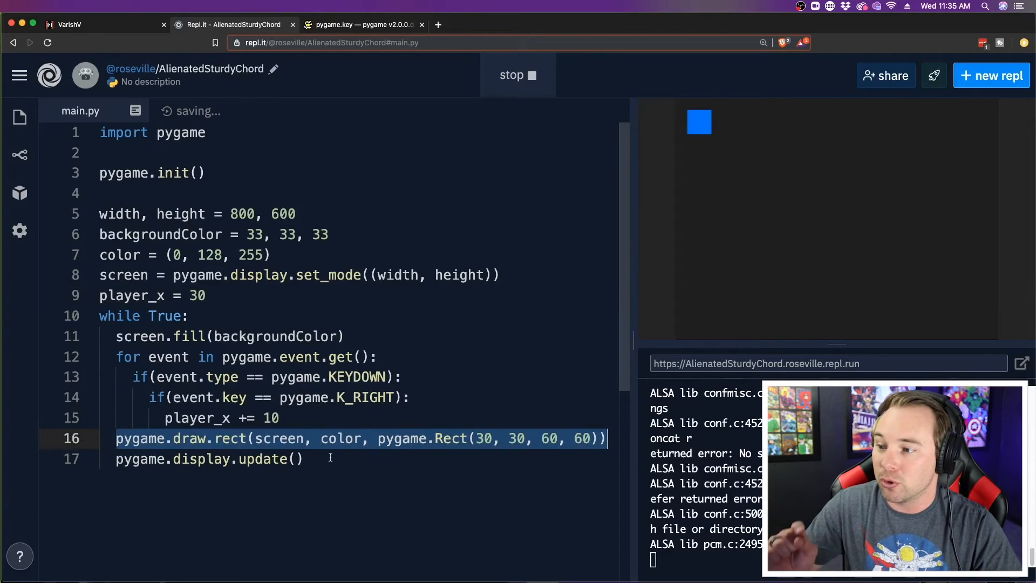
click(454, 438)
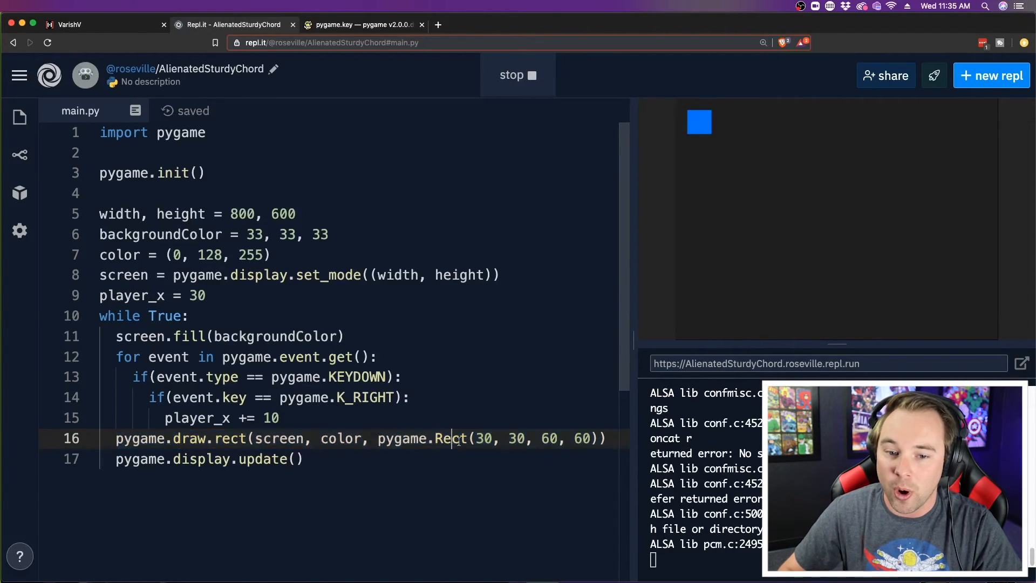
double_click(482, 438)
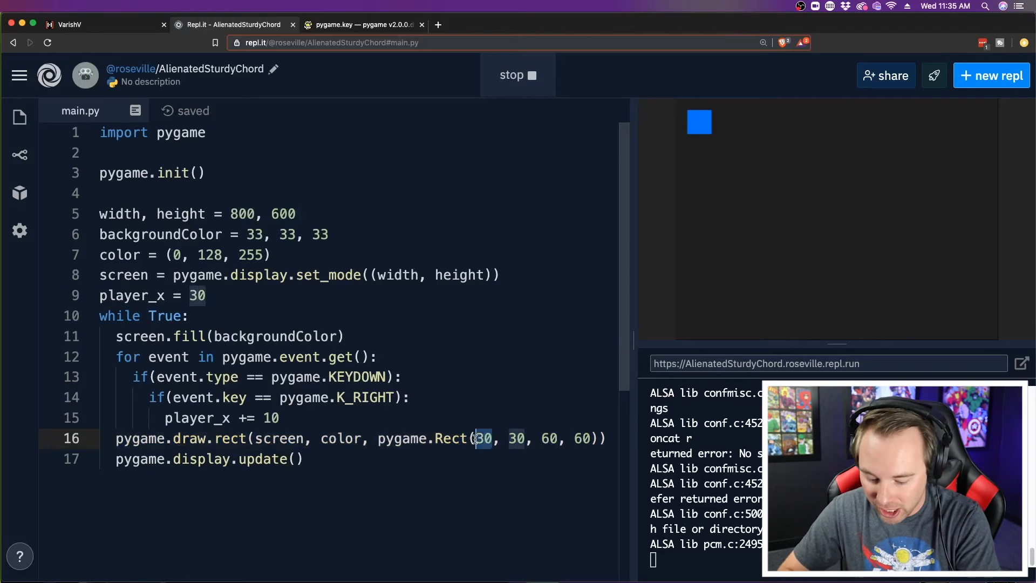
text(player_x)
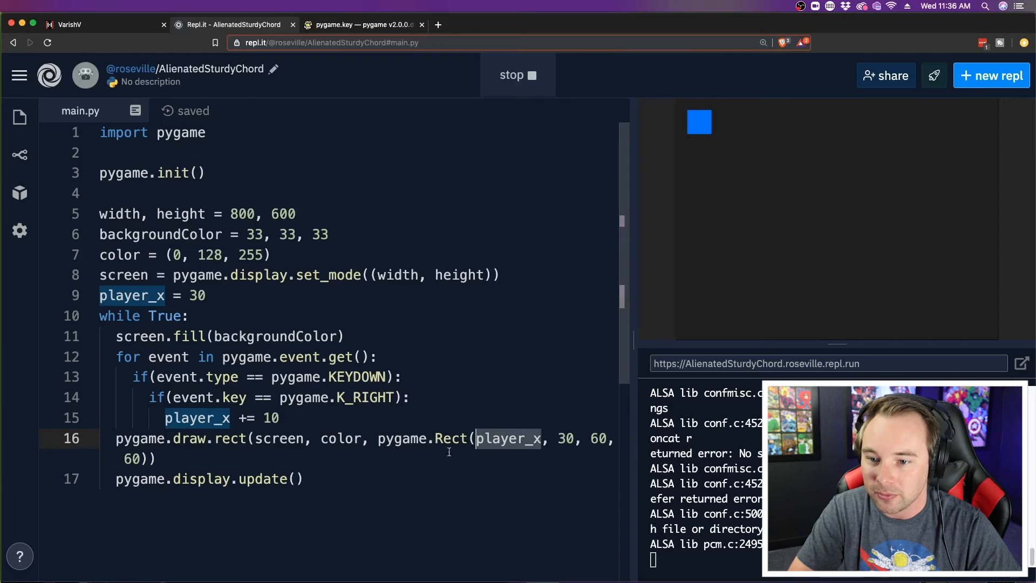
Rerun the game and move the blue square rightward with three right-arrow presses.
click(517, 74)
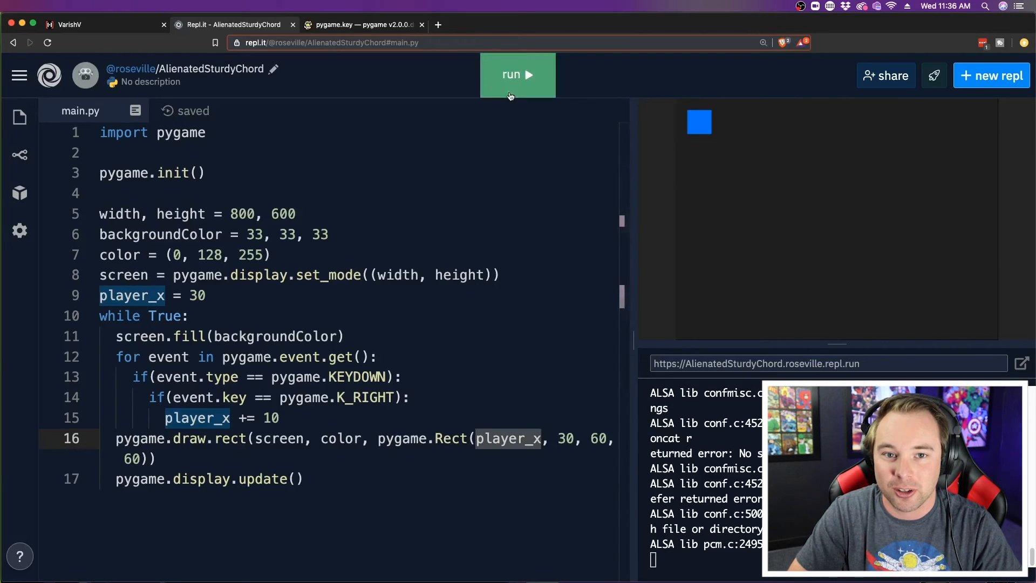
click(516, 75)
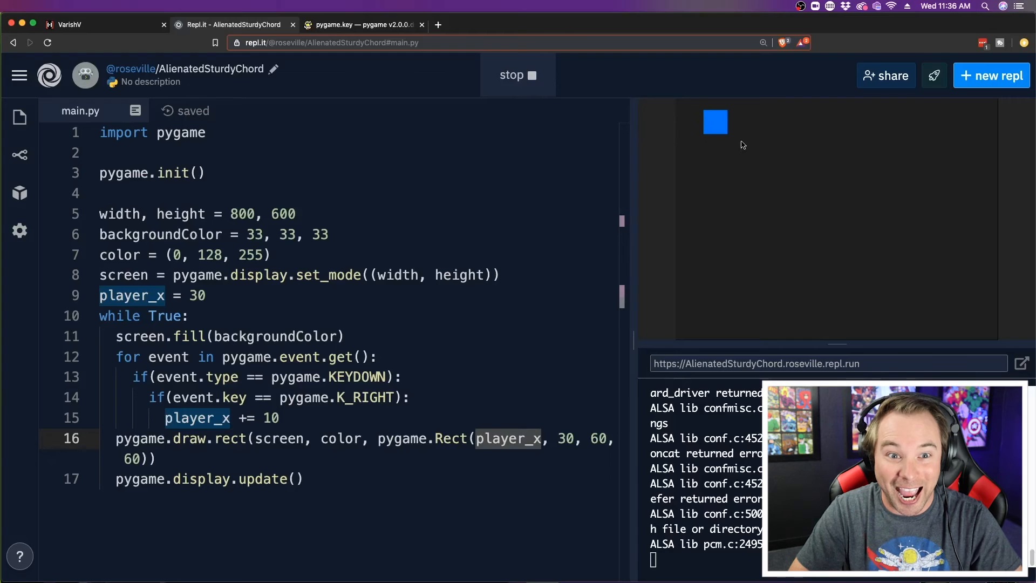
key(Right)
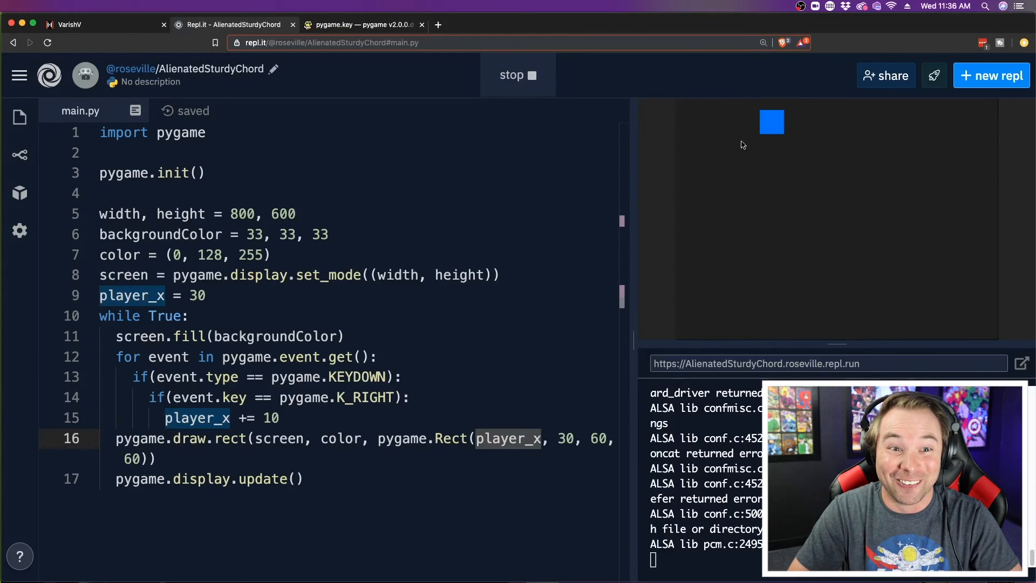
key(Right)
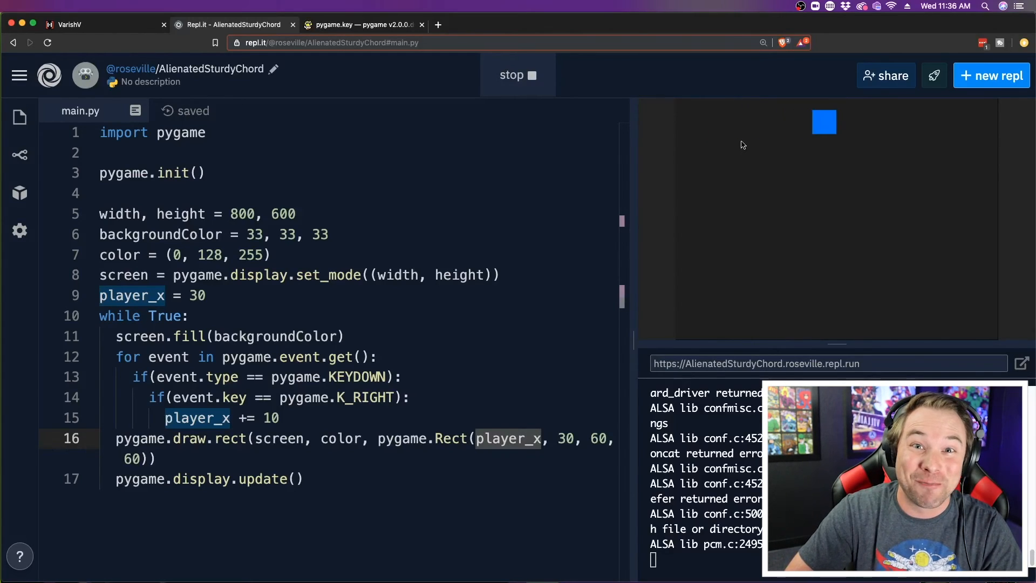
key(Right)
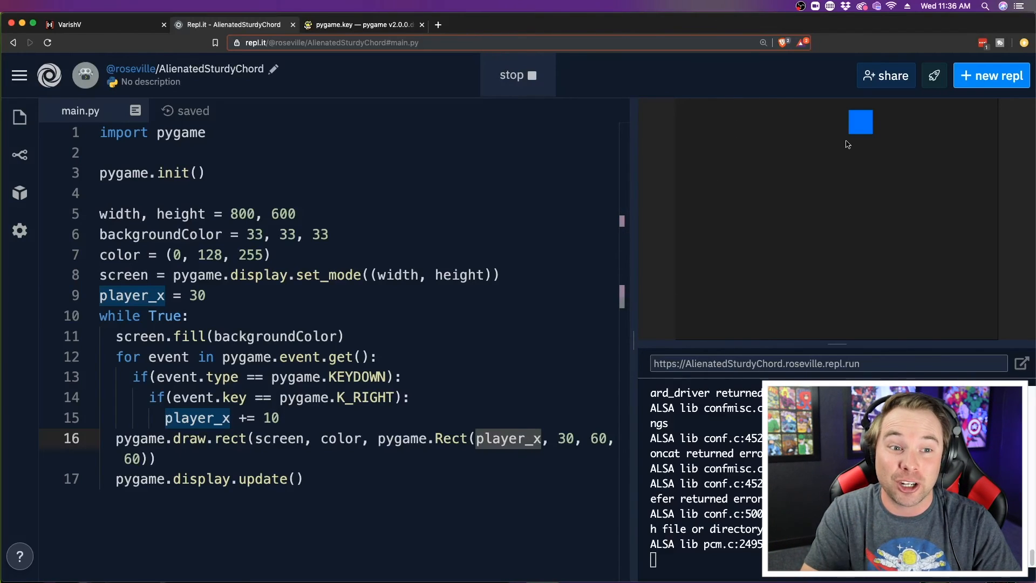
mouse_move(700, 164)
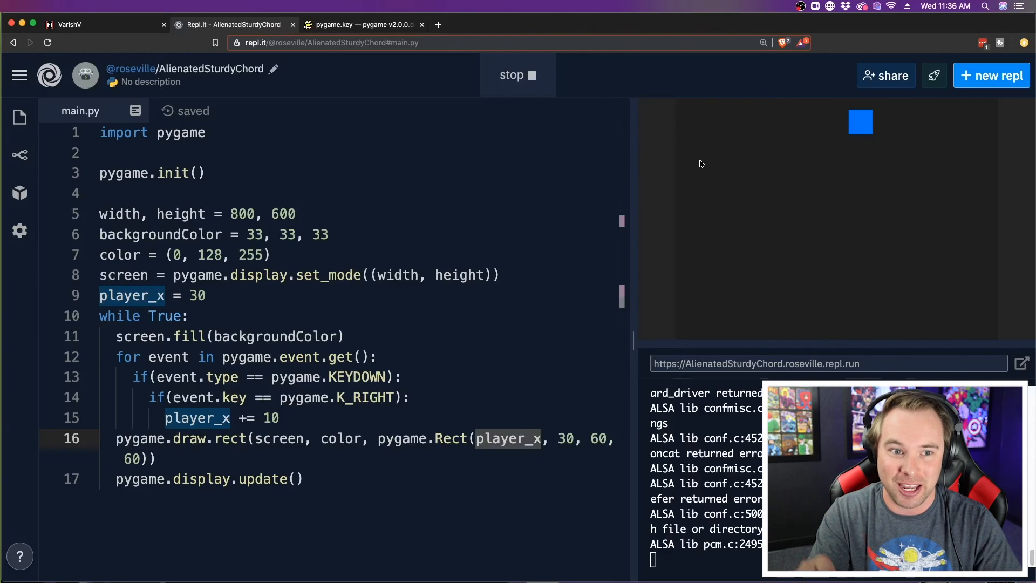
mouse_move(761, 149)
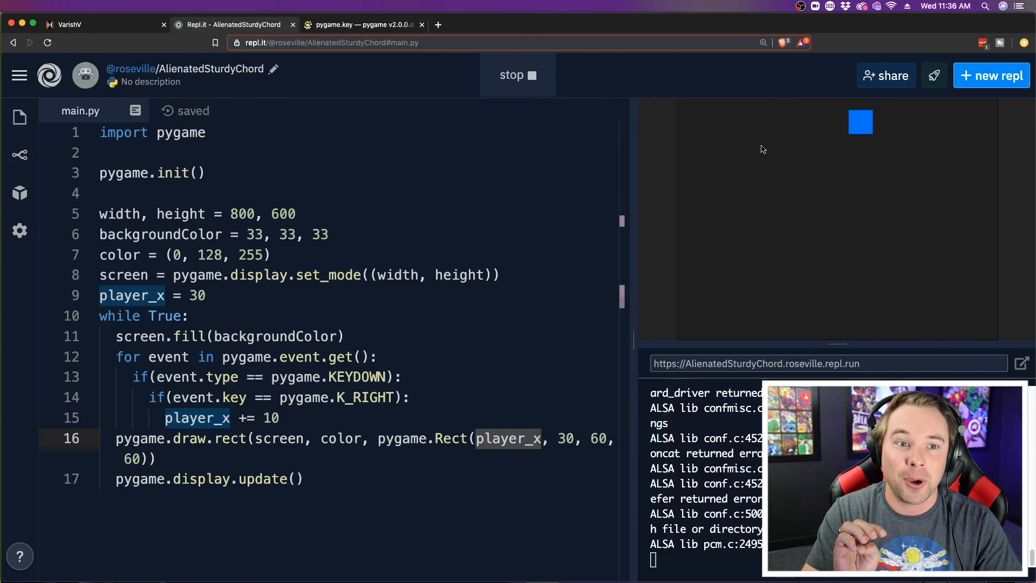
mouse_move(755, 248)
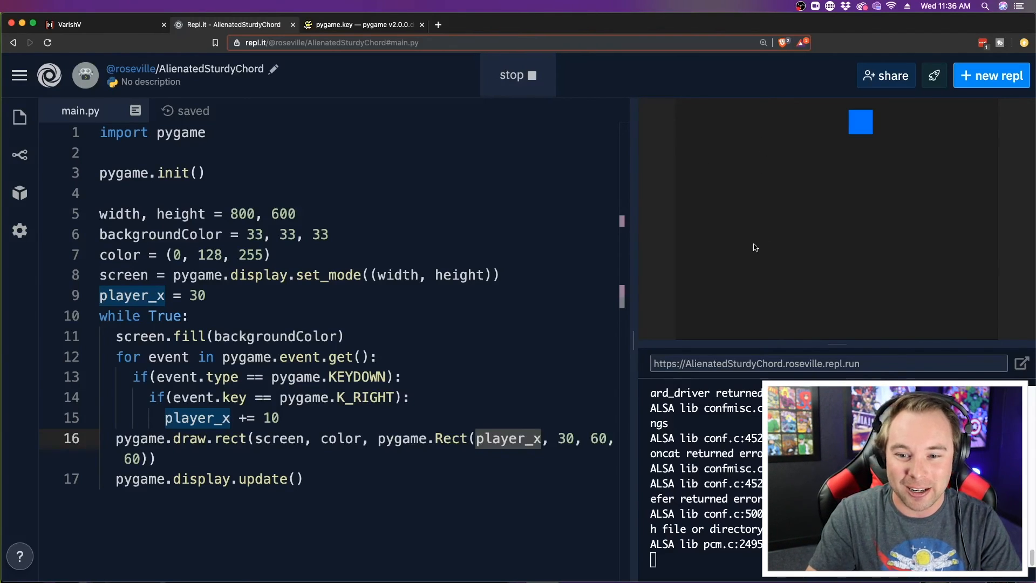